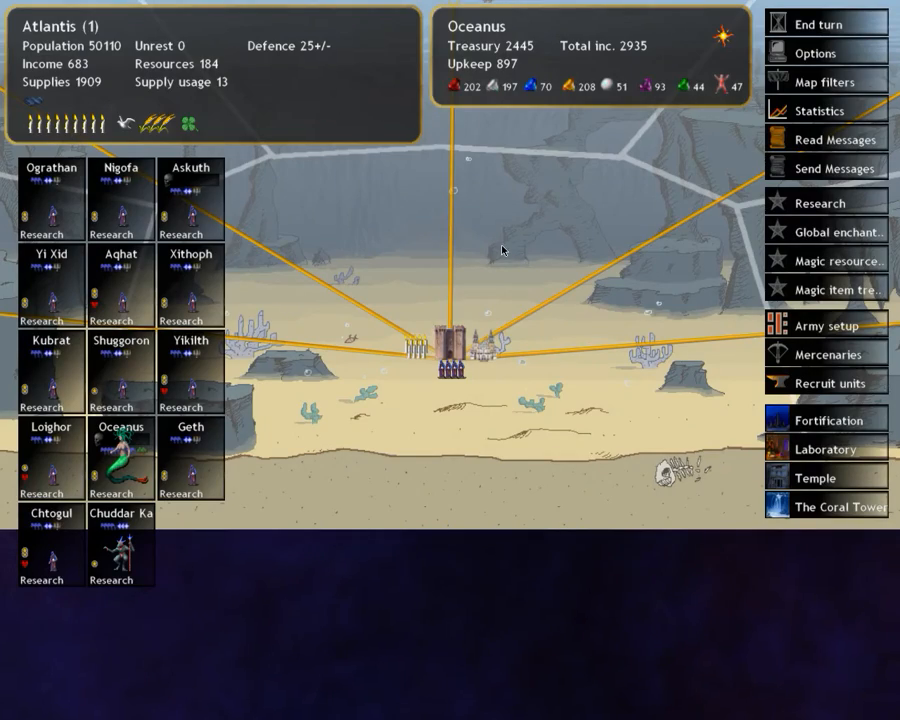
mouse_move(818, 22)
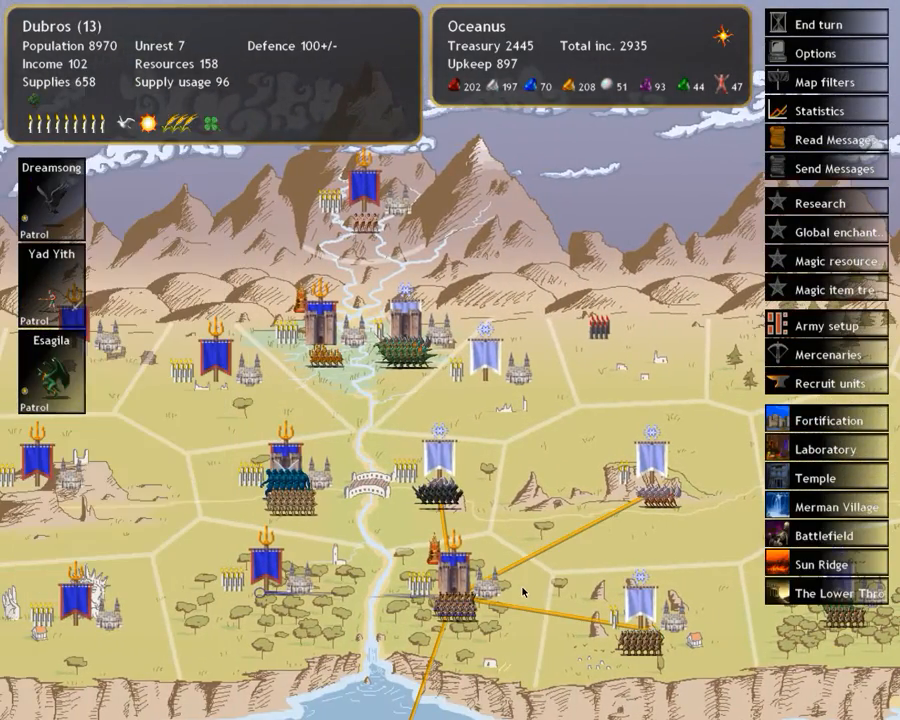
mouse_move(430, 320)
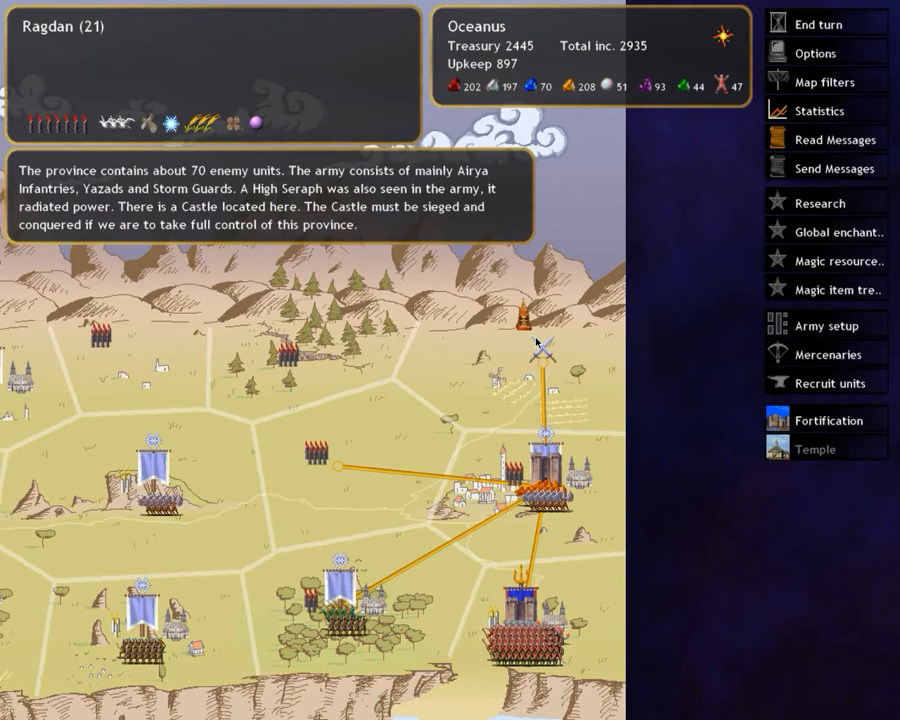
mouse_move(536, 364)
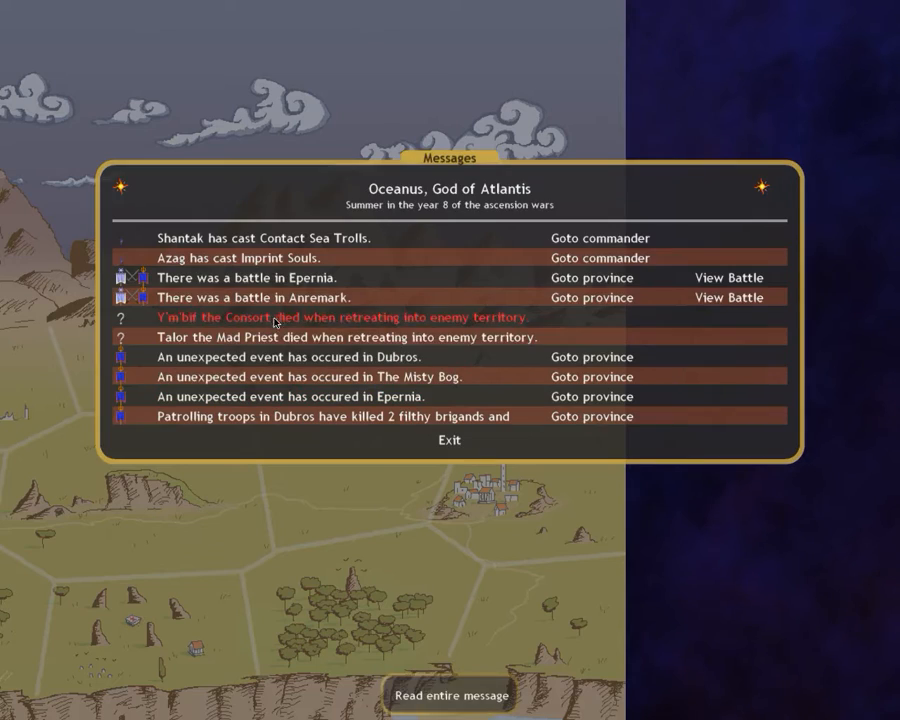
- Read the Misty Bog and Epernia statue event reports (Dominion +4, Order +1) and go to The Misty Bog
click(728, 276)
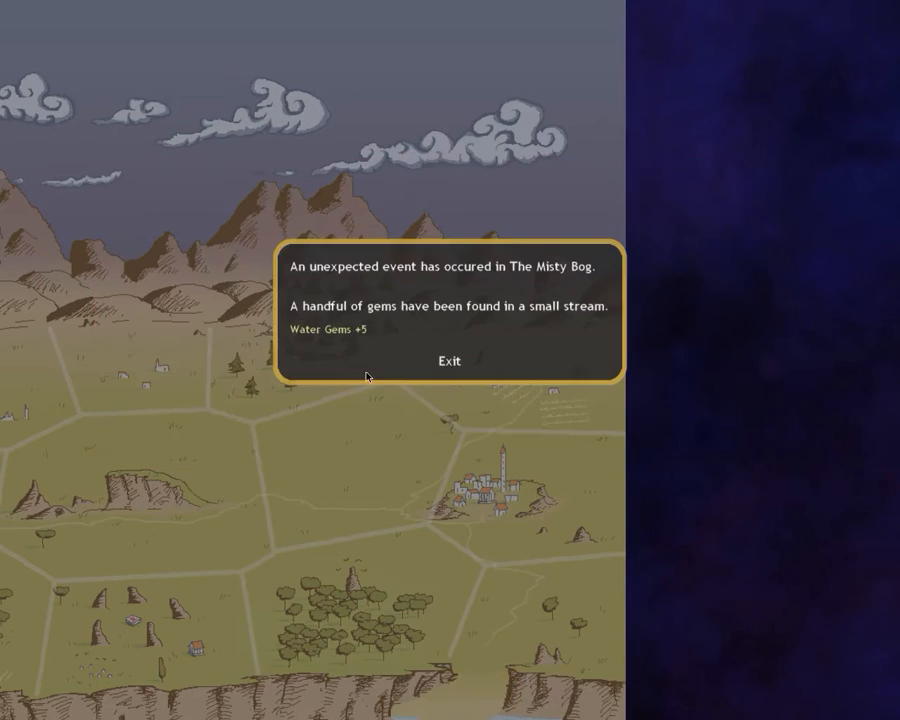
click(448, 360)
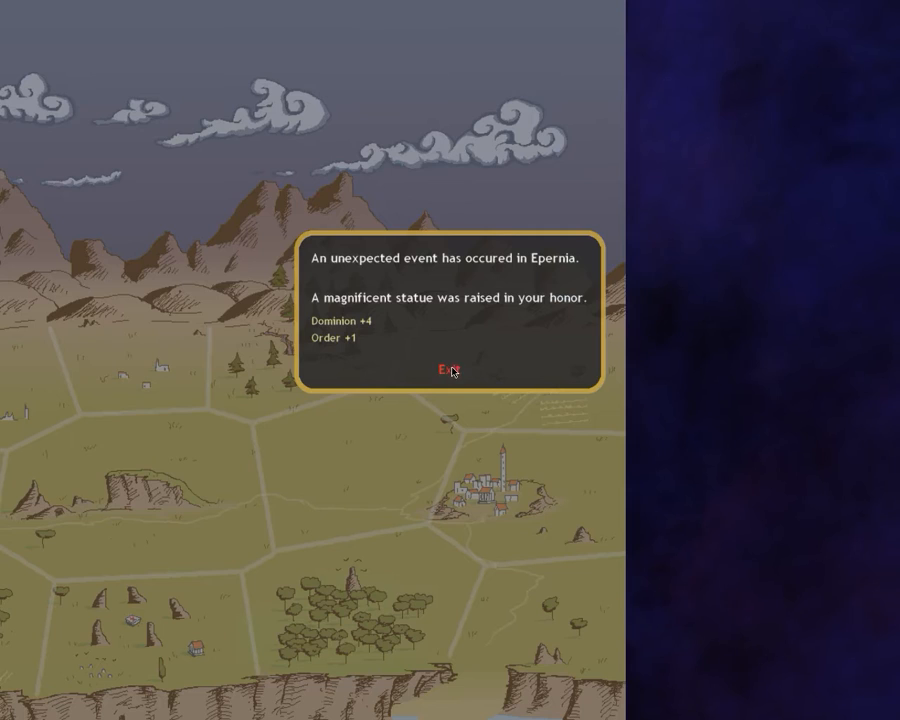
click(446, 370)
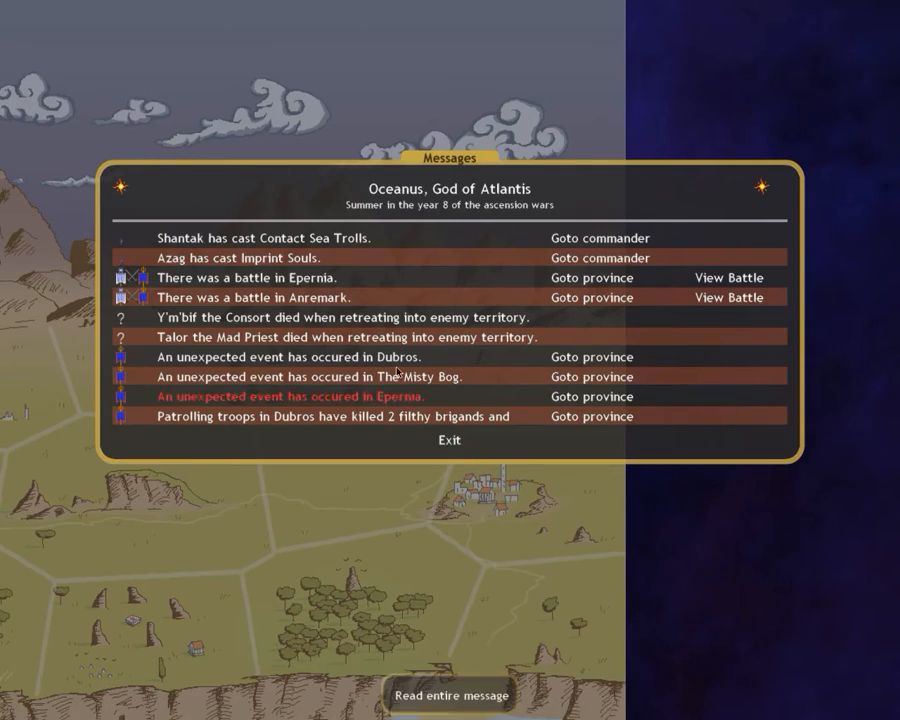
mouse_move(296, 336)
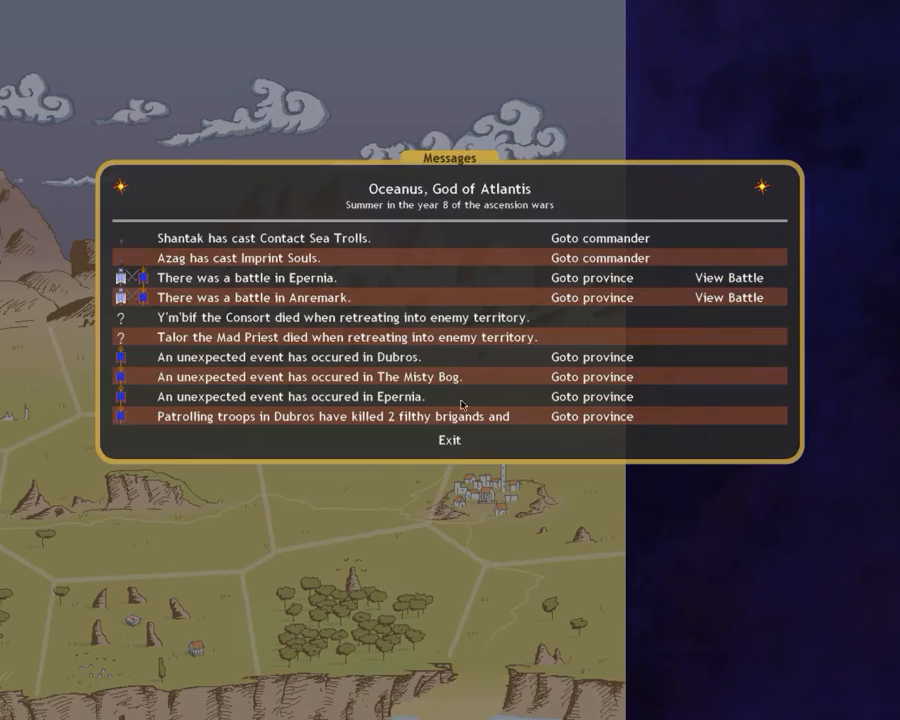
click(448, 440)
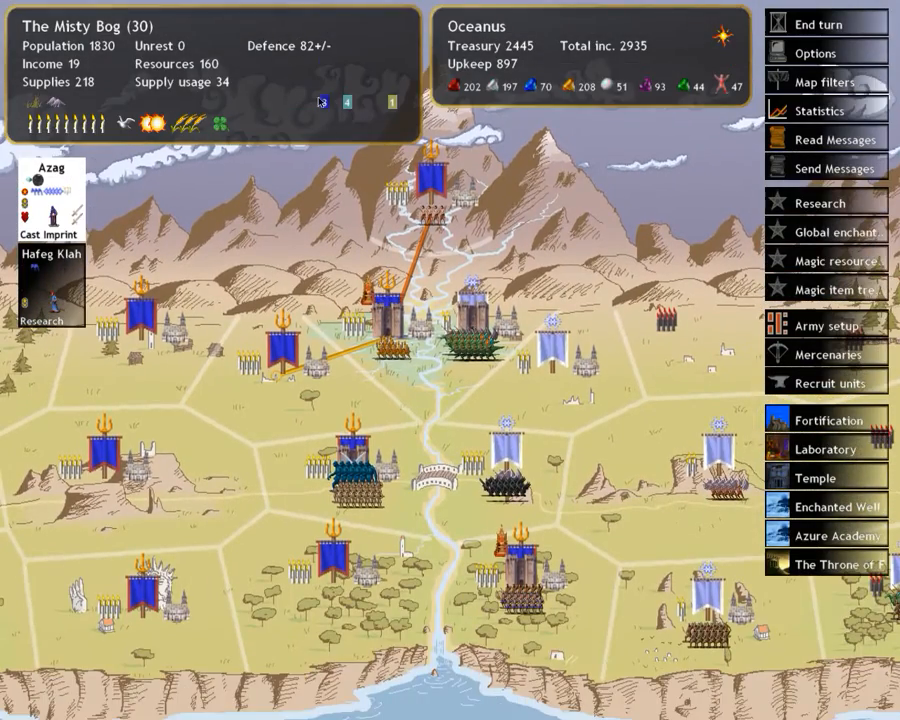
- Have Azag cast Acashic Knowledge, raise province defence to 51, and review the Mad Priest's stats
click(44, 234)
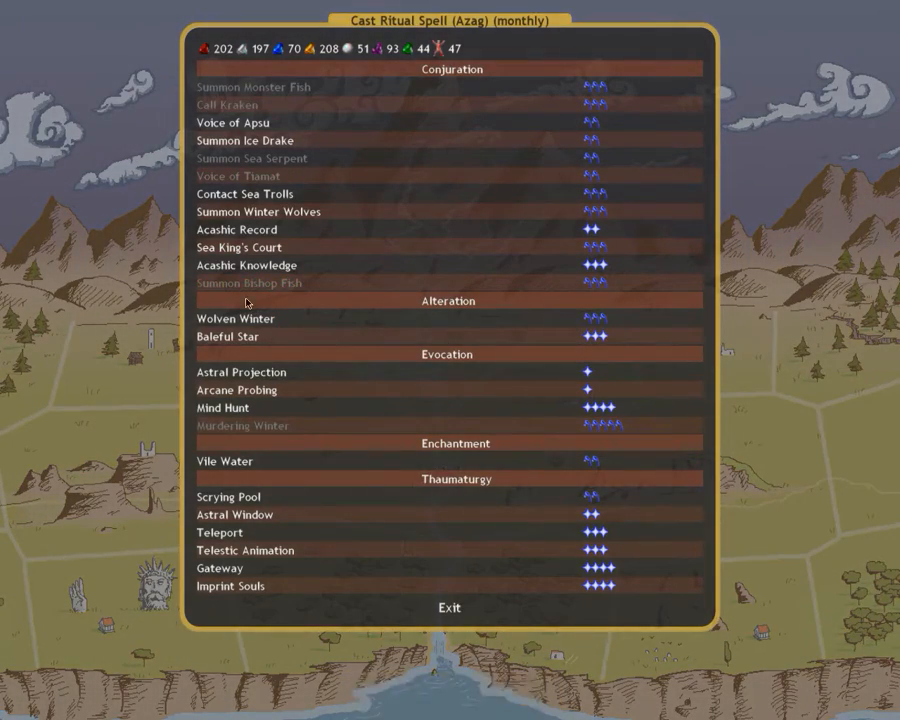
mouse_move(252, 264)
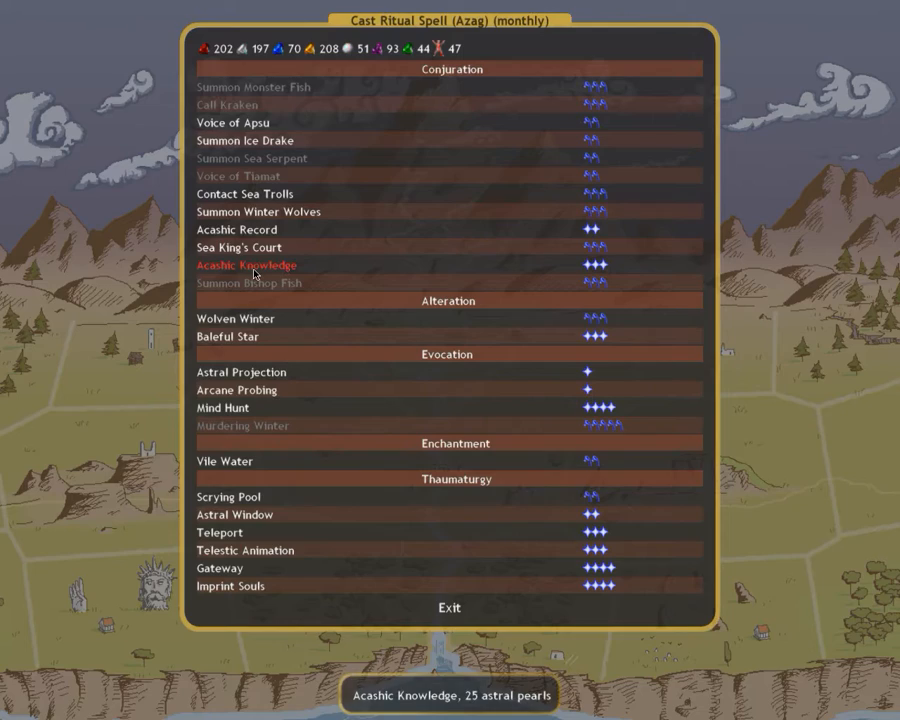
click(448, 608)
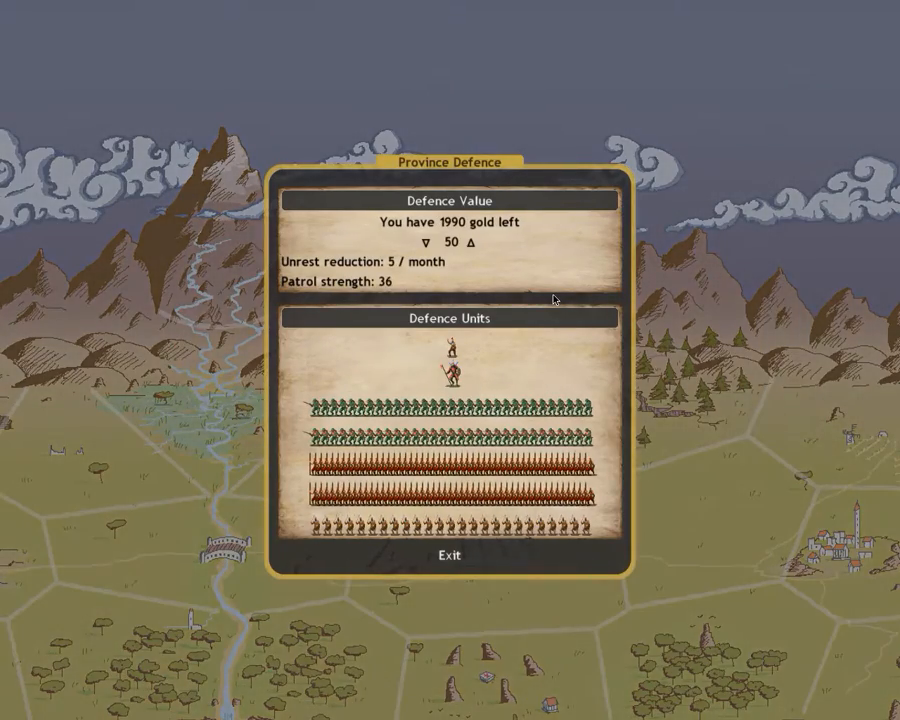
click(484, 244)
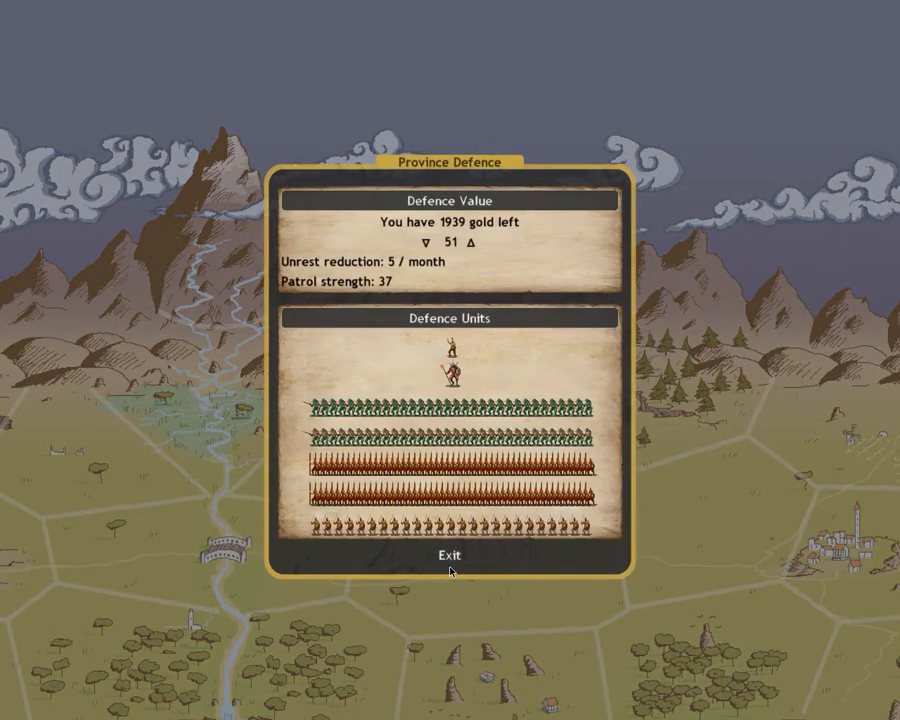
click(448, 554)
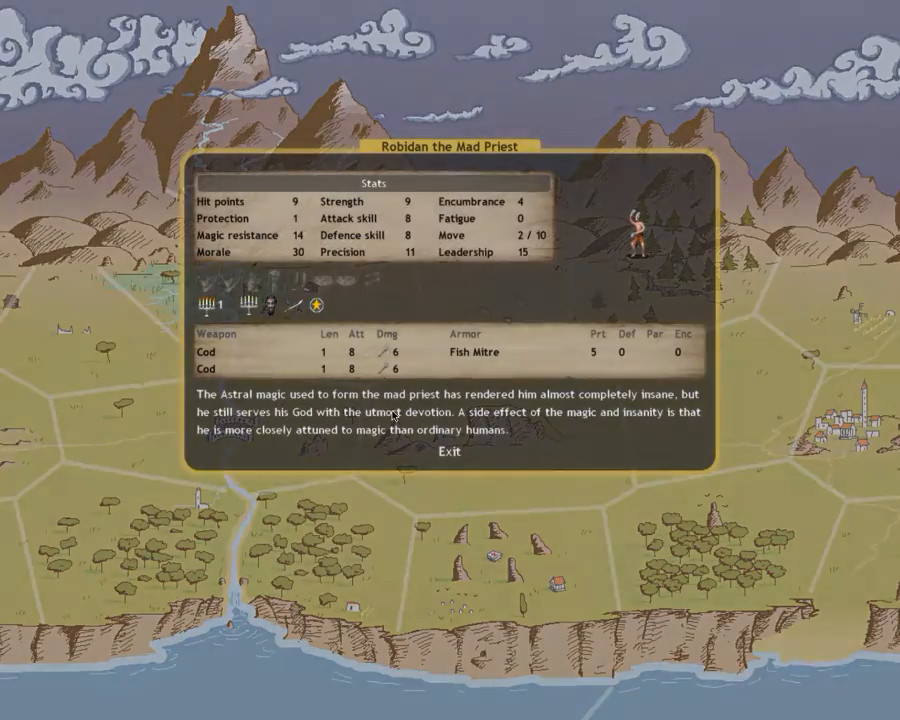
click(448, 452)
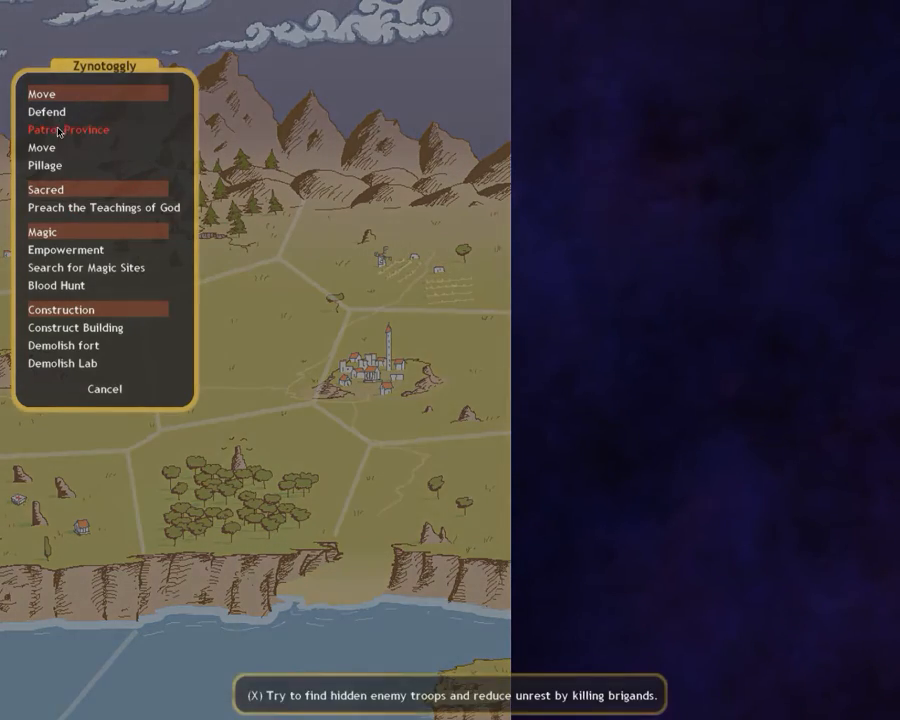
- Order Zynotoggly to Patrol Province and raise the Quedra province defence to 100 before ending the turn
click(64, 130)
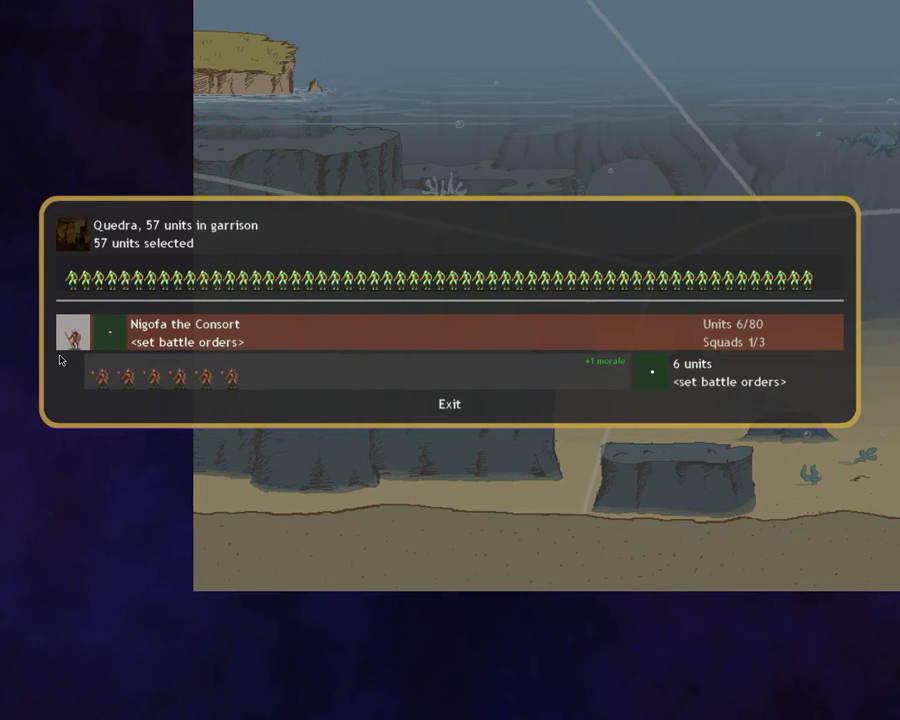
click(448, 404)
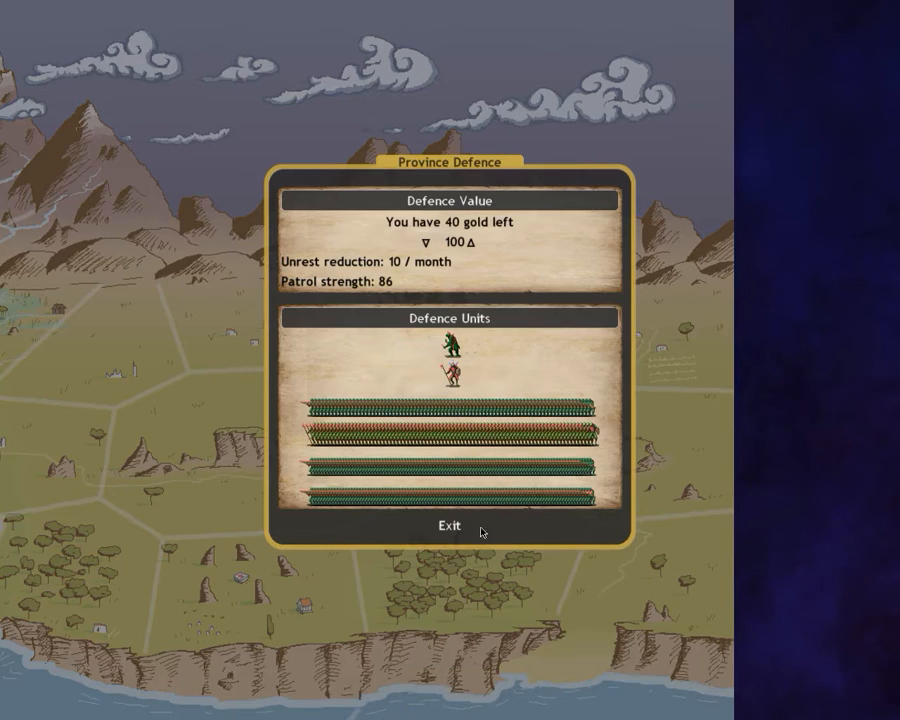
click(448, 526)
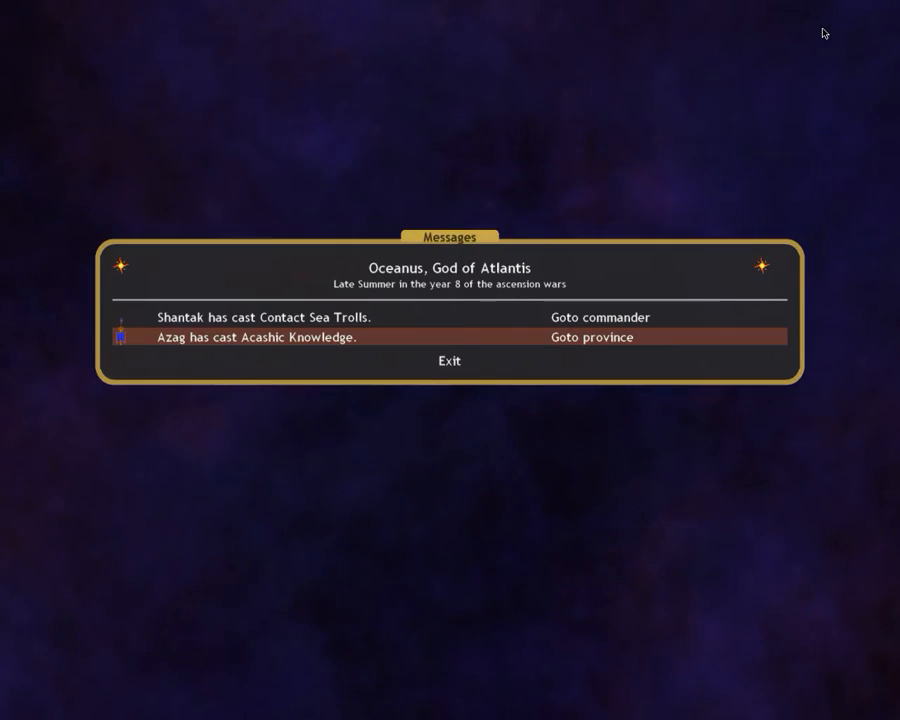
- Inspect Quedra's Submerged Labyrinth and Forest of Amber Kelp sites and queue Amber Clan Mages for recruitment
click(592, 336)
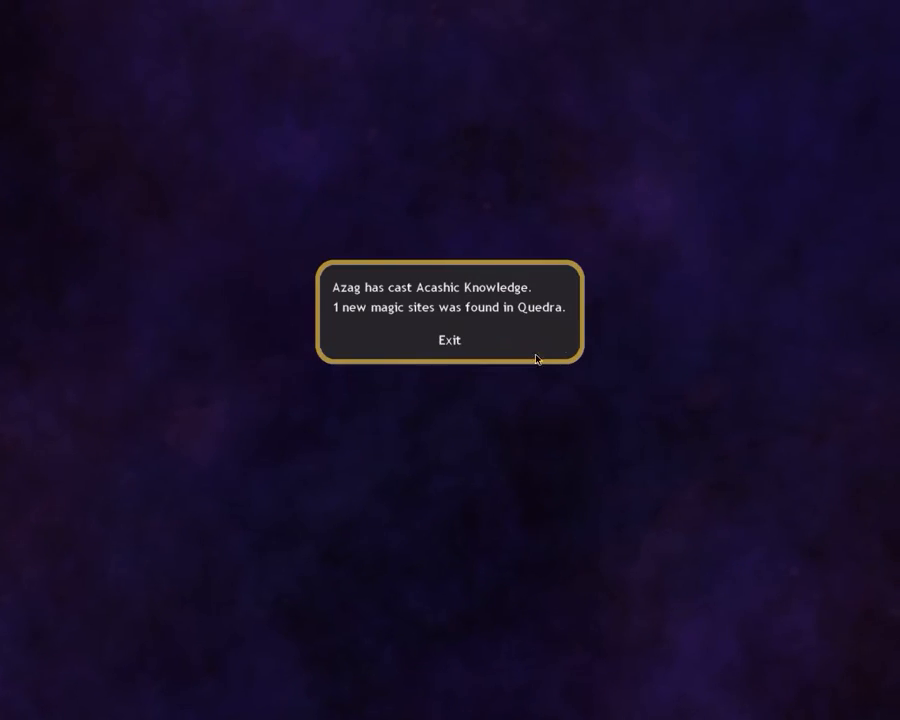
click(448, 340)
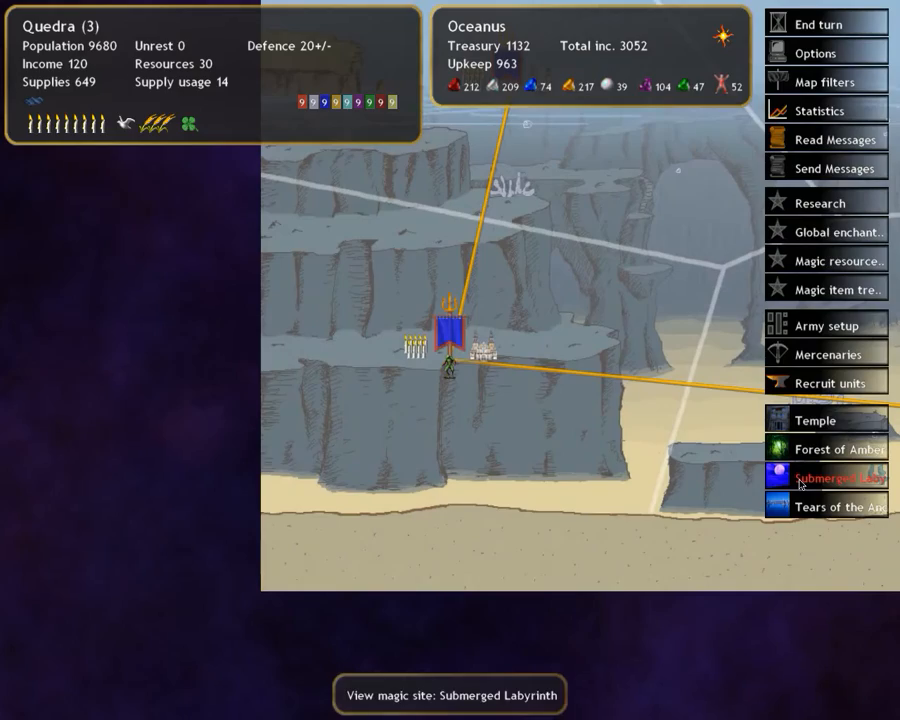
click(840, 508)
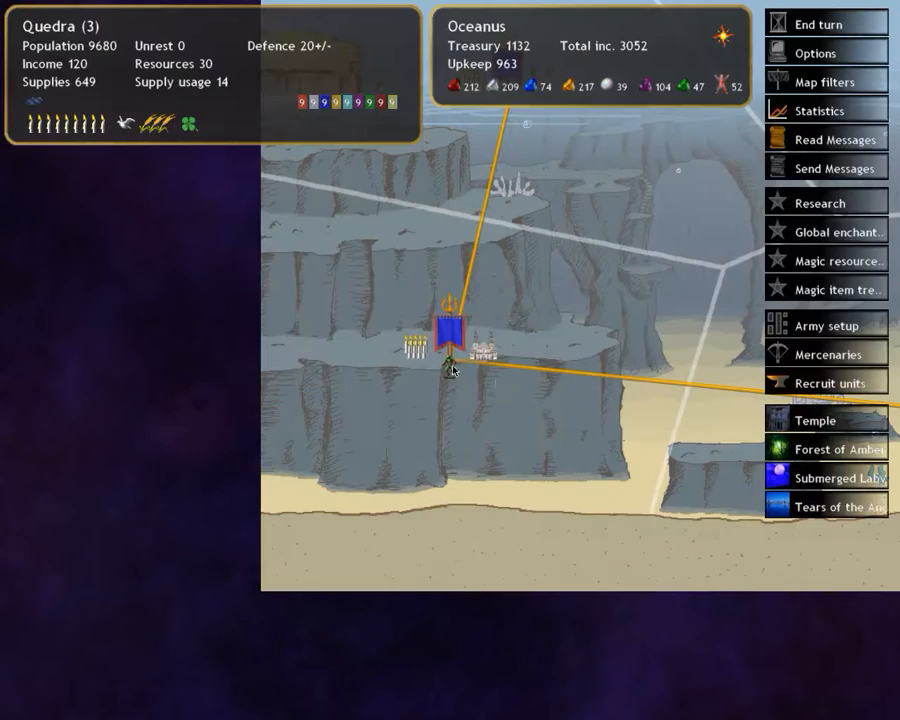
click(840, 448)
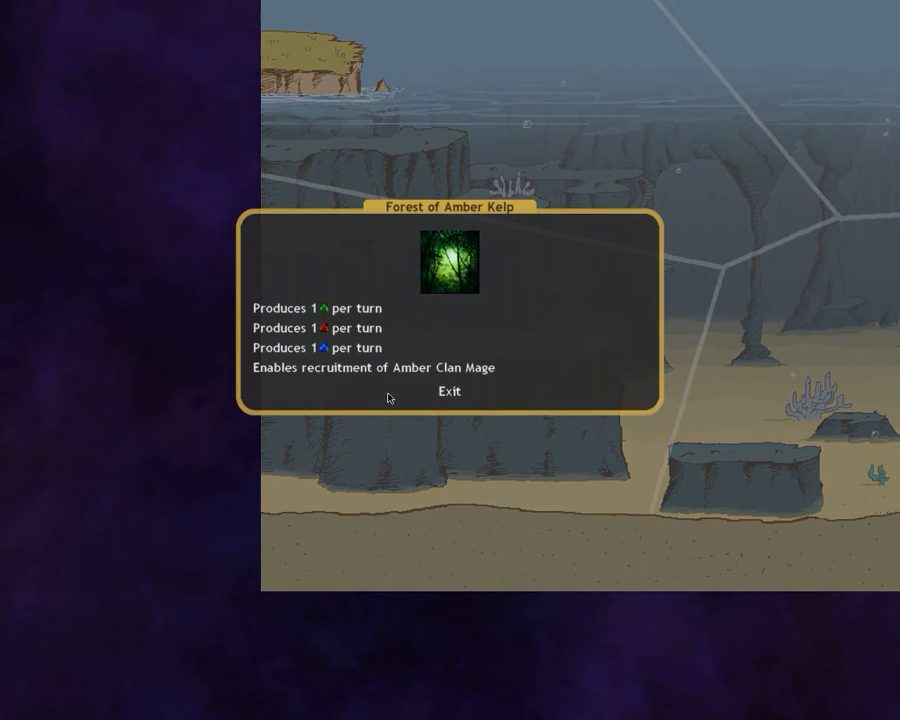
mouse_move(364, 384)
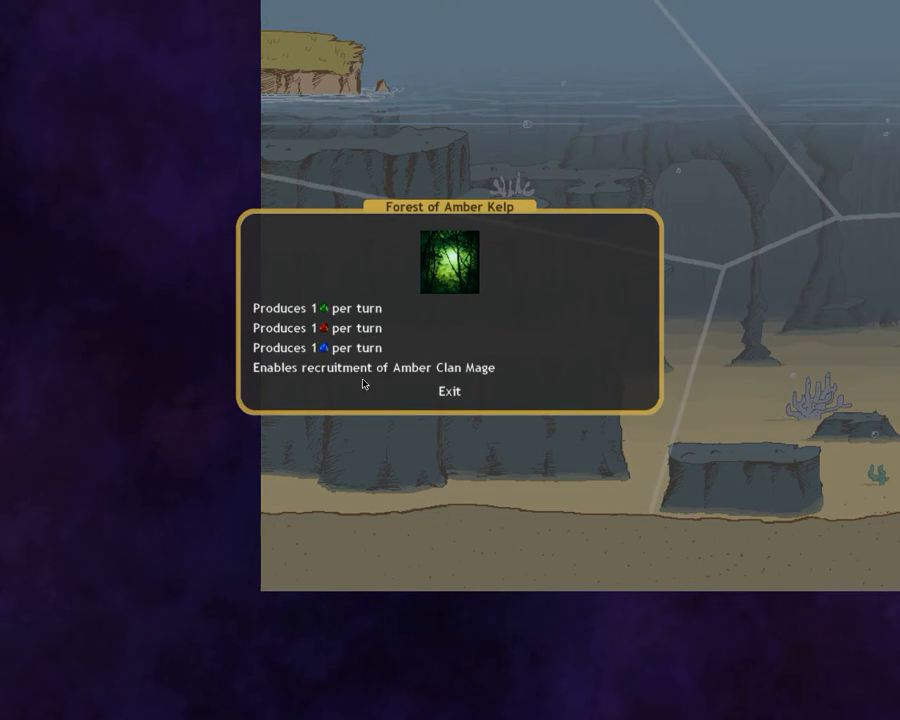
mouse_move(330, 328)
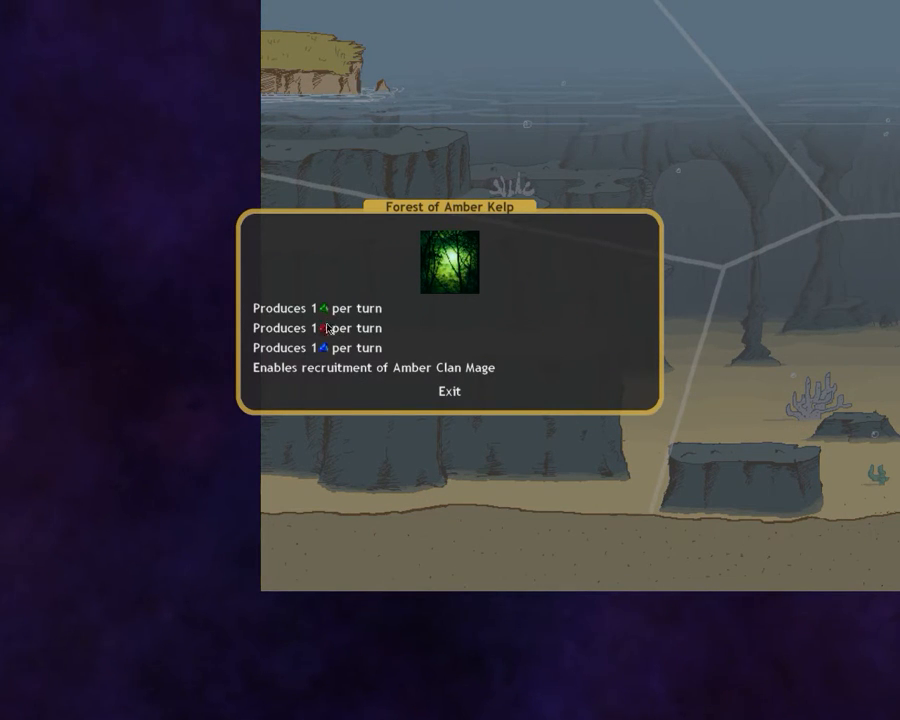
click(448, 390)
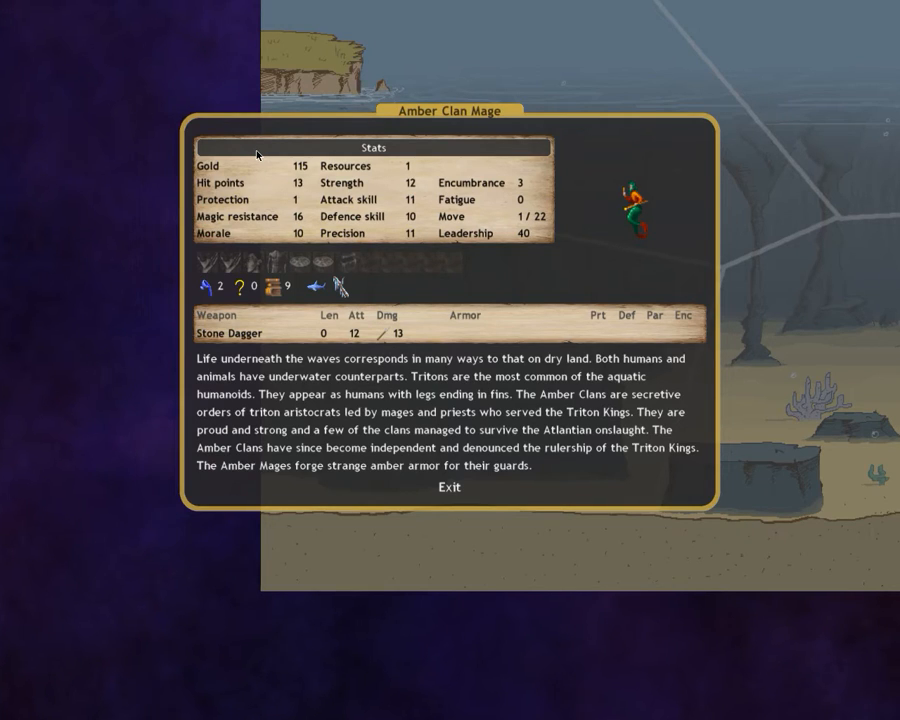
mouse_move(324, 304)
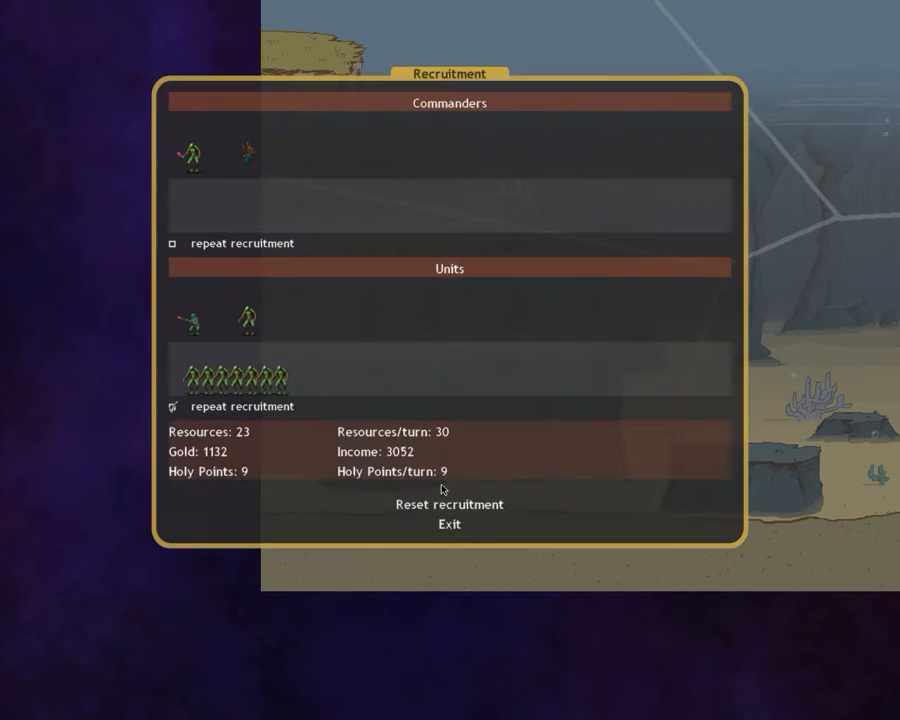
mouse_move(246, 152)
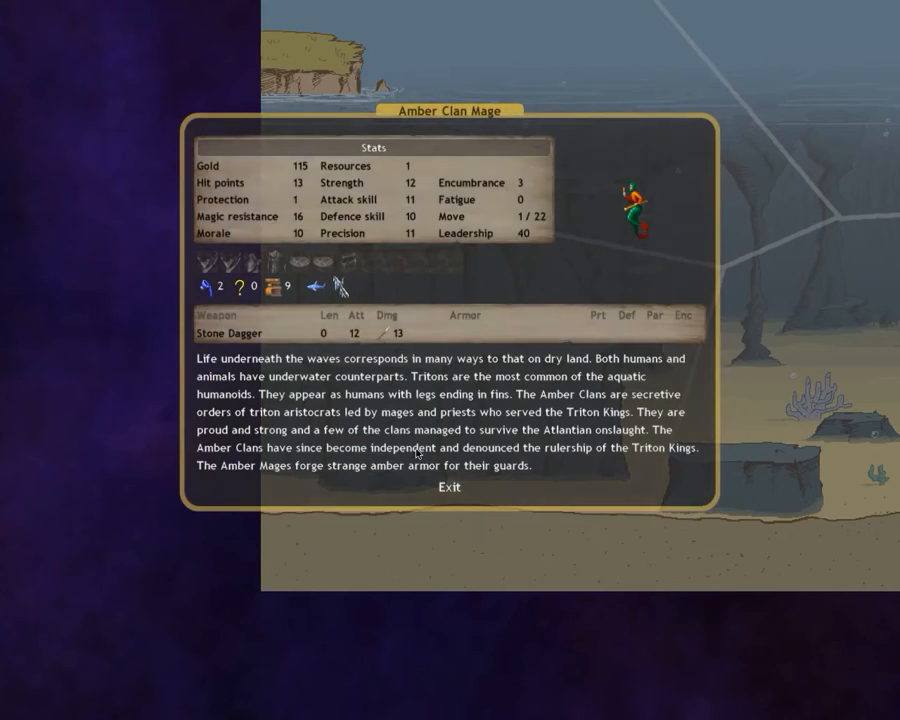
click(448, 488)
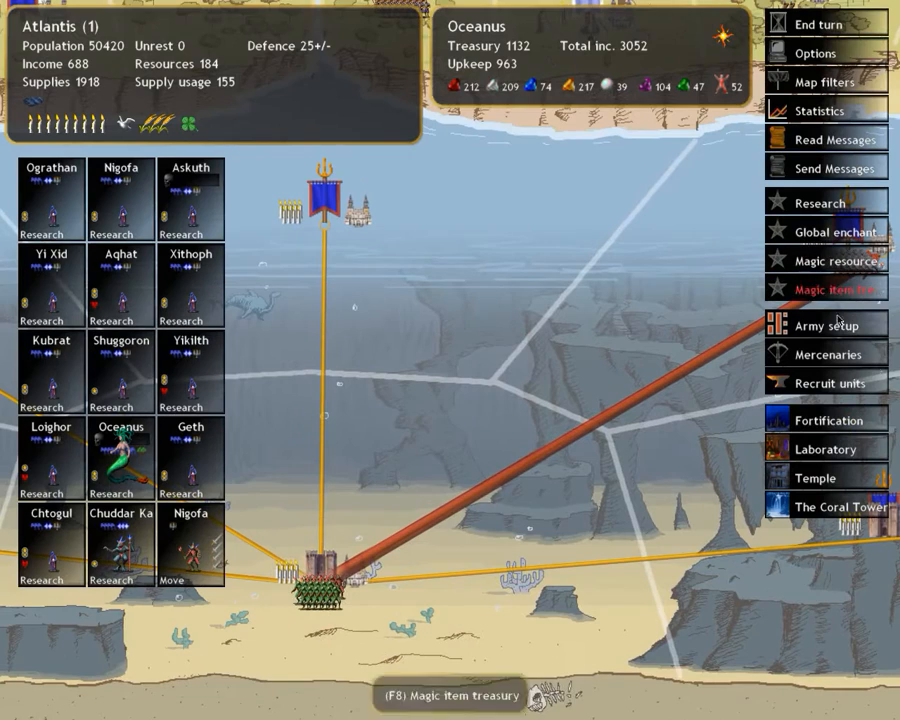
- Queue a Consort in the capital's recruitment and review Rainbow the Sea Serpent's unit details
click(828, 384)
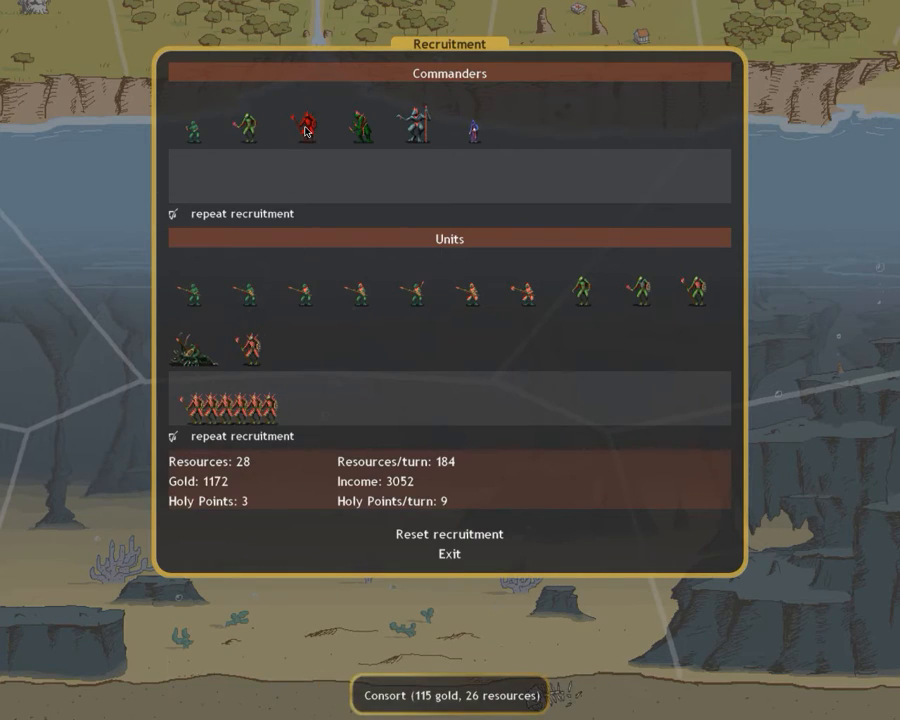
click(448, 554)
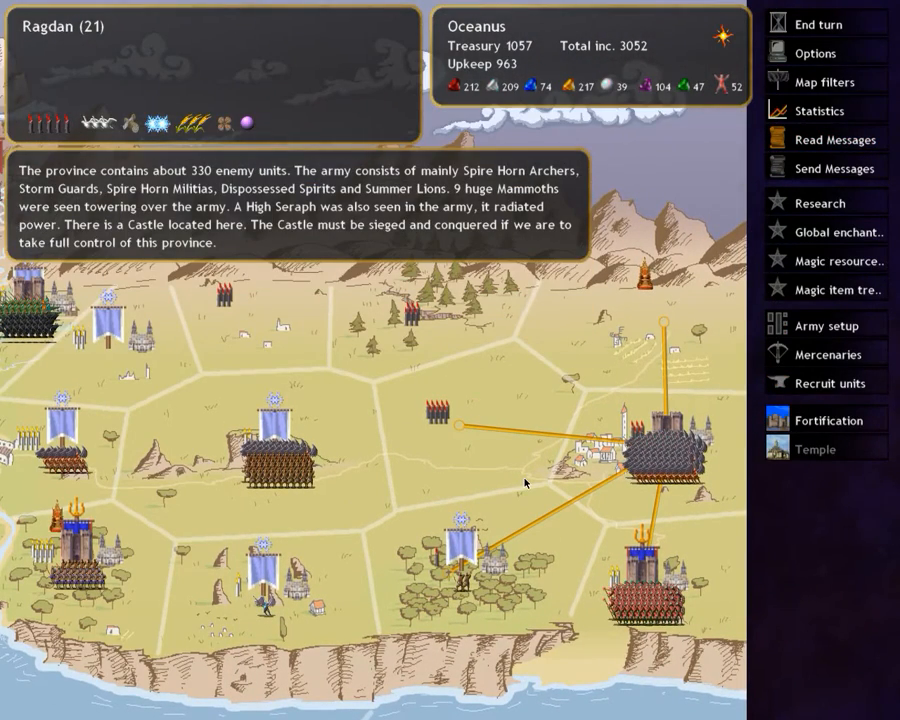
mouse_move(712, 610)
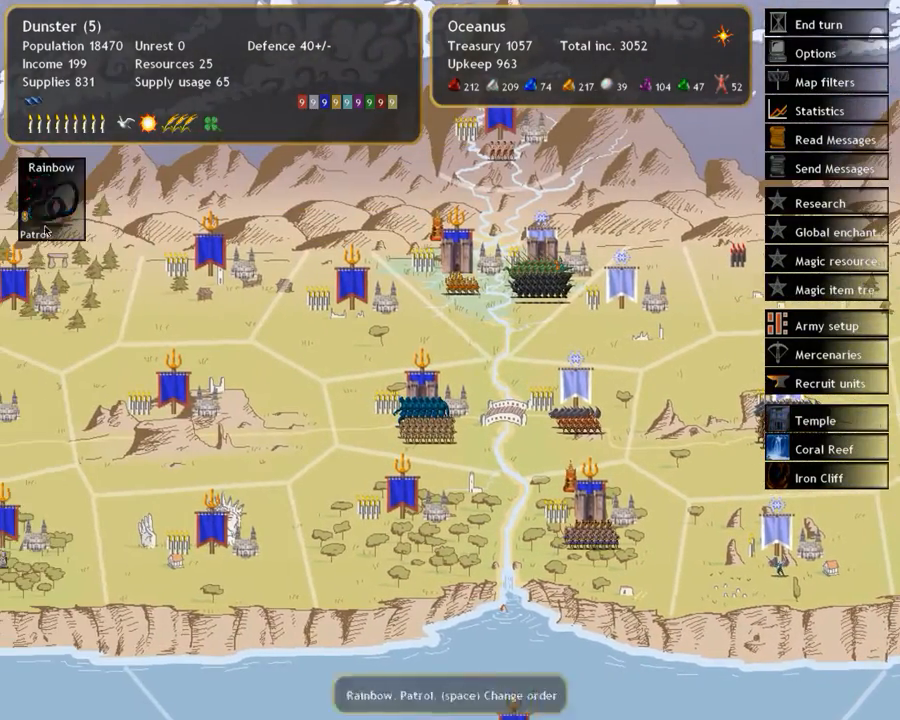
click(50, 198)
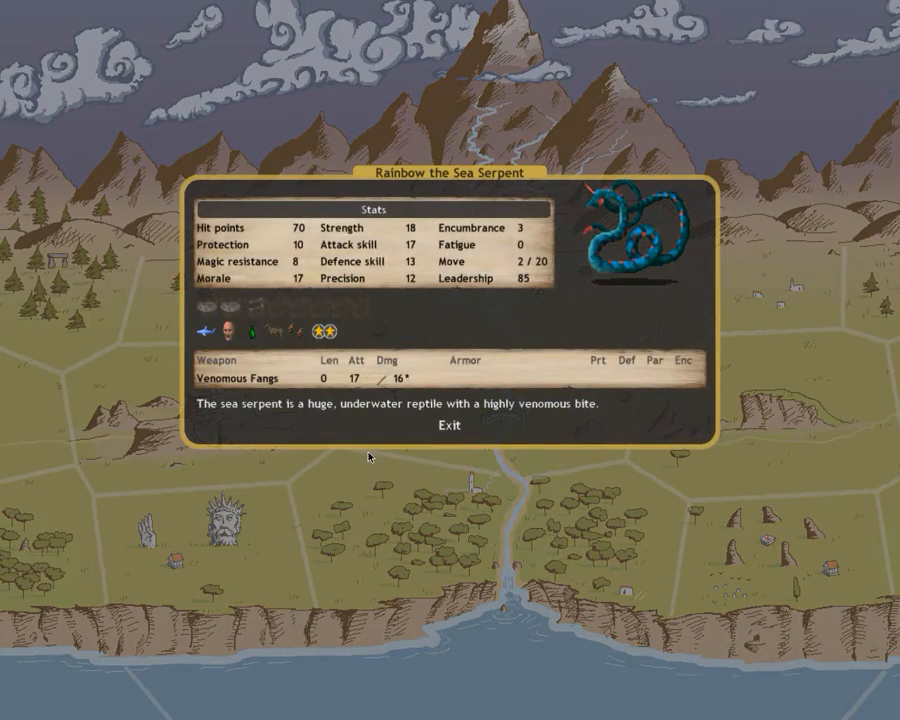
mouse_move(450, 348)
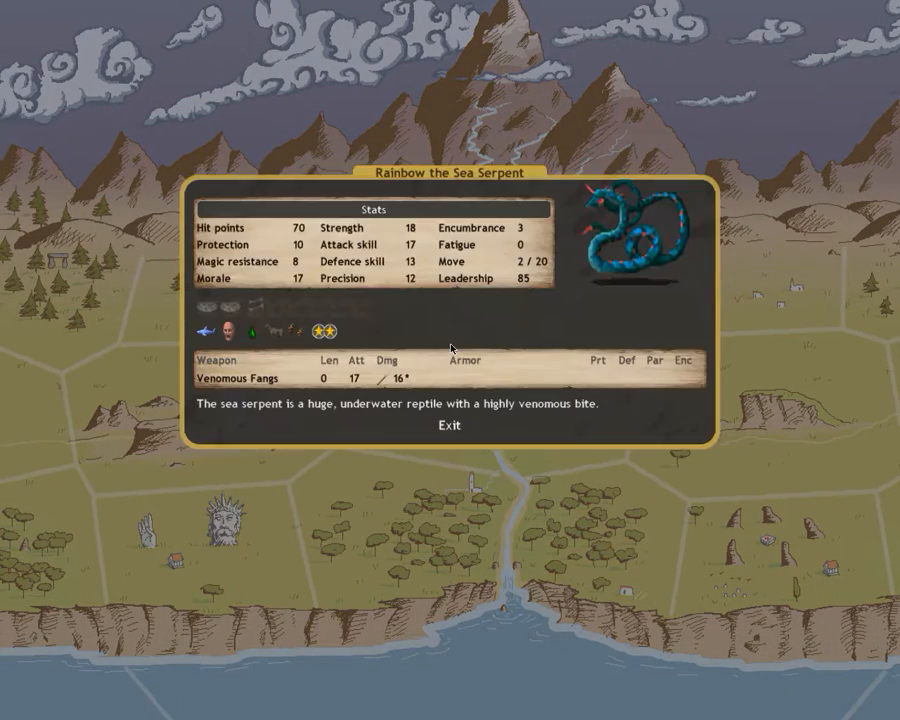
click(448, 426)
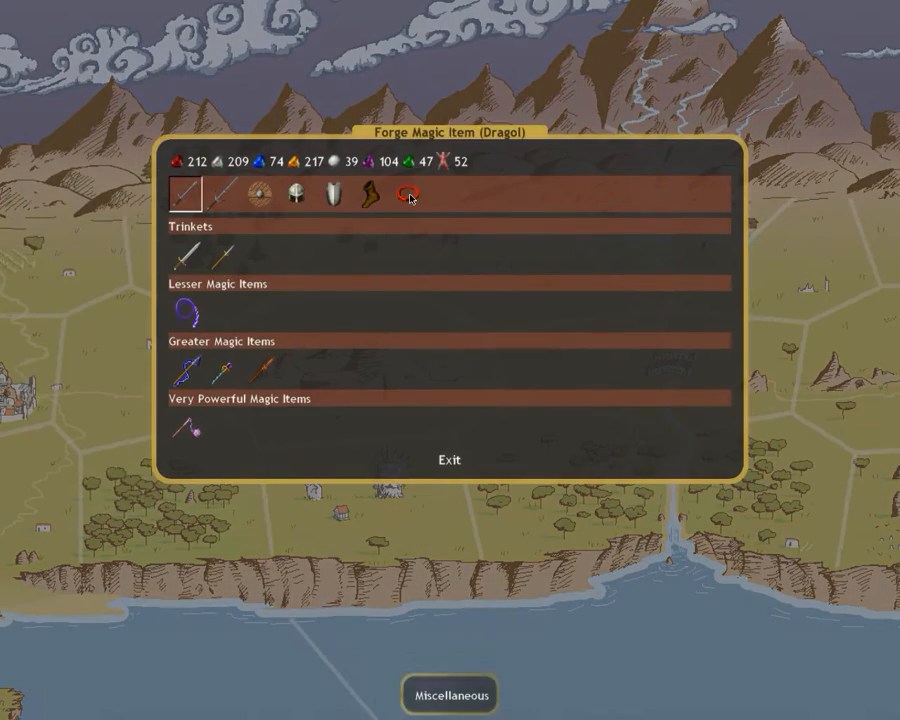
- Browse Dragol's forgeable miscellaneous items, reading the Mirror of False Impressions and Barrel of Air
click(406, 196)
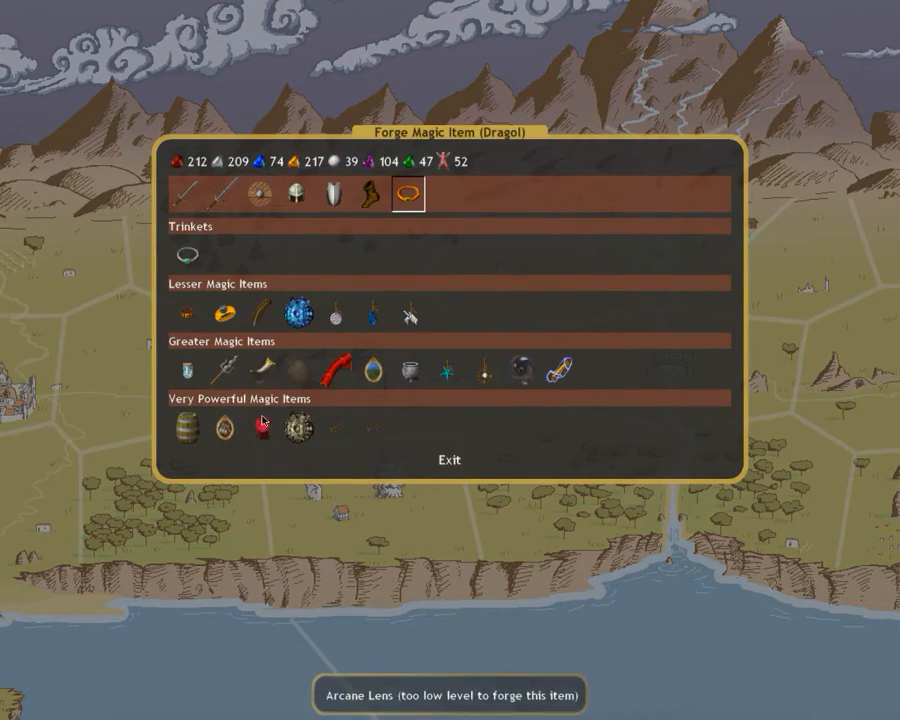
mouse_move(448, 380)
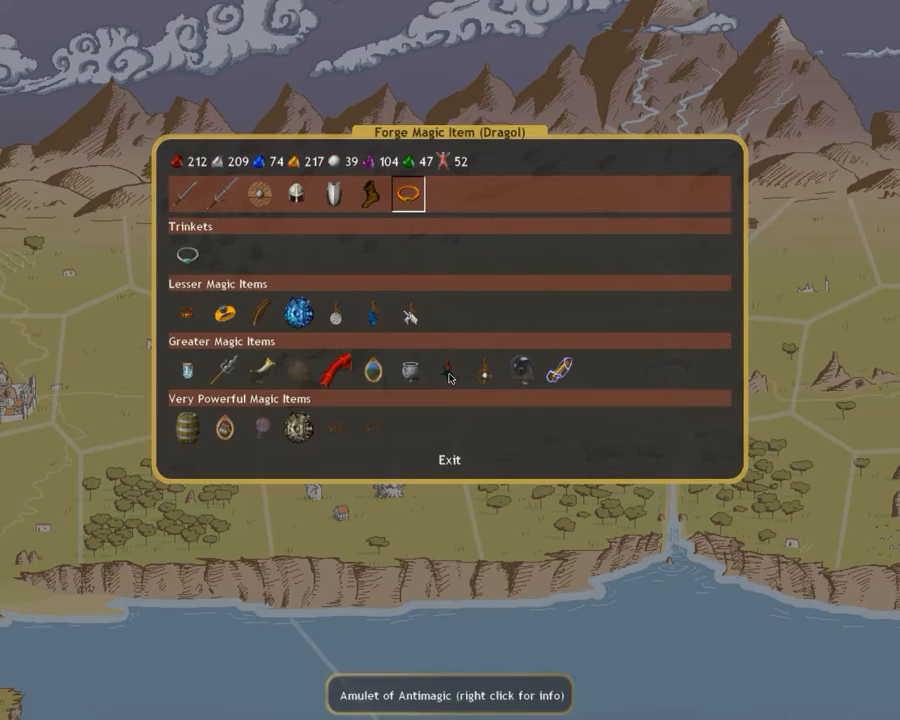
mouse_move(224, 430)
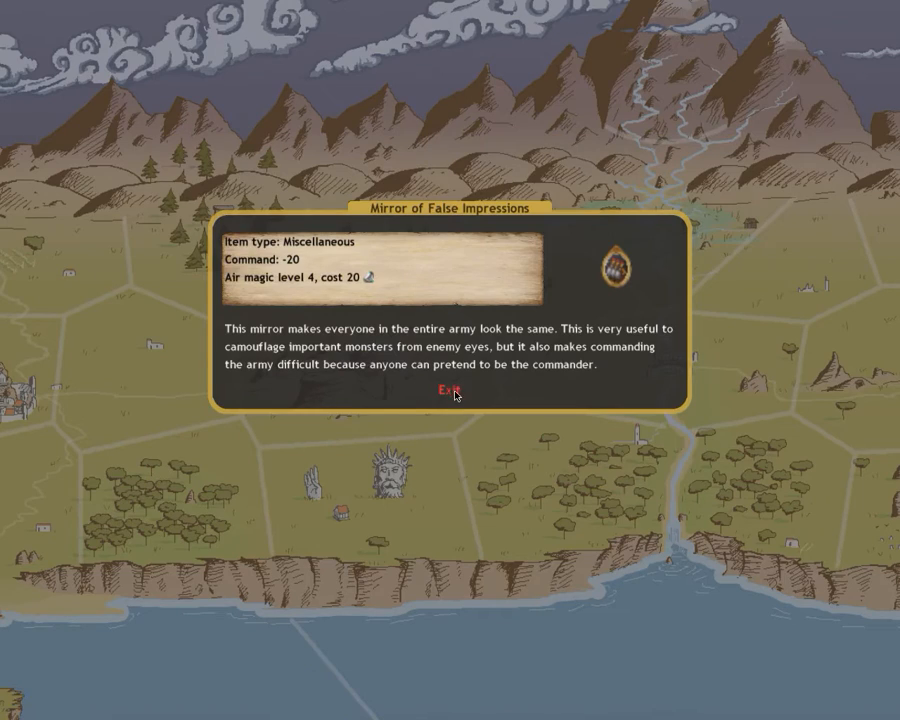
mouse_move(448, 404)
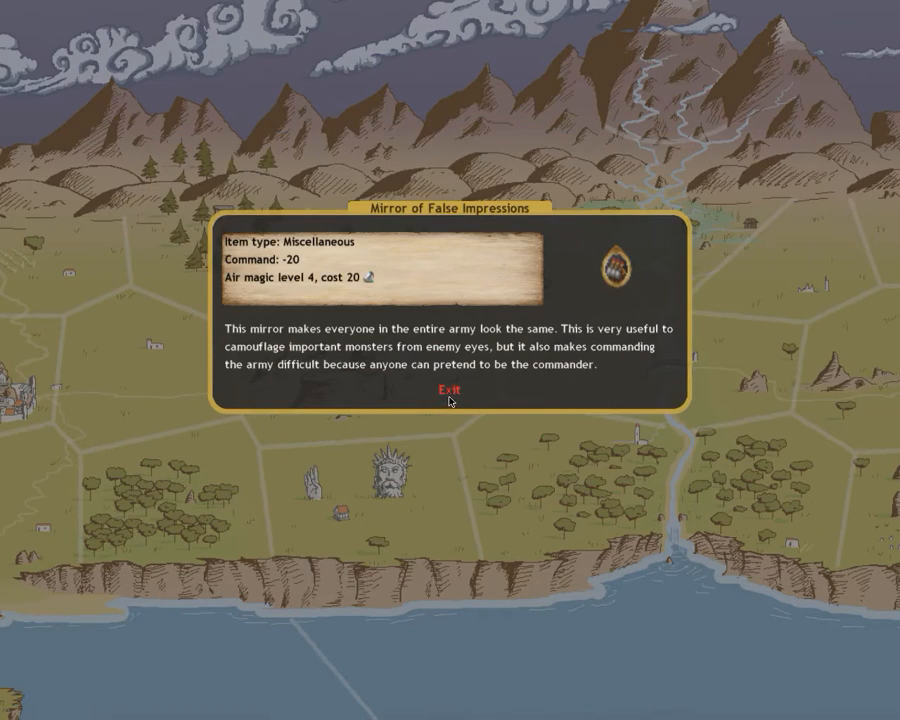
click(448, 388)
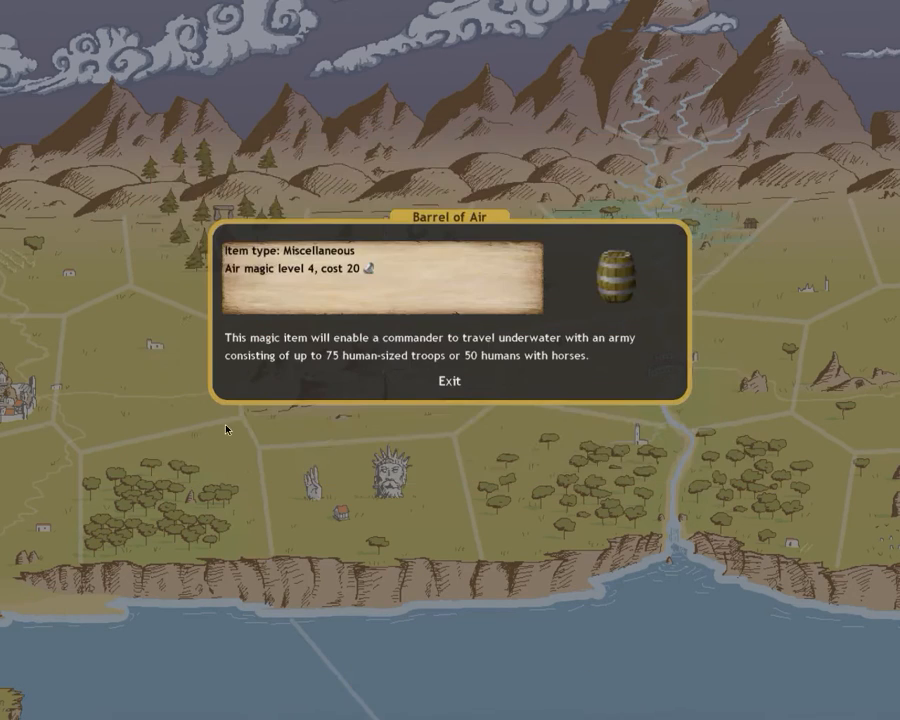
click(448, 384)
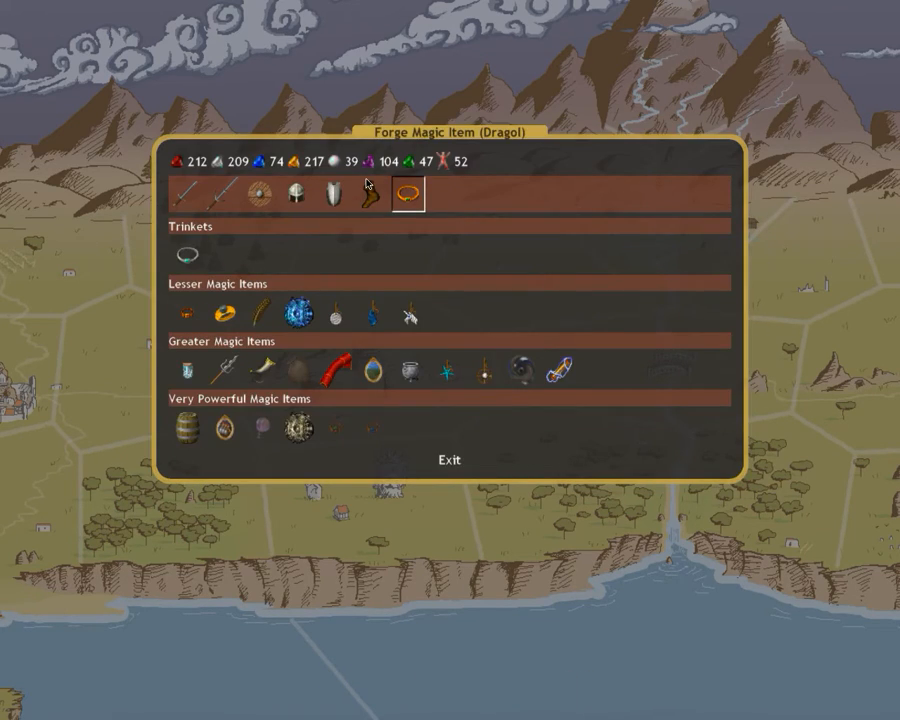
- Browse the forgeable armor and helmet items and read the Winged Helmet description
click(336, 192)
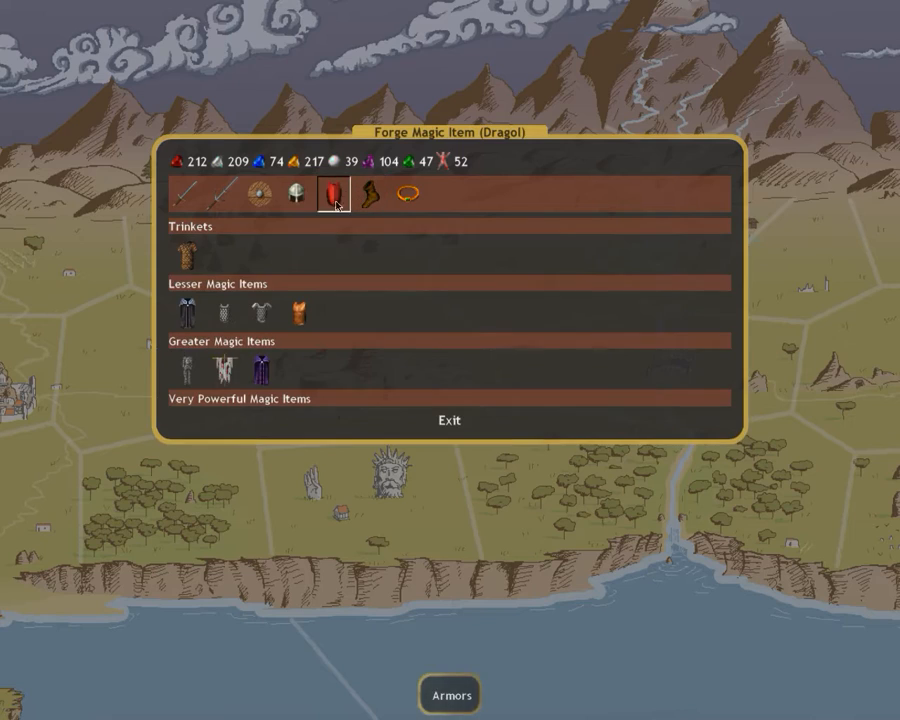
click(296, 192)
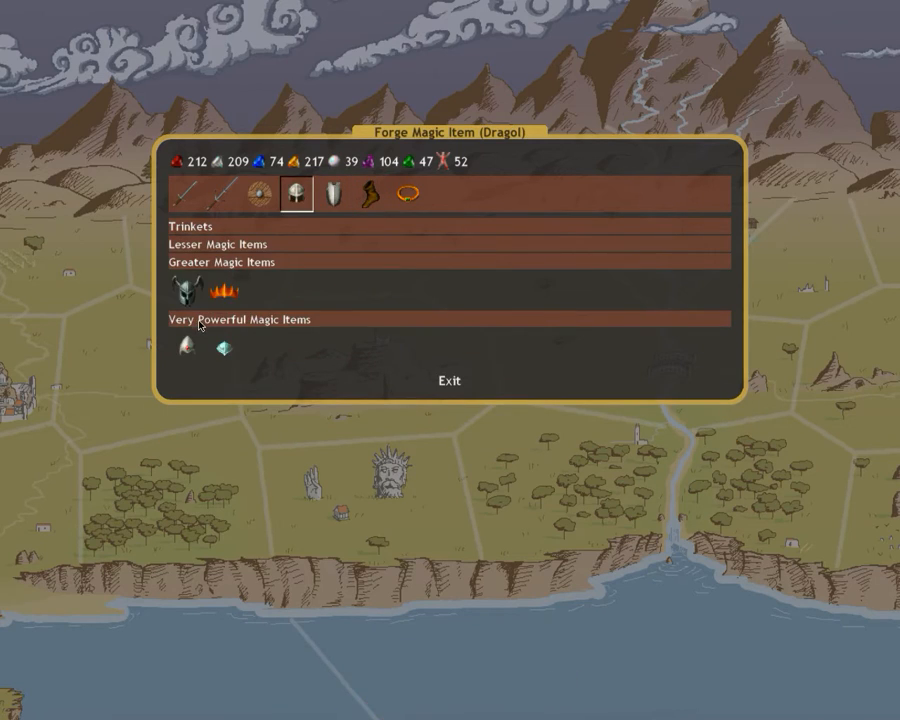
click(182, 294)
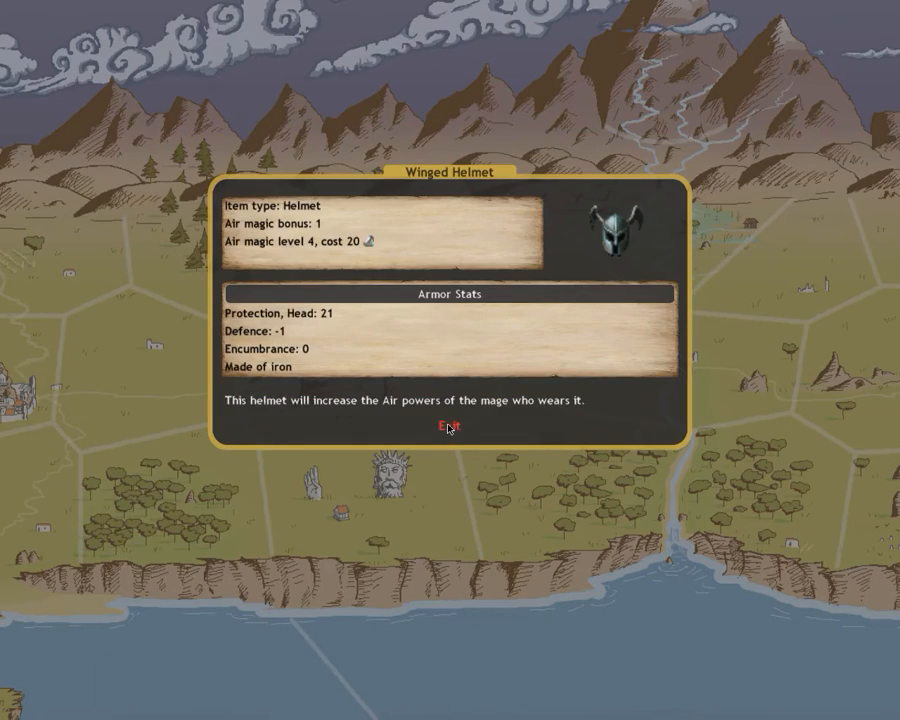
click(444, 428)
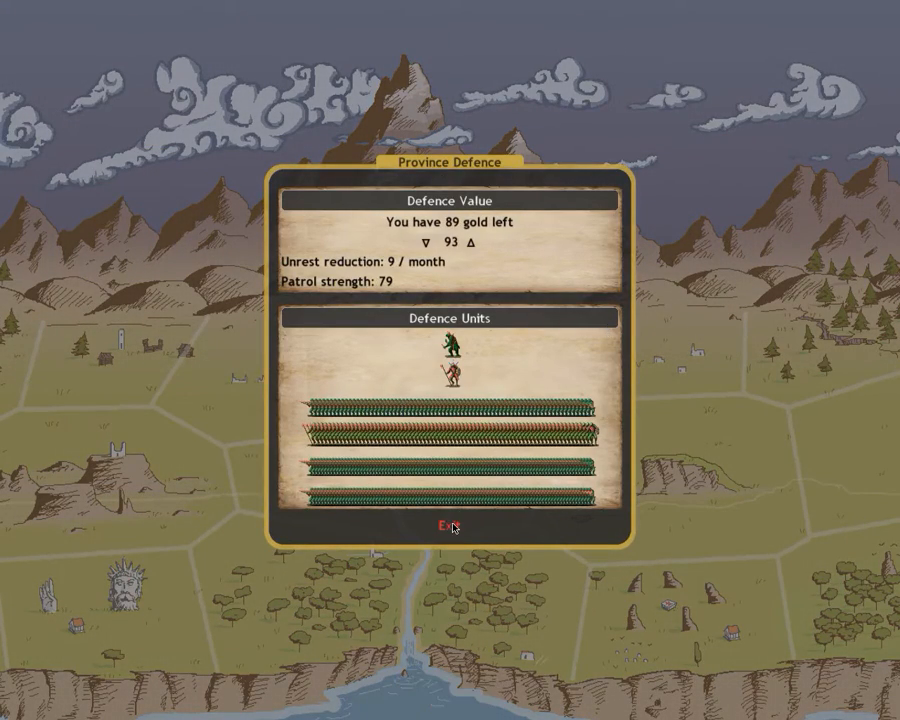
- Confirm province defence at 93, end the turn, and dismiss the Acashic Knowledge and Throne of Flames messages
click(444, 528)
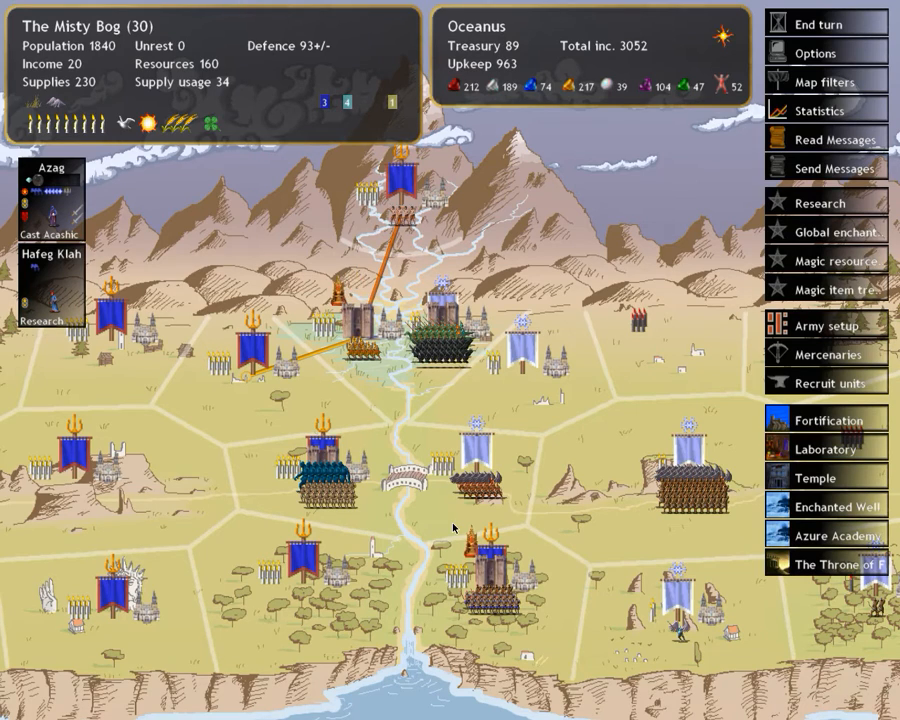
click(816, 22)
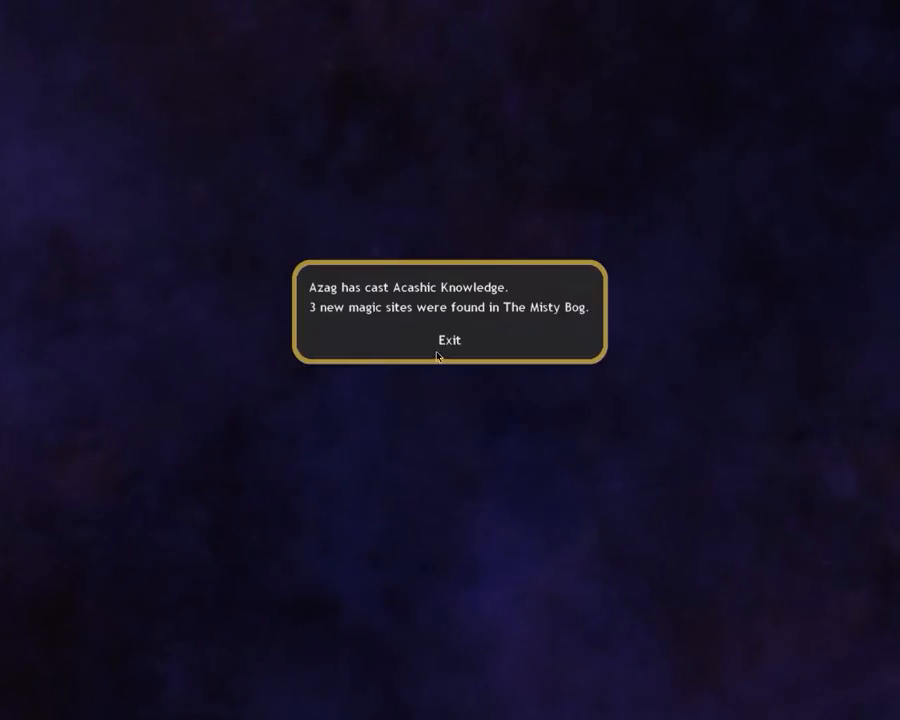
click(448, 340)
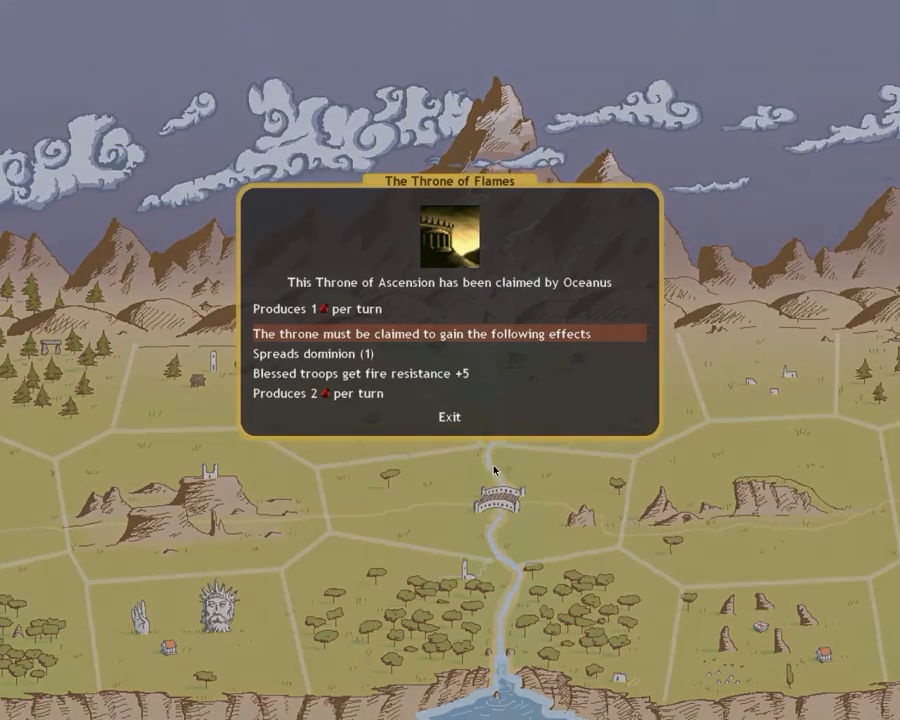
click(448, 418)
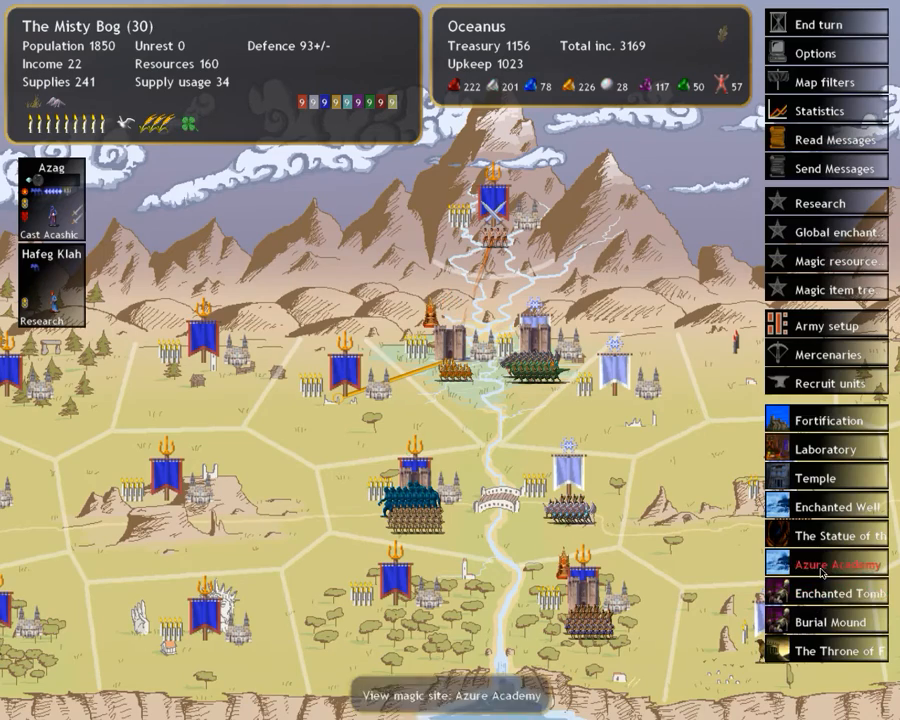
- Read what the Statue of the Sitting God and Burial Mound sites in The Misty Bog provide
click(844, 536)
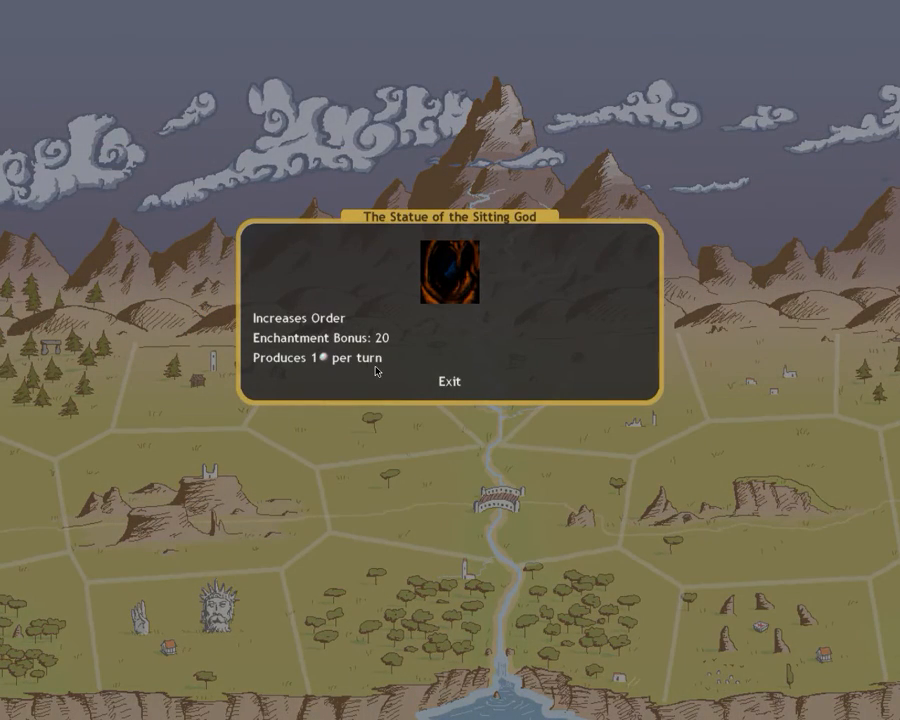
click(448, 380)
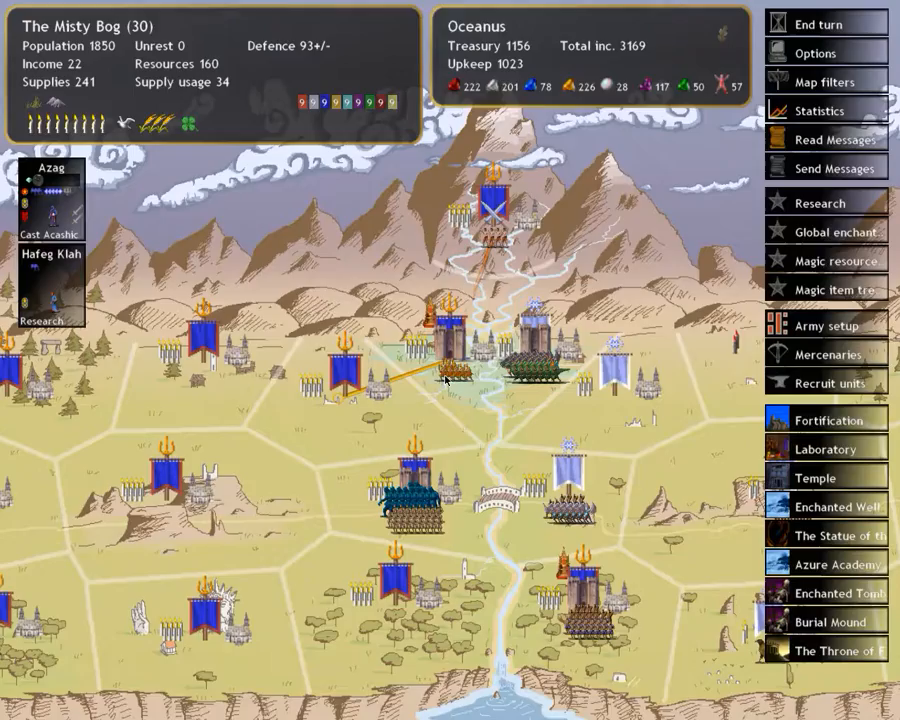
click(838, 564)
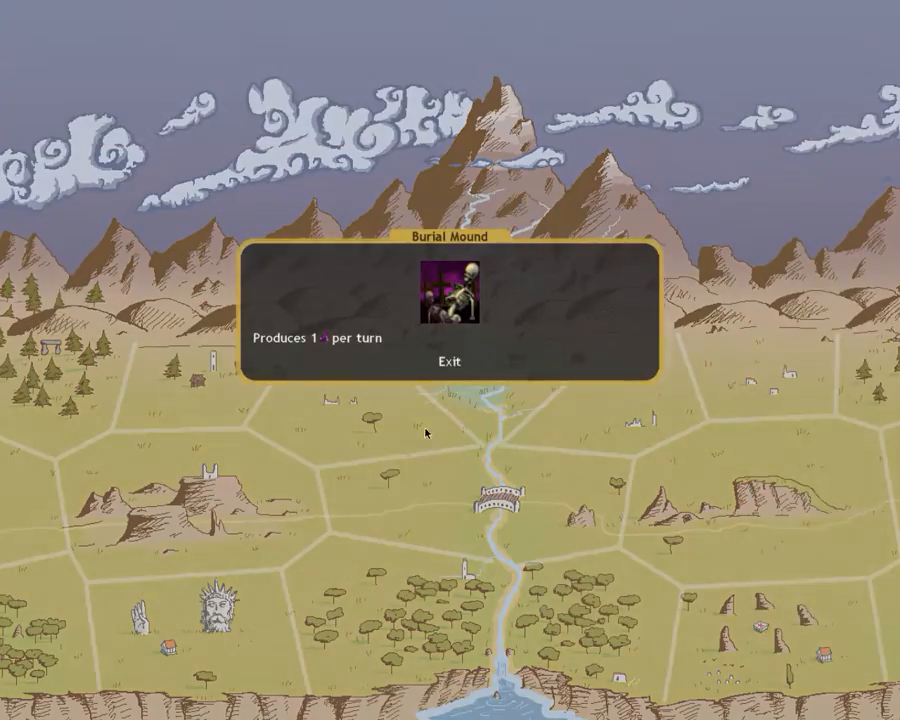
click(448, 362)
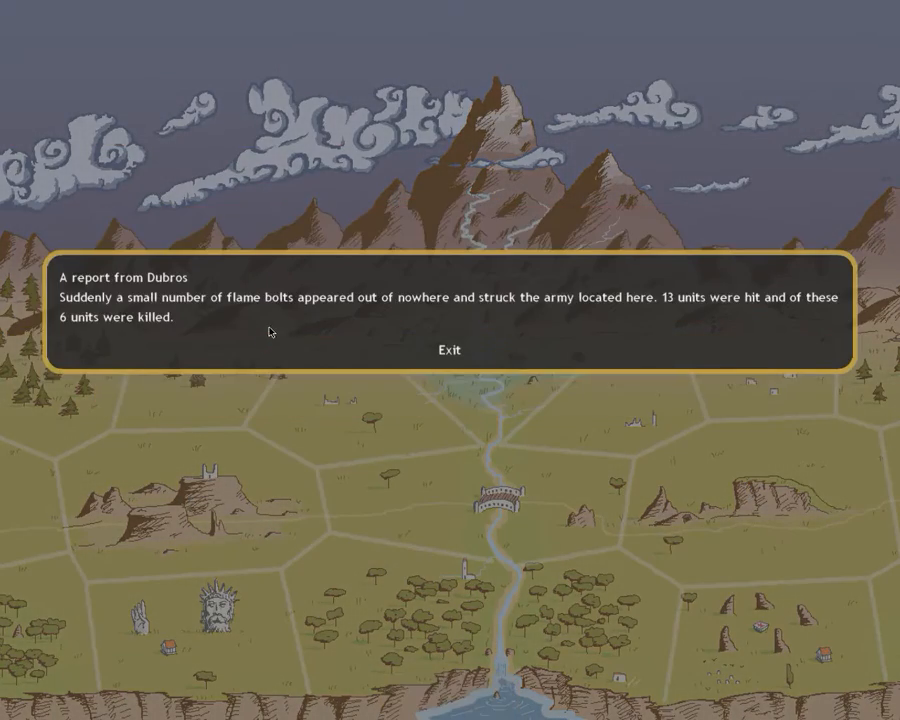
mouse_move(280, 334)
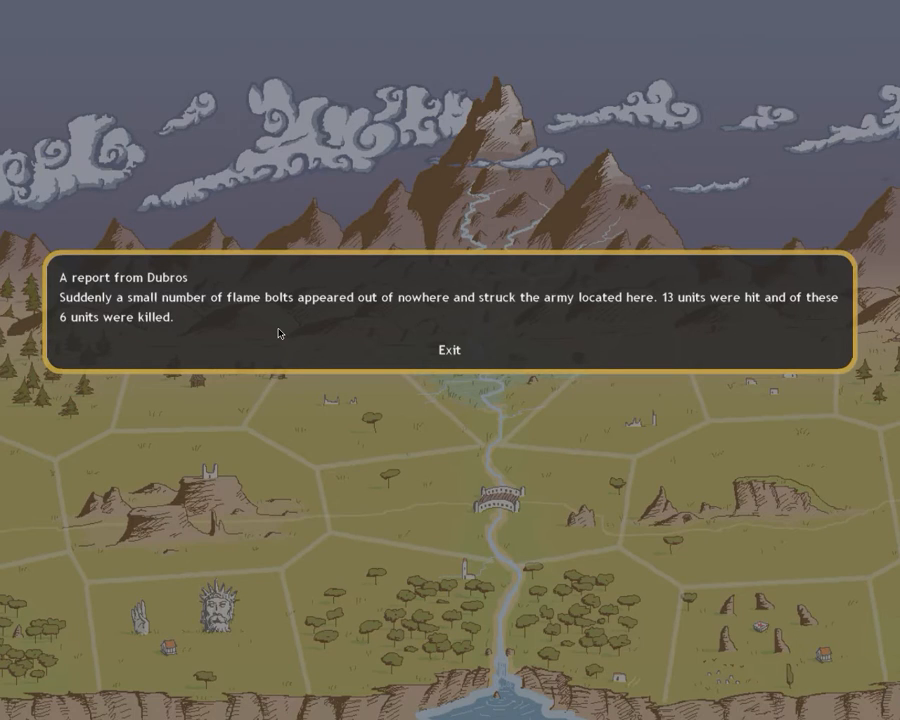
mouse_move(548, 300)
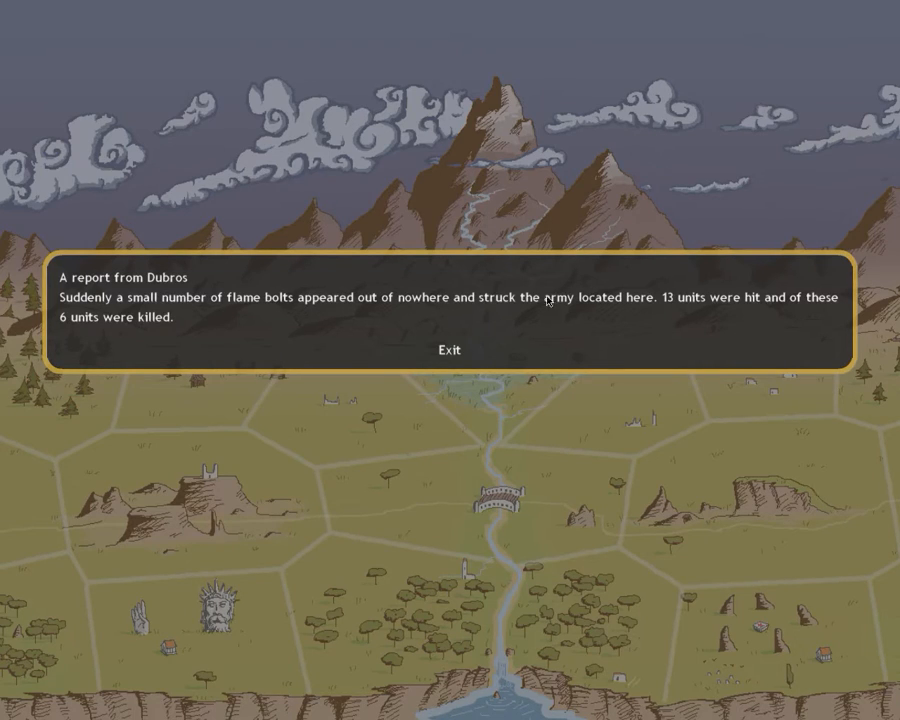
mouse_move(448, 352)
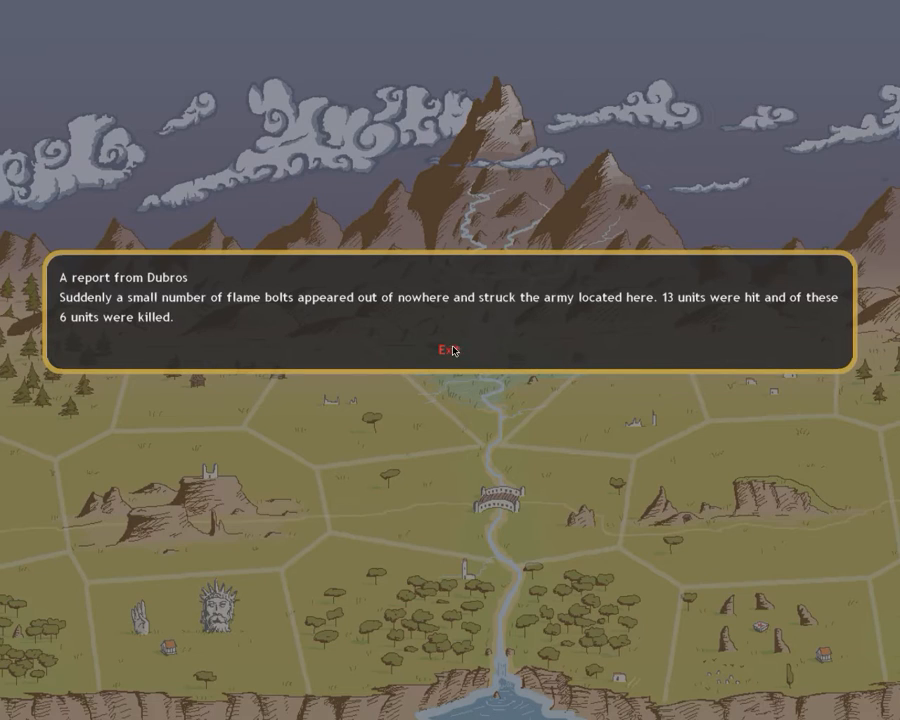
- Watch the battle in Faircliff and read the message that the dead prophet's power has left
click(448, 350)
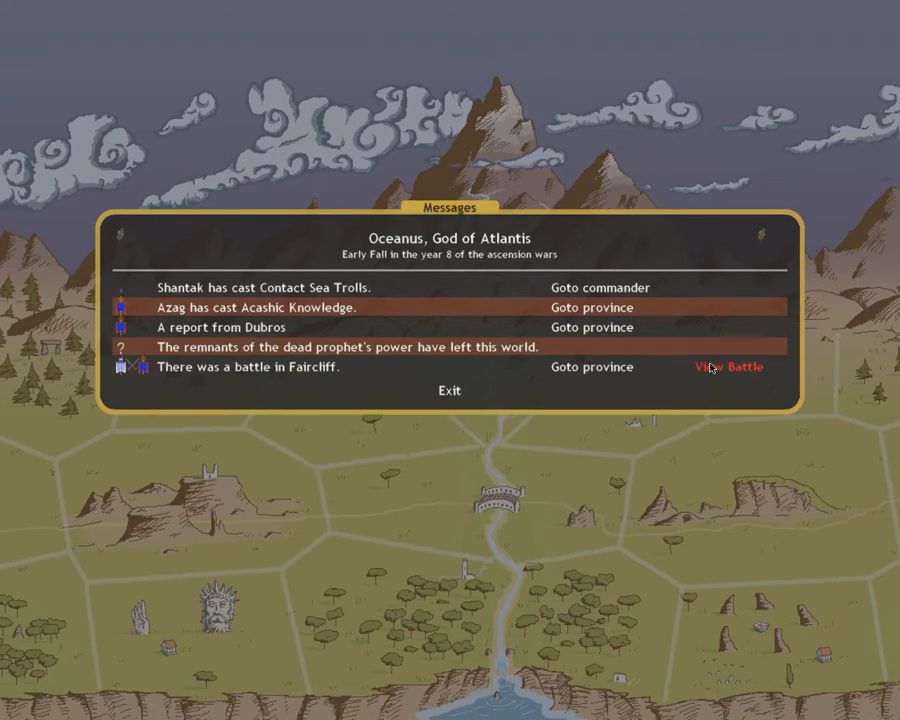
click(726, 366)
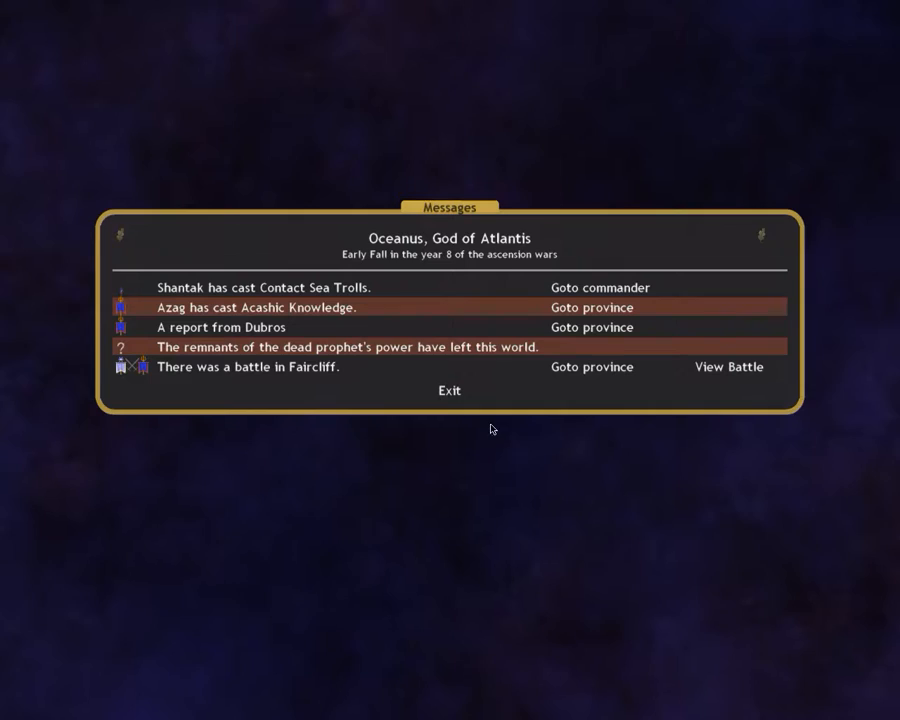
click(344, 348)
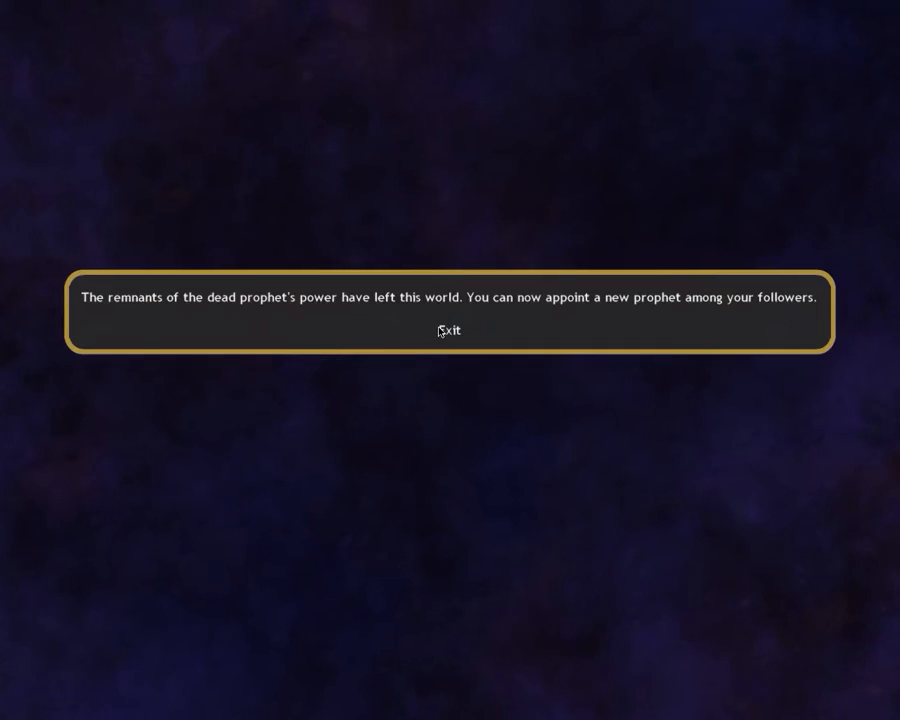
click(446, 330)
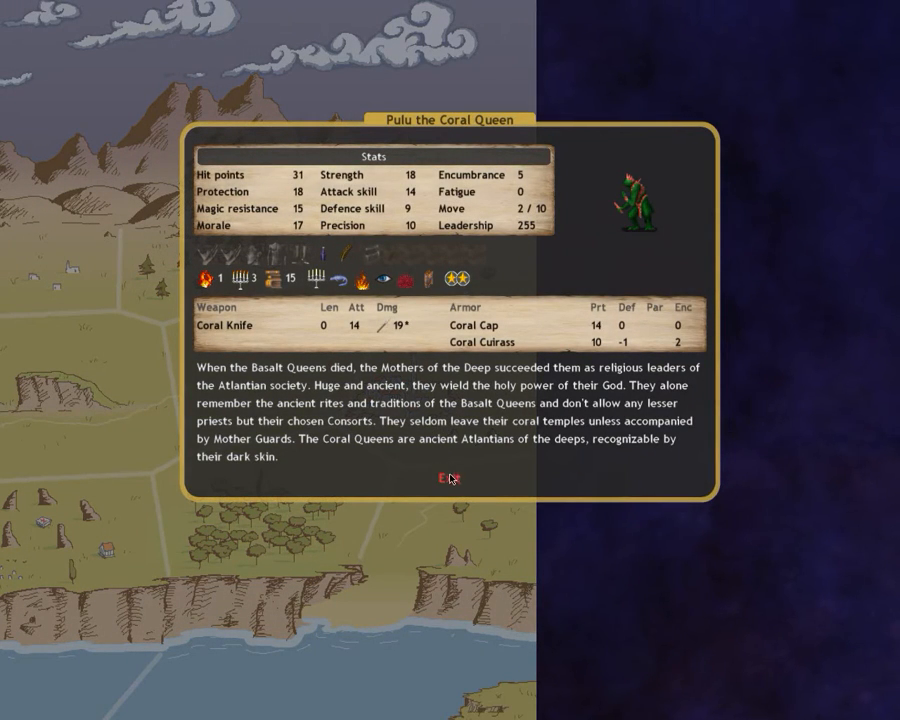
- Check a garrison's battle orders and the magic item treasury, then bring up Dragol's orders in Aenasia
click(446, 478)
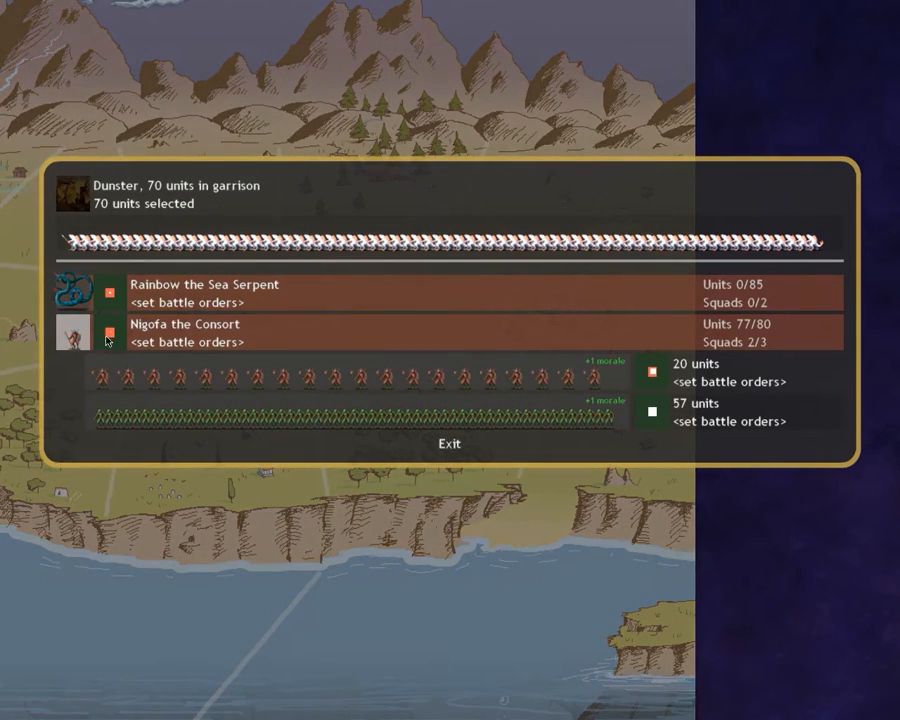
click(448, 444)
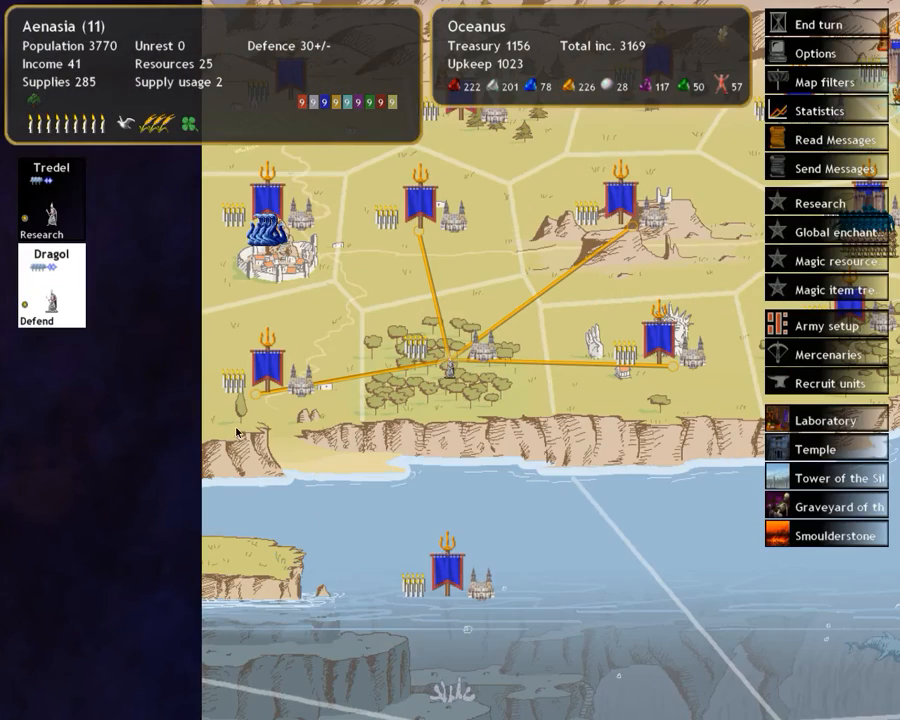
click(50, 300)
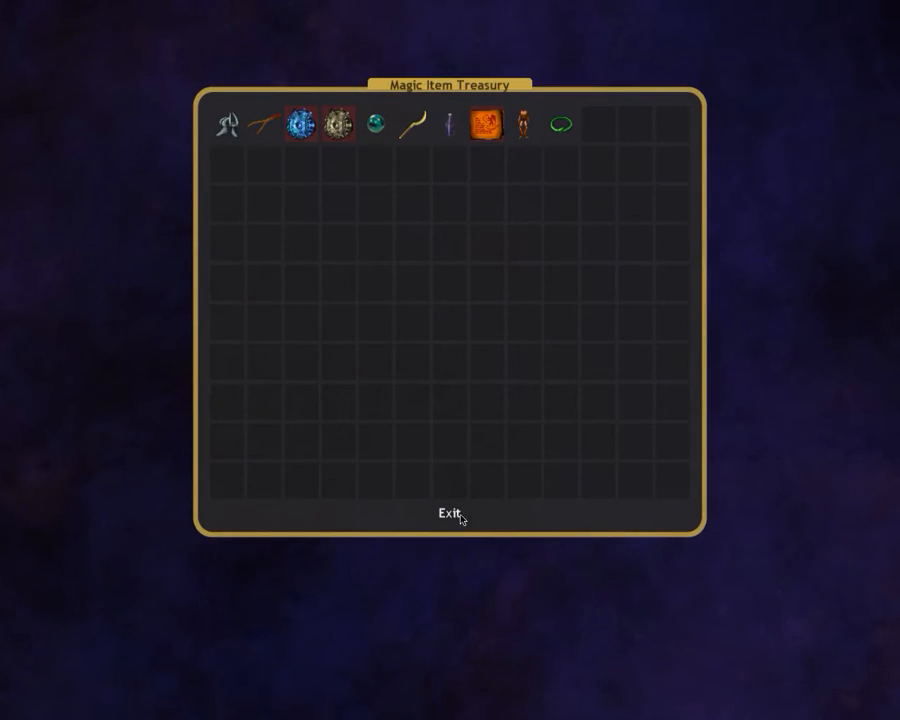
click(444, 514)
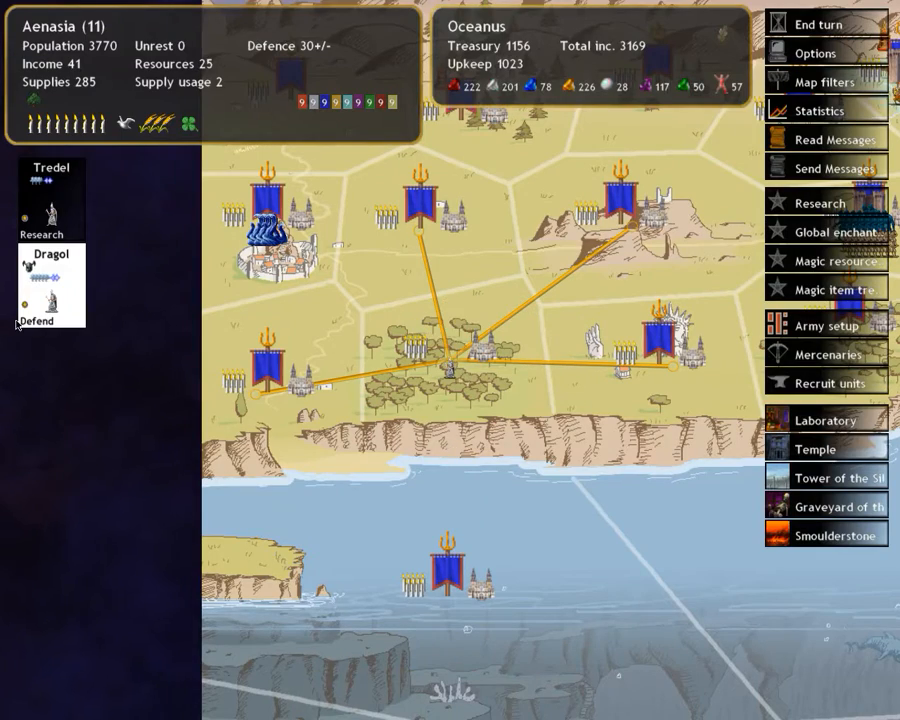
click(36, 280)
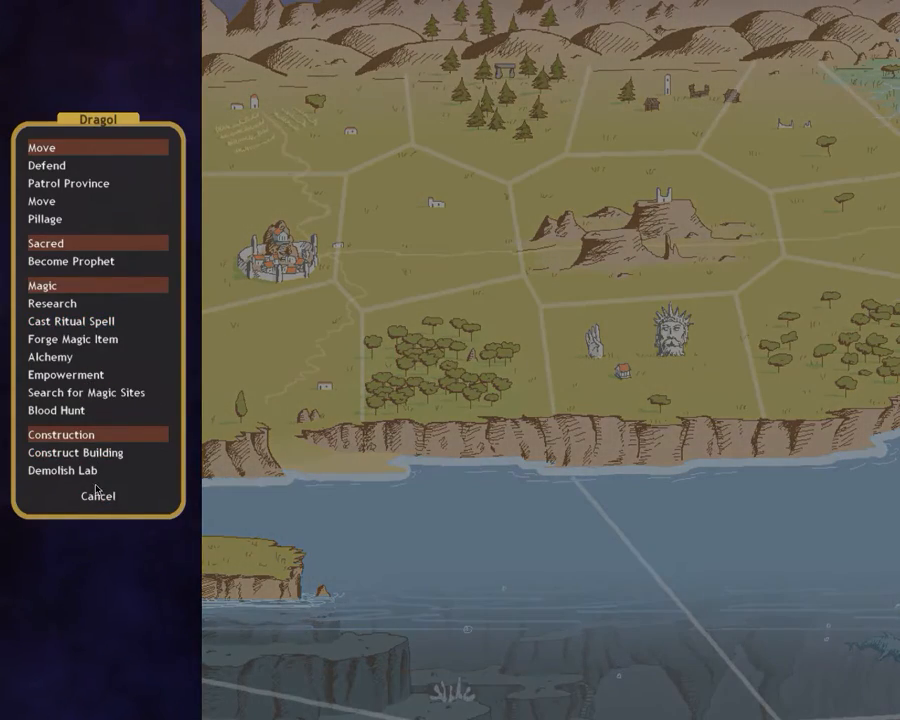
- Choose Cast Ritual Spell for Dragol and read the Perpetual Storm and Wind Ride descriptions
click(70, 320)
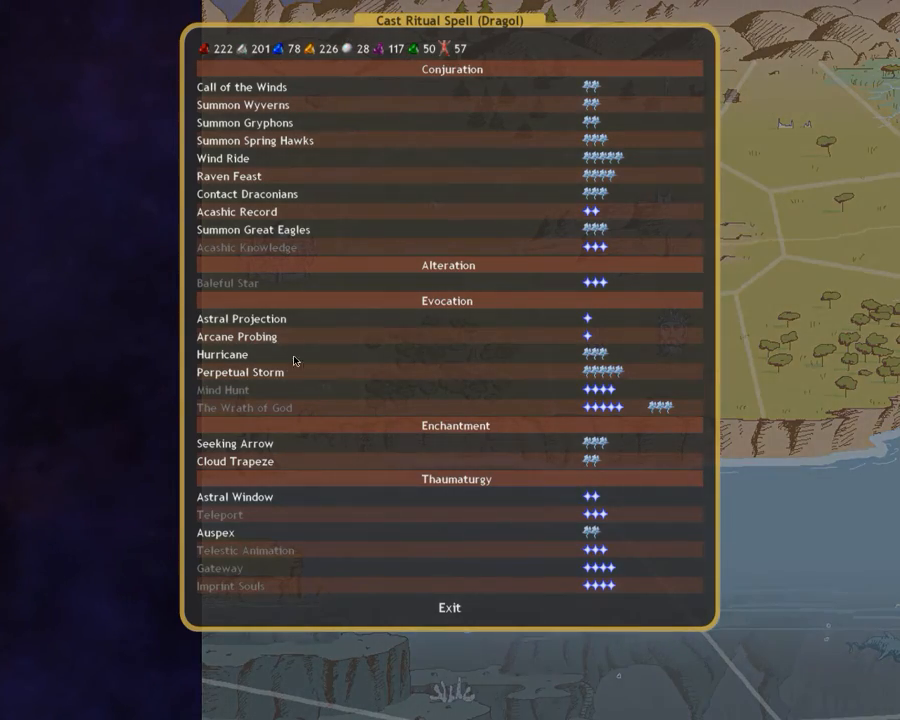
mouse_move(450, 412)
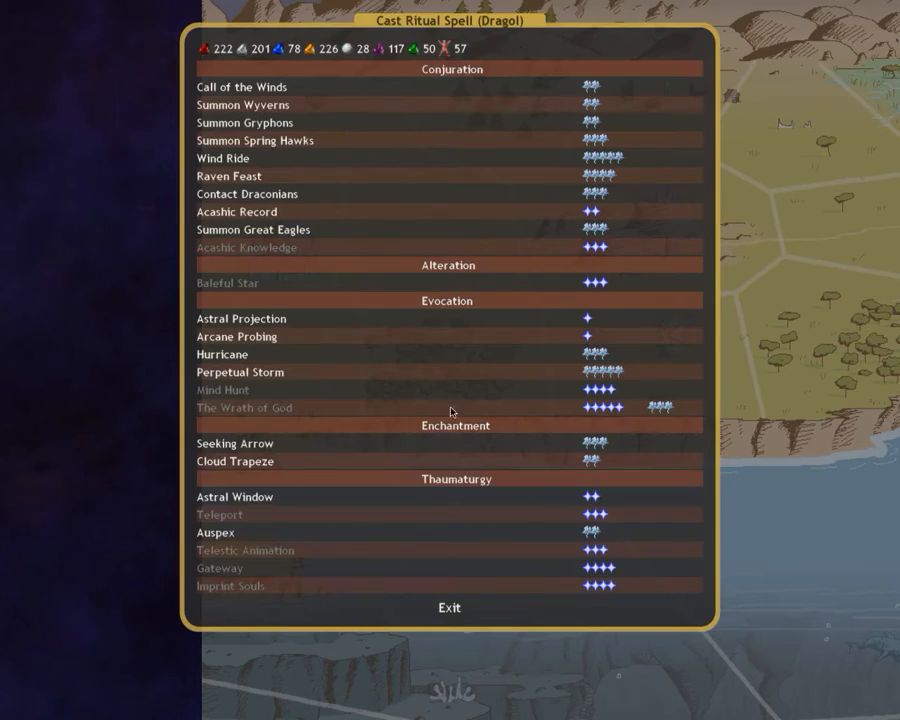
mouse_move(264, 384)
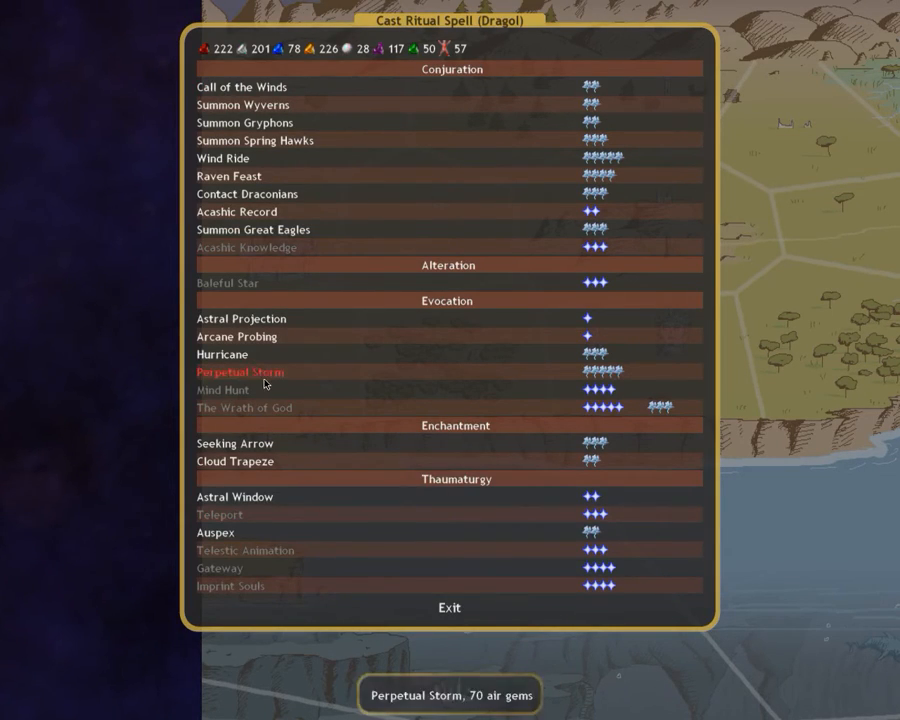
click(240, 372)
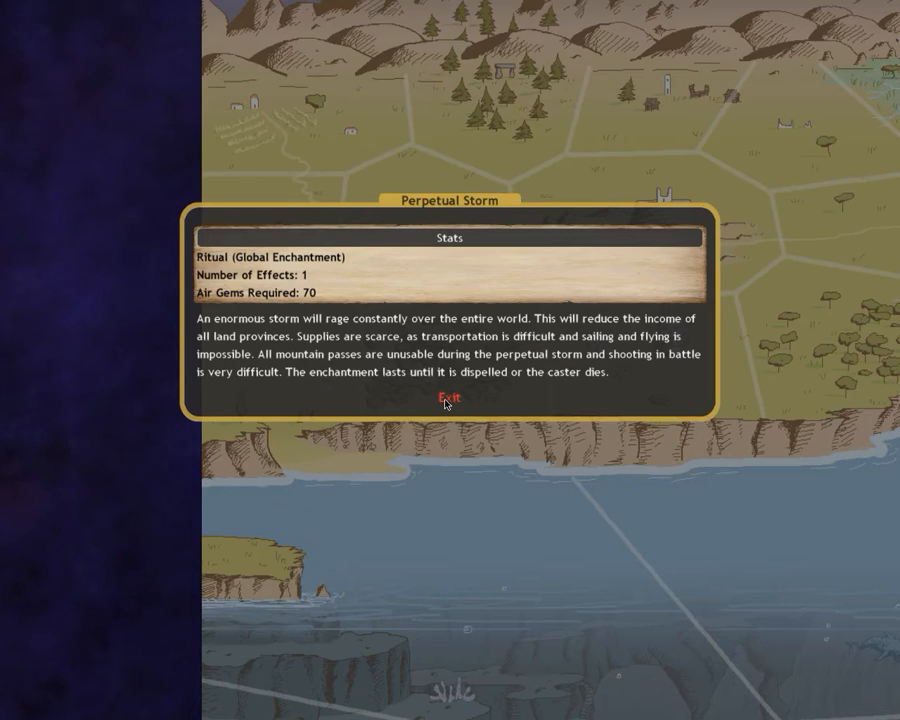
click(448, 398)
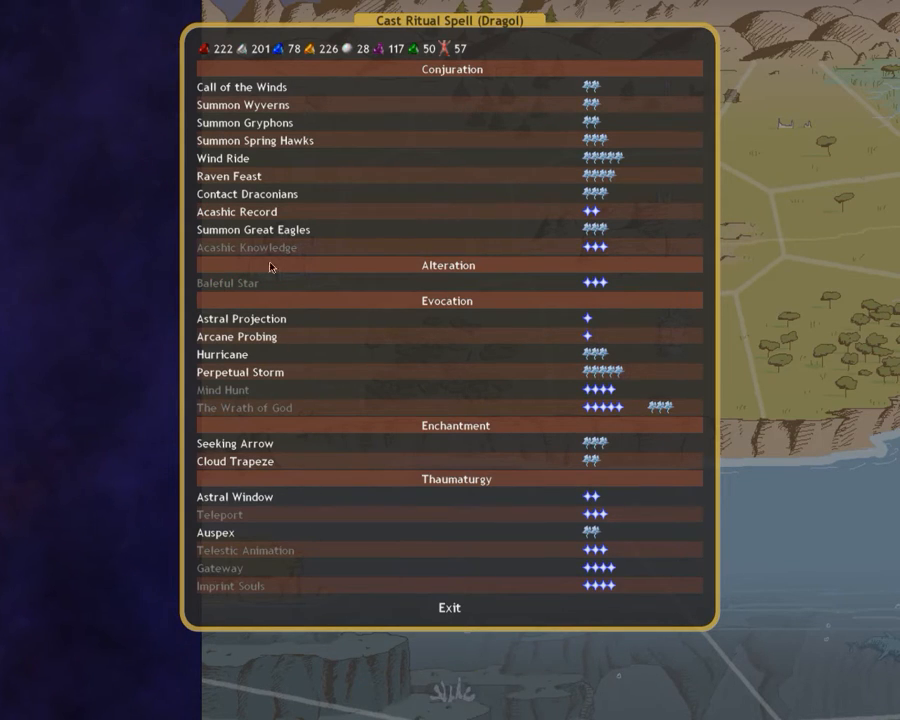
click(222, 158)
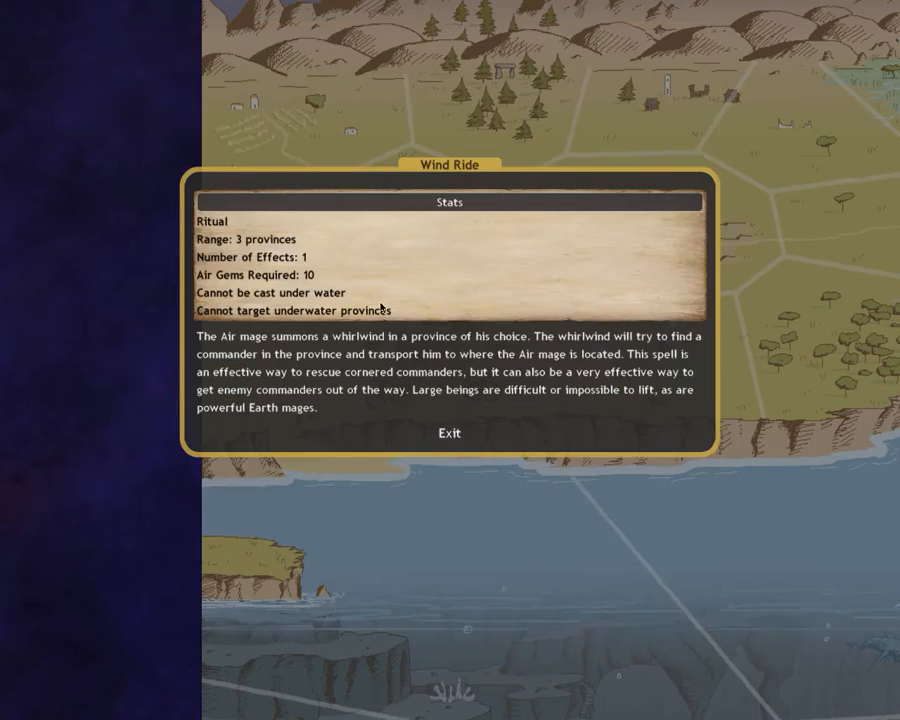
mouse_move(436, 456)
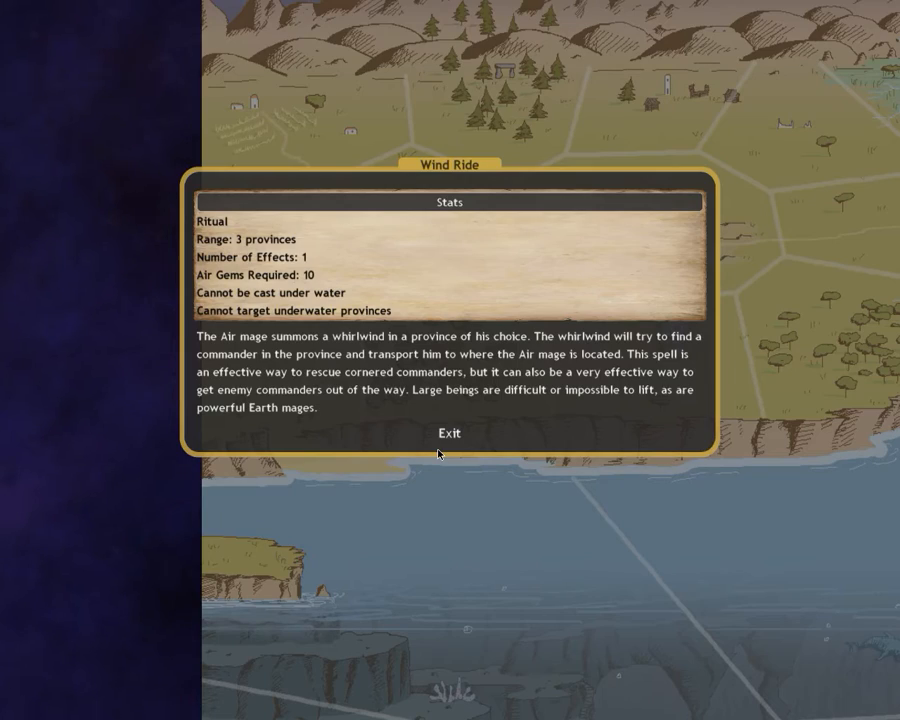
click(448, 432)
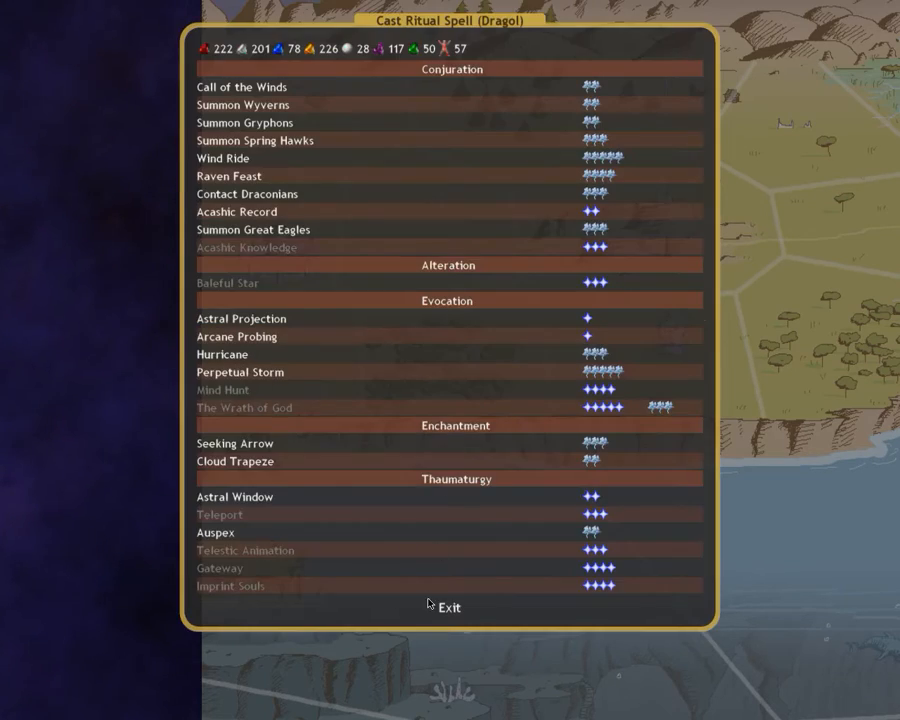
- Exit the ritual spell list and the recruitment overview, returning to the Aenasia map
click(448, 608)
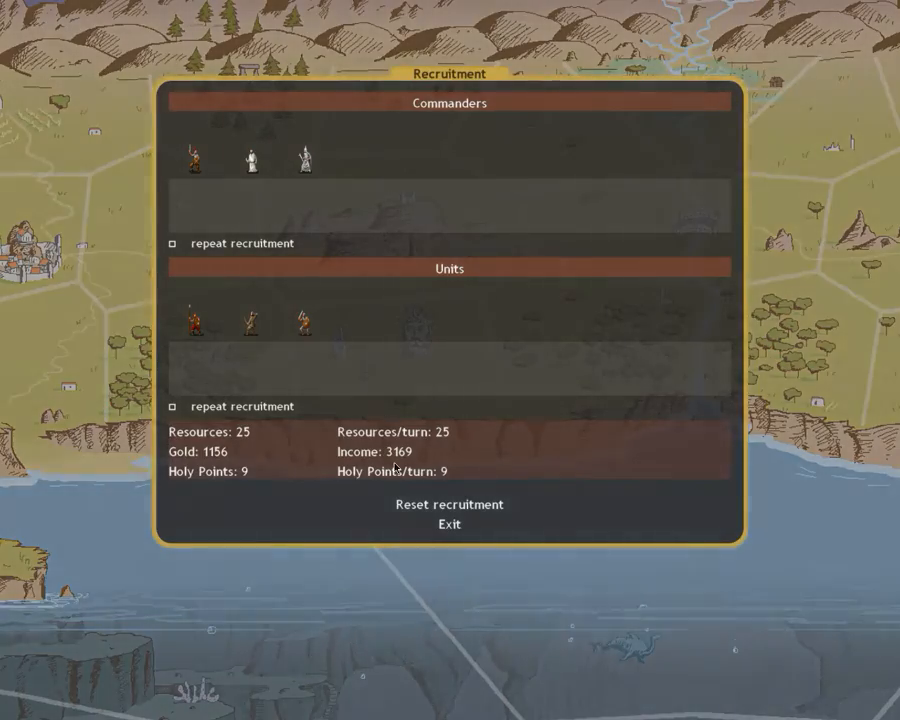
click(448, 524)
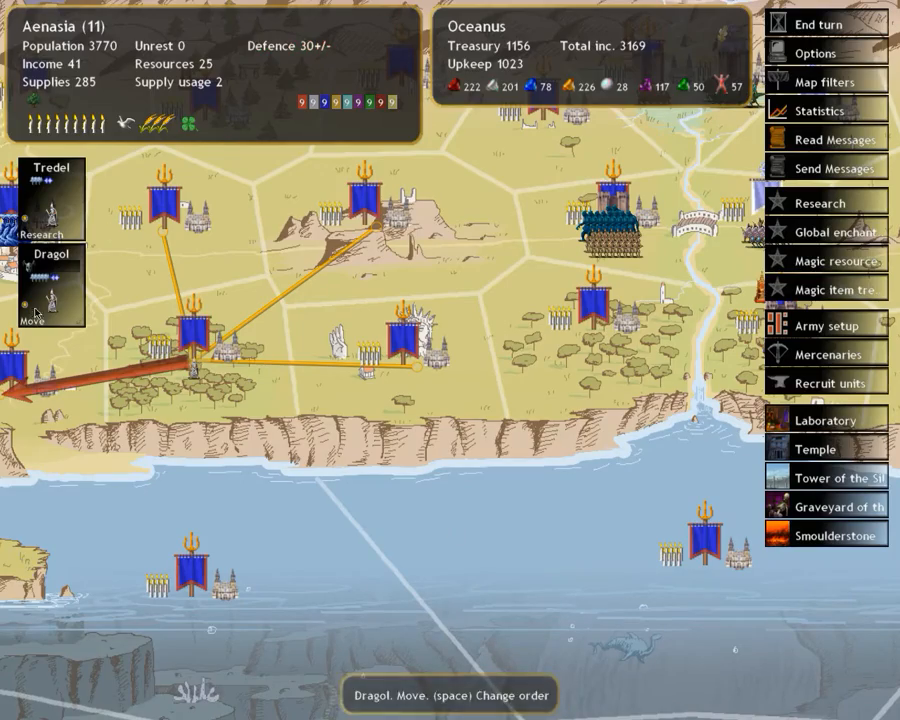
- Review Dragol's detailed unit stats and return to the map
click(44, 290)
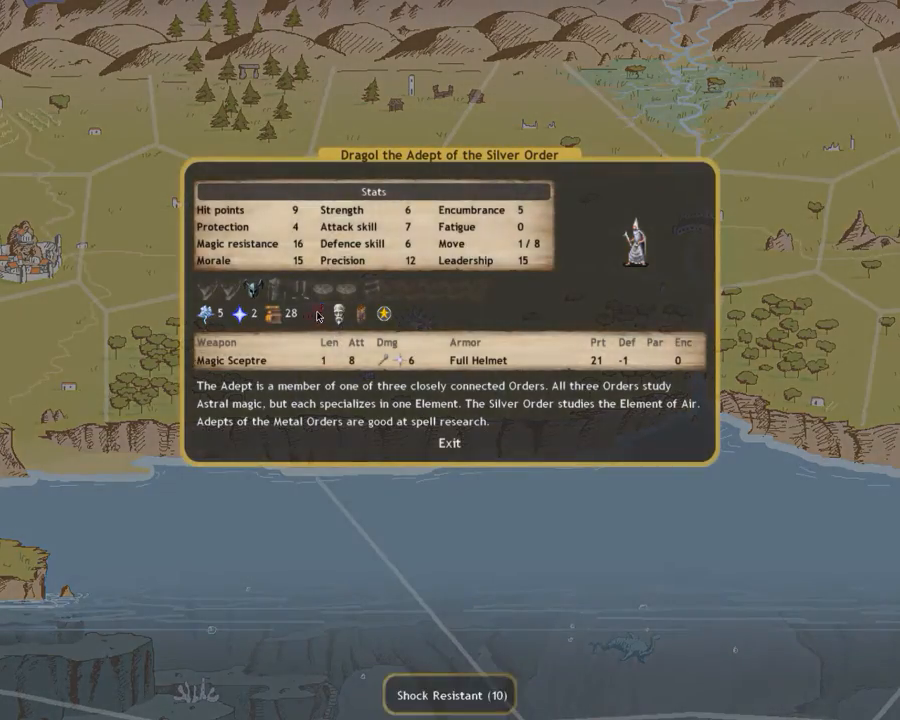
click(448, 444)
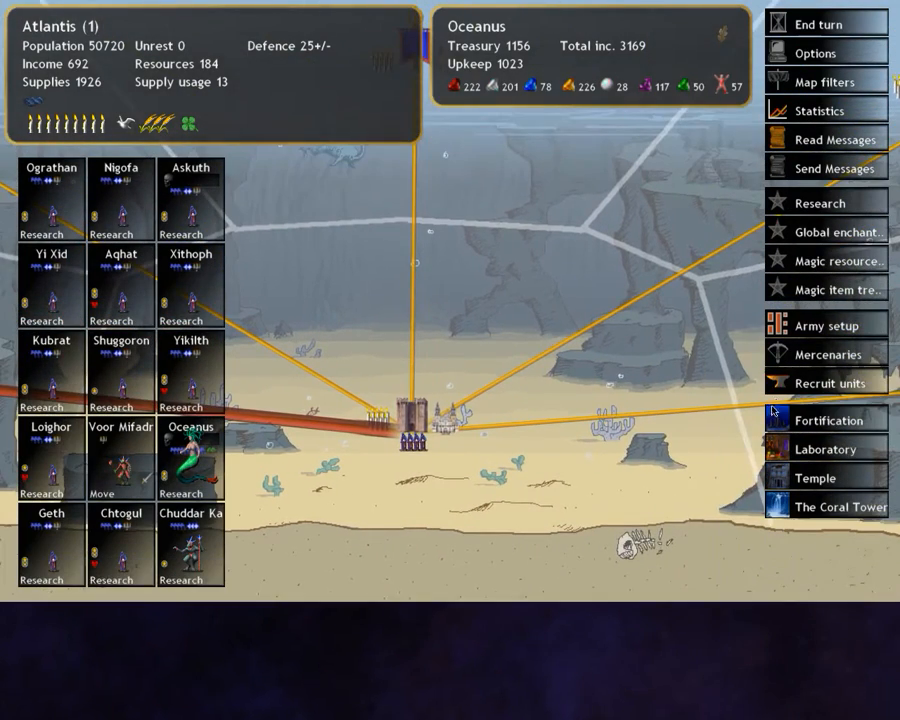
- Browse the Evocation spell list and read the Strands of Arcane Power description
click(822, 202)
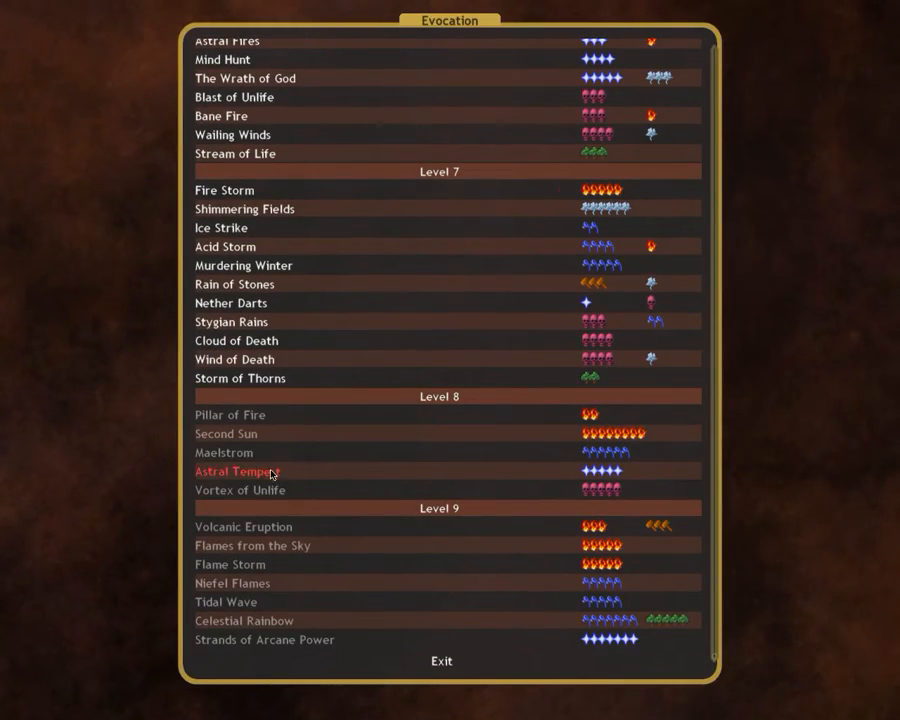
mouse_move(456, 408)
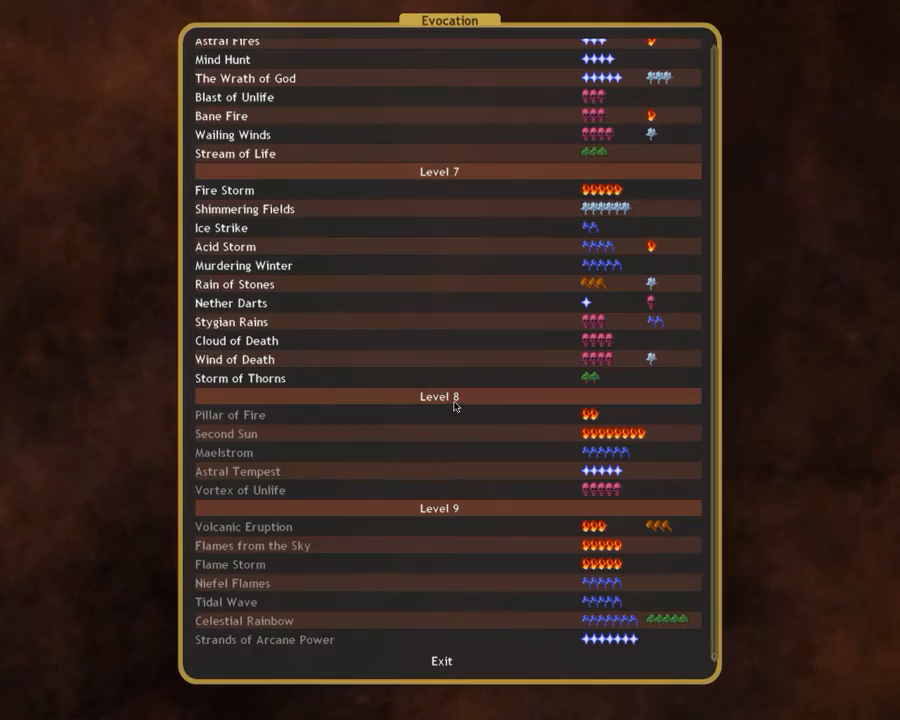
click(264, 640)
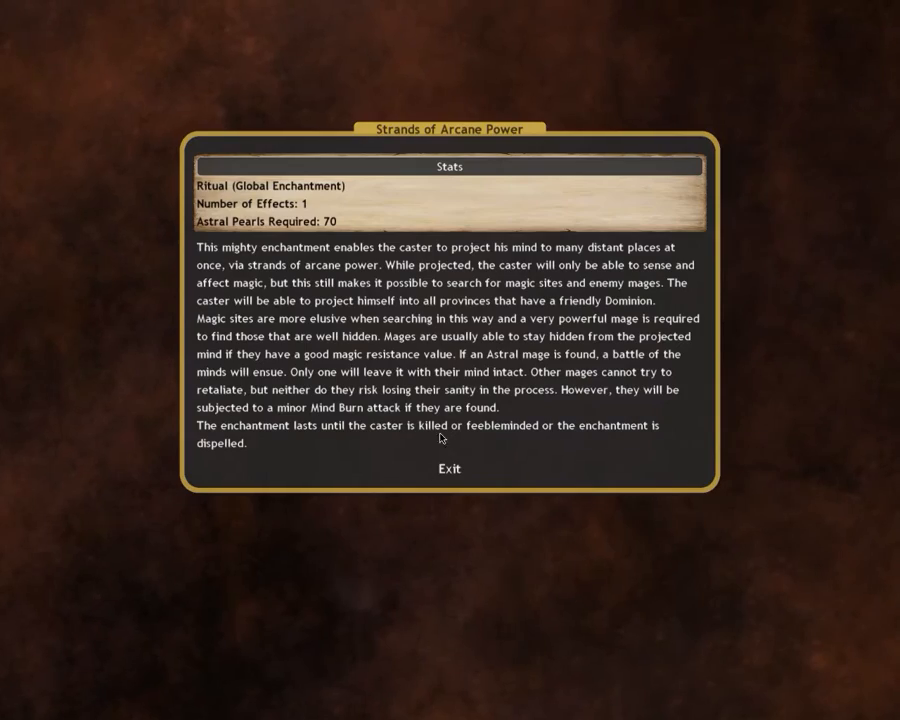
mouse_move(450, 476)
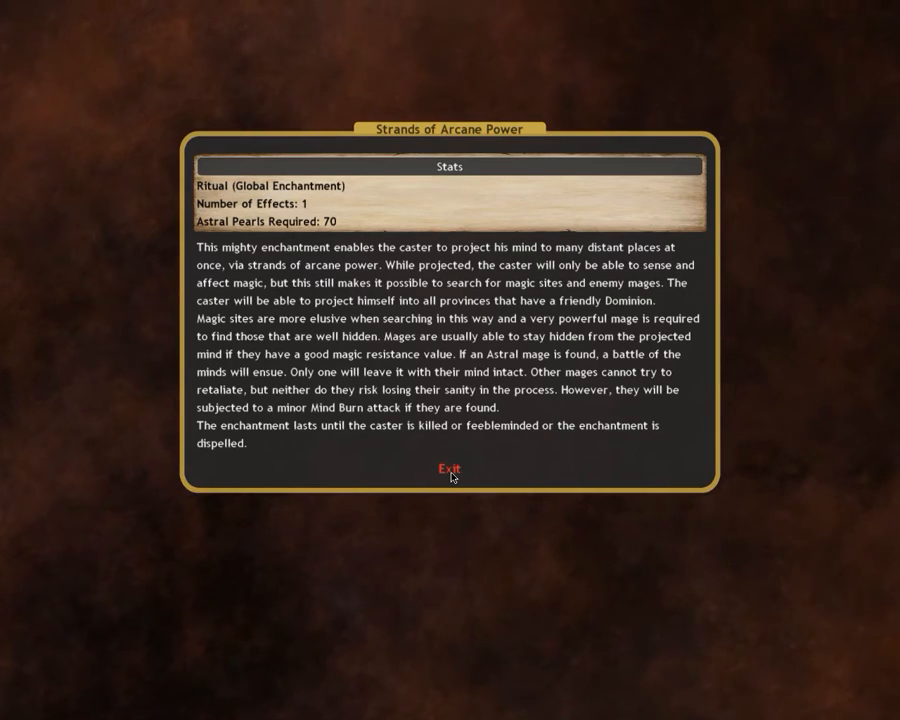
click(446, 468)
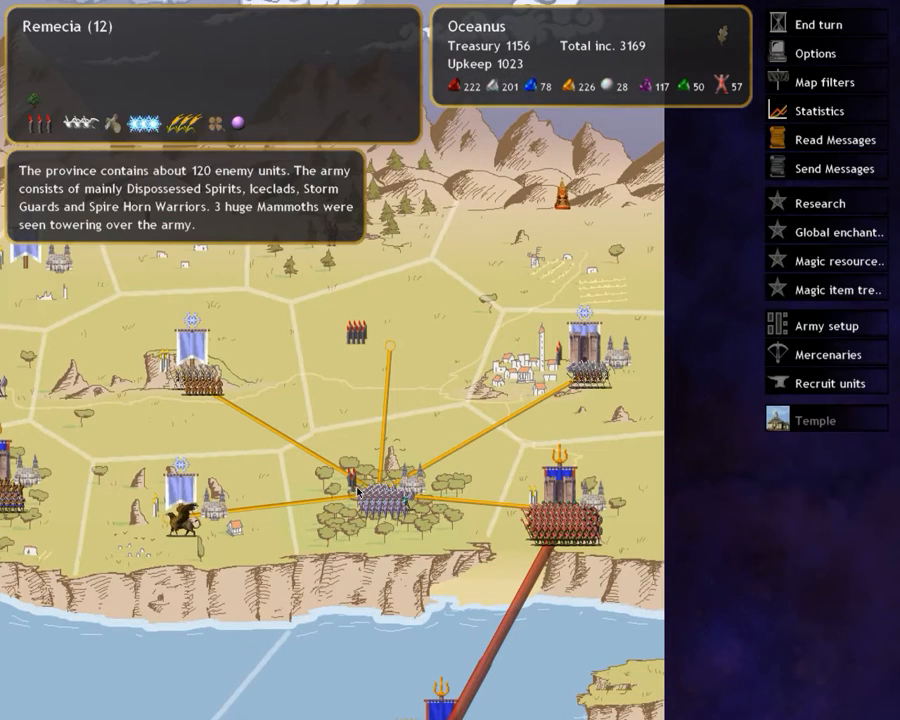
mouse_move(370, 492)
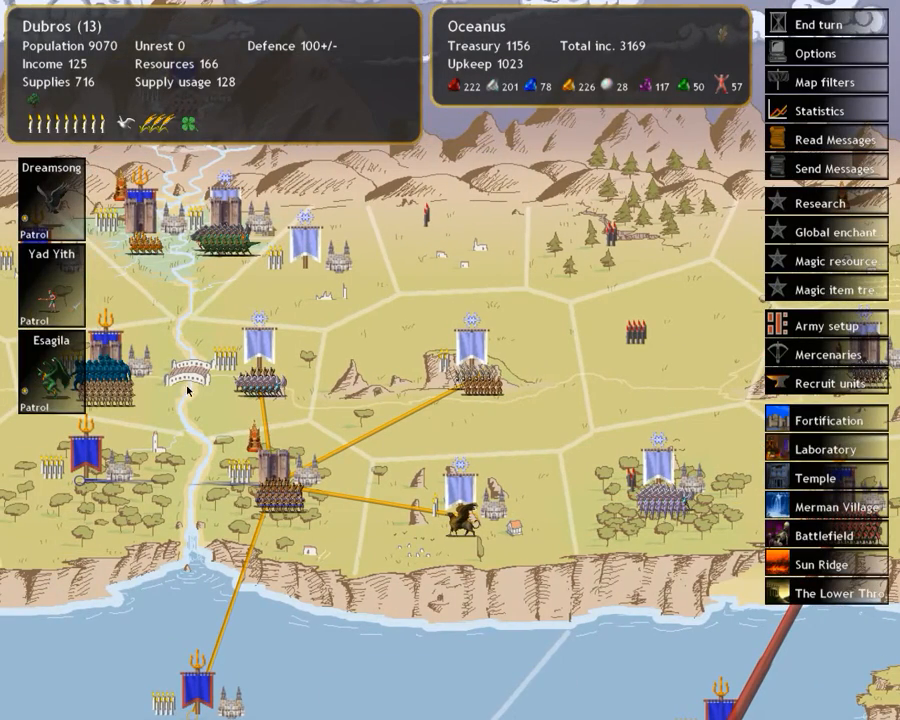
- Survey Remecia and Dubros, then bring up the new turn's message list
click(826, 384)
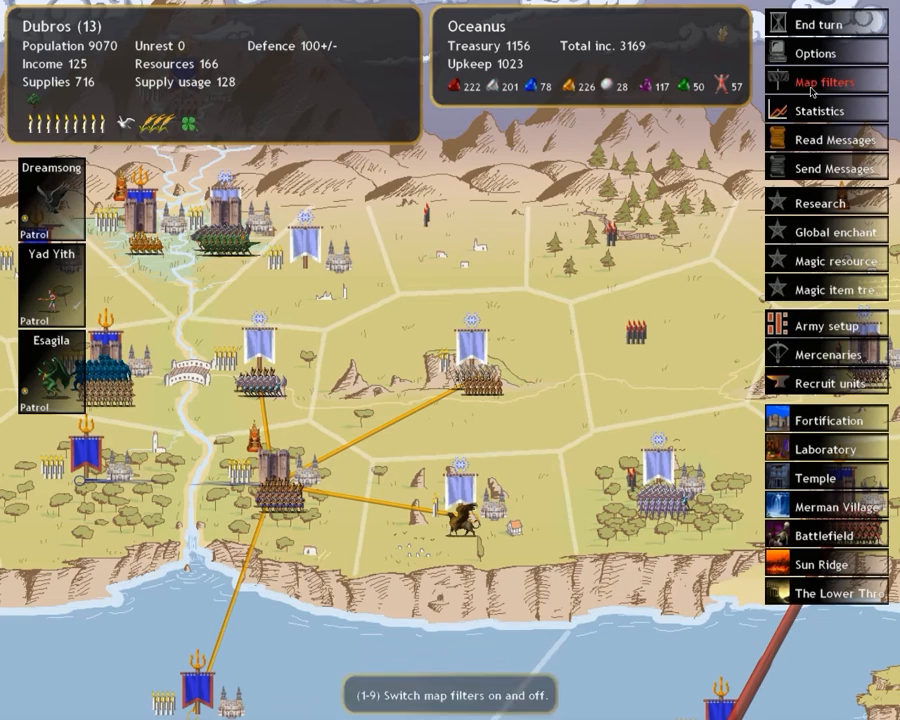
click(828, 140)
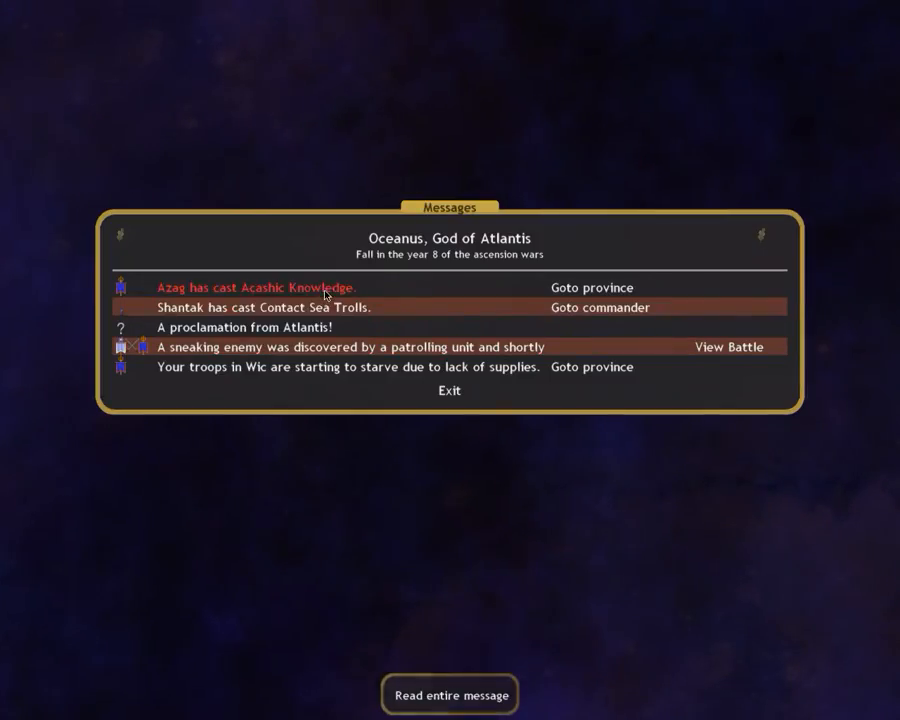
- Jump to Dershid from a message and check the Red Forest and Witches Bog sites' gem output
click(448, 390)
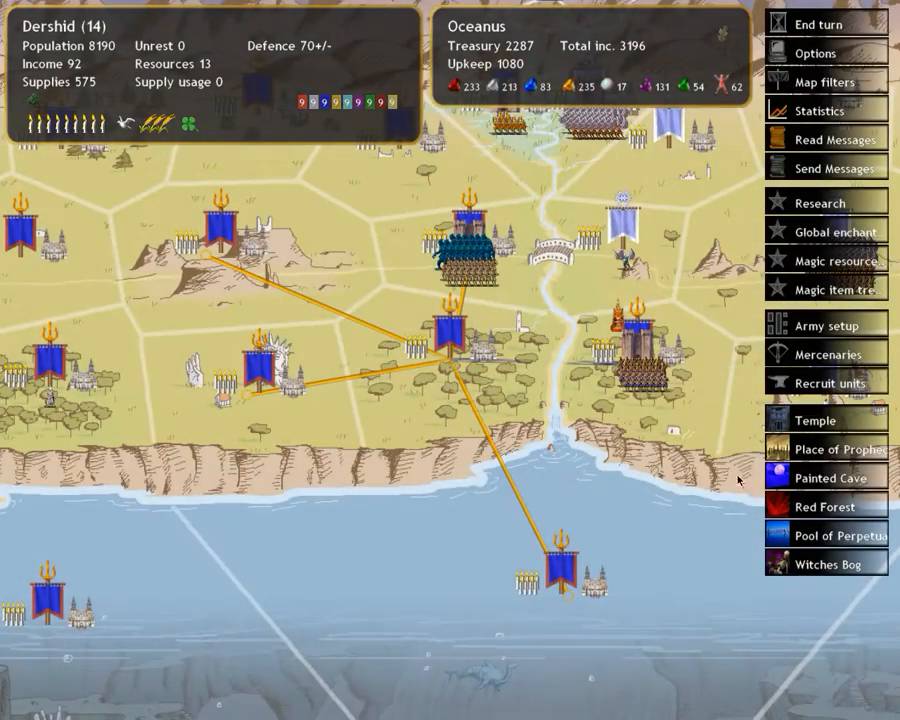
click(824, 508)
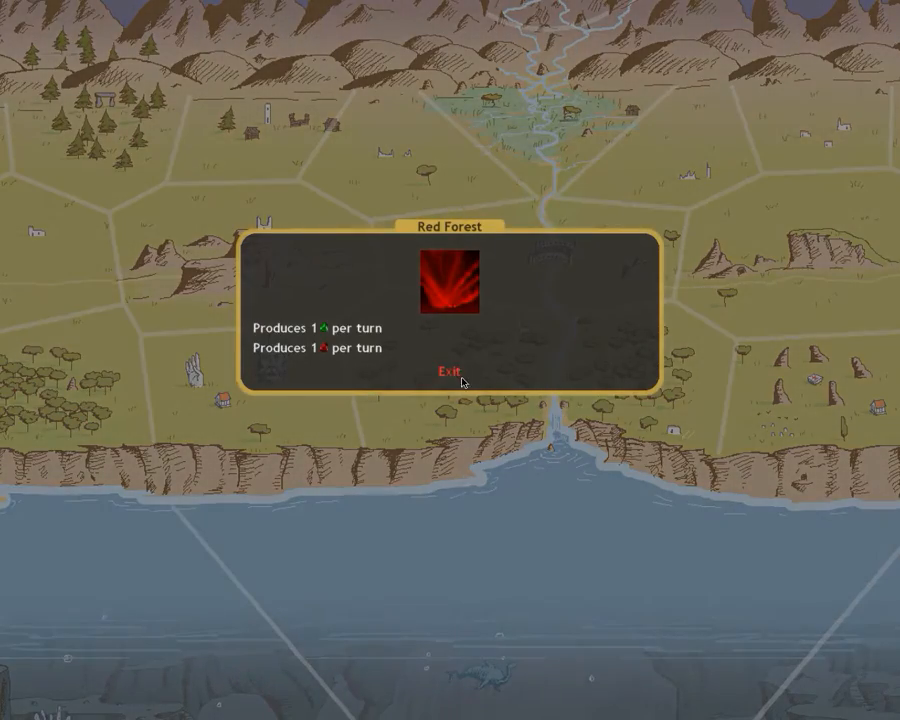
click(444, 370)
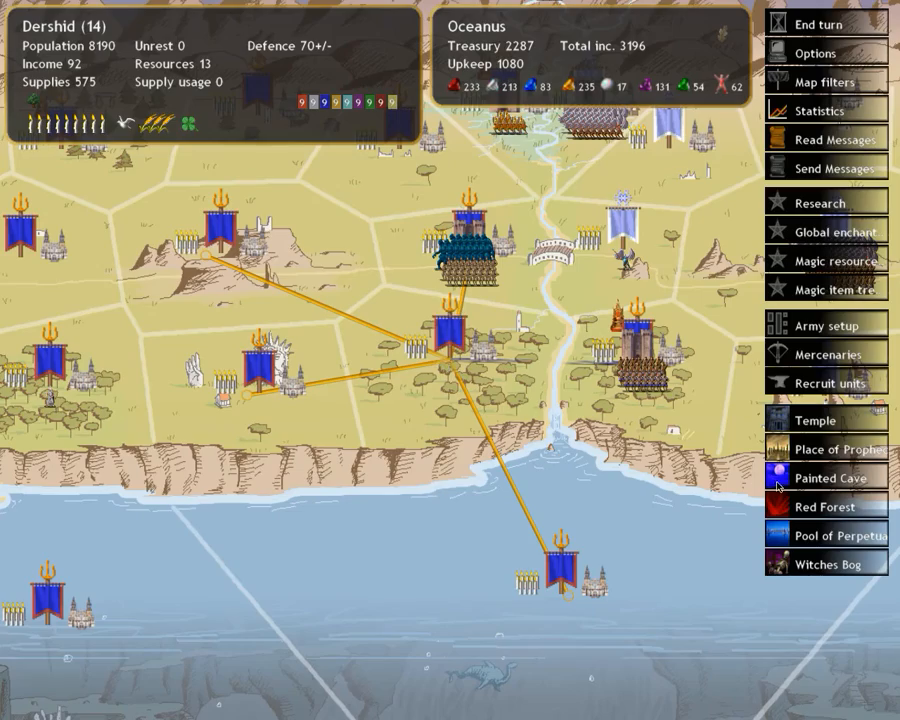
click(828, 564)
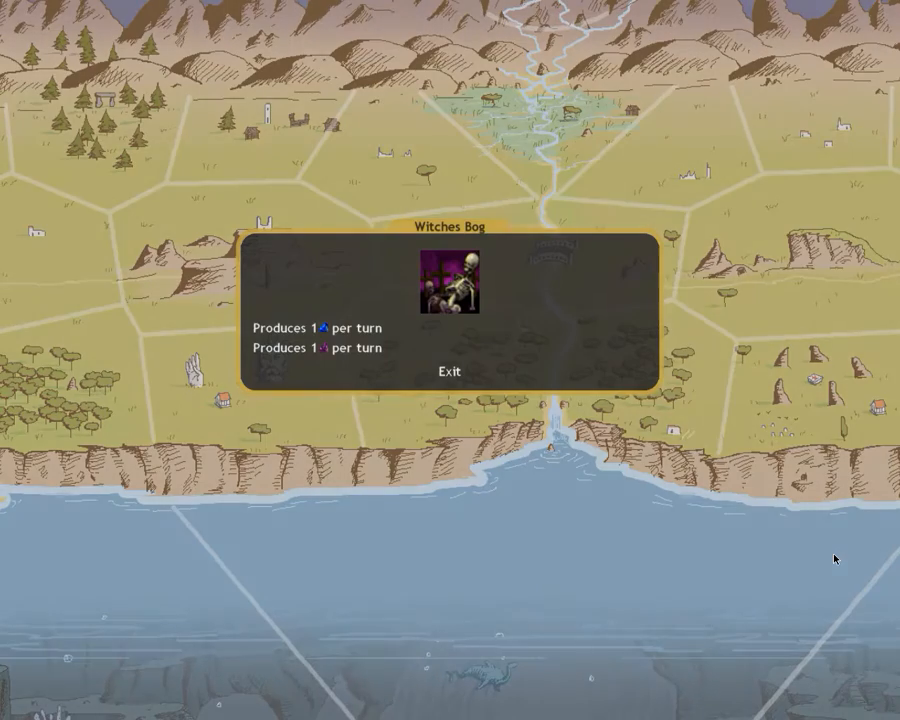
click(448, 370)
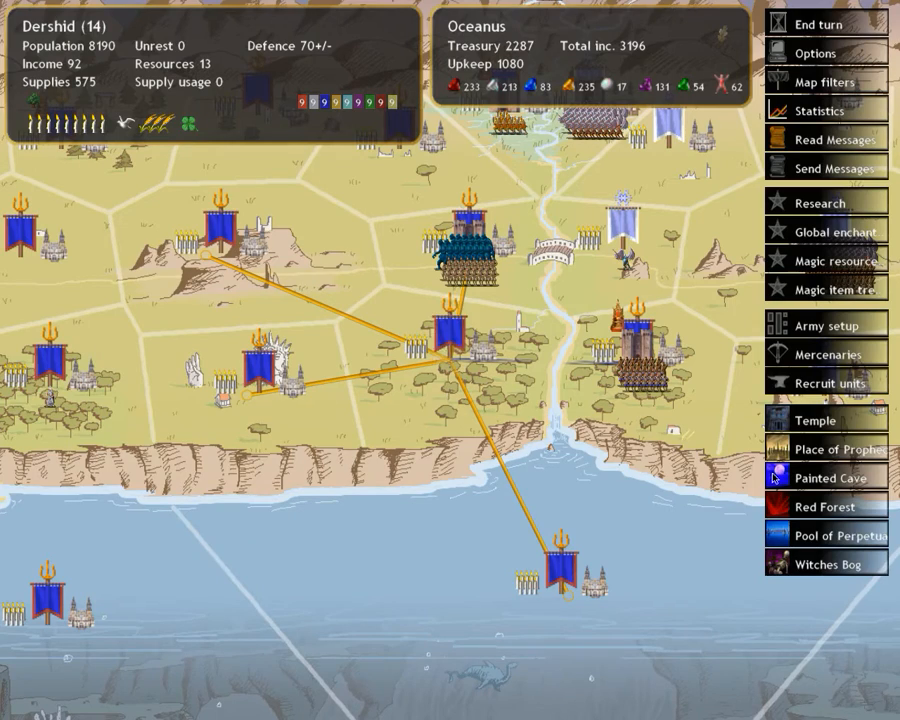
mouse_move(812, 508)
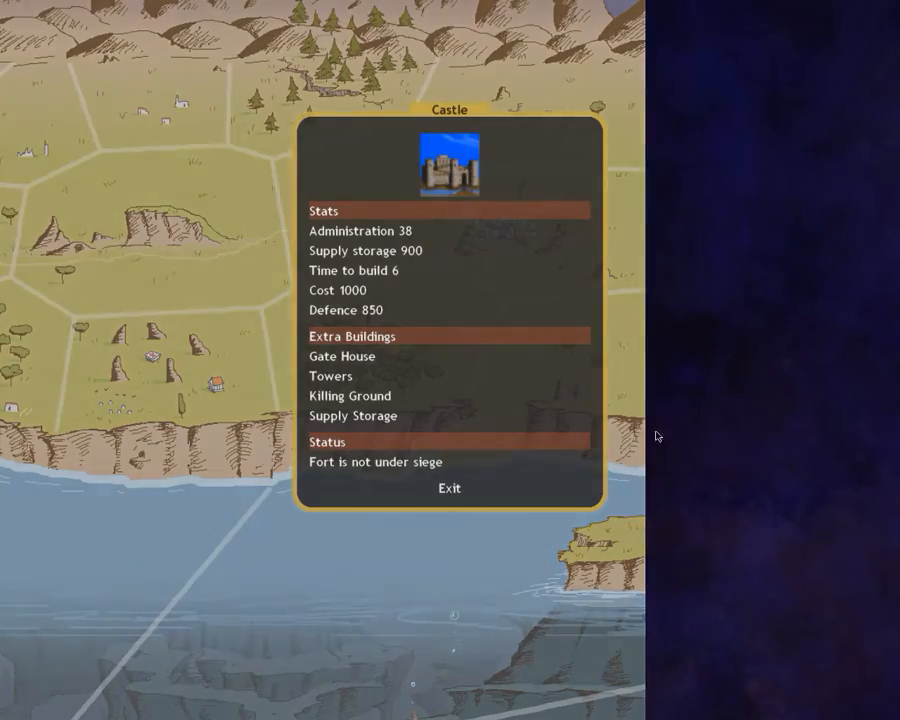
- Close the castle's fort details and return to the Meer province map
click(448, 488)
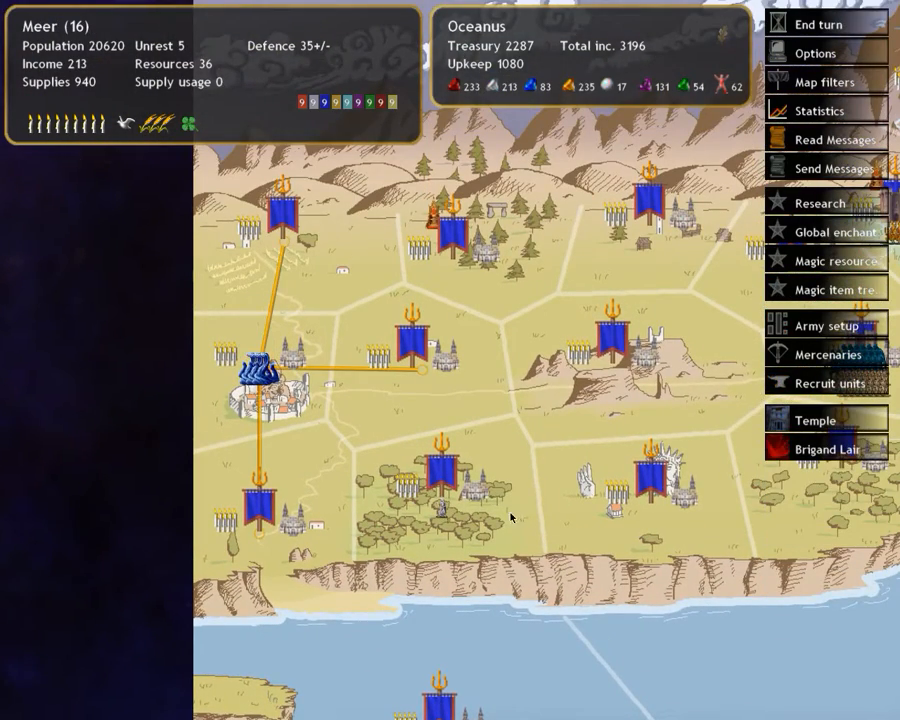
mouse_move(308, 396)
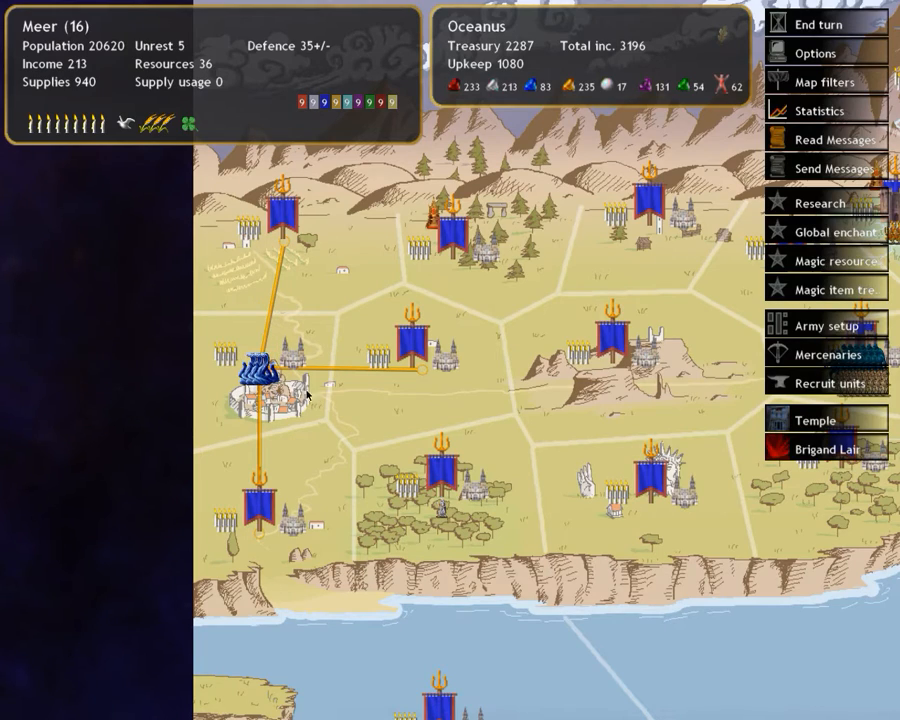
mouse_move(360, 440)
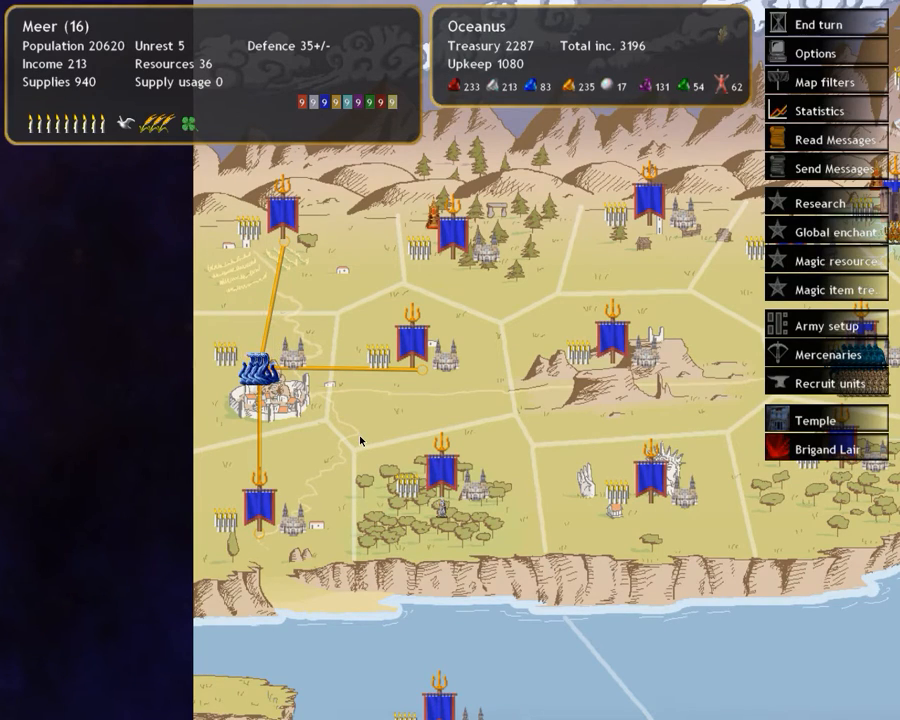
mouse_move(510, 472)
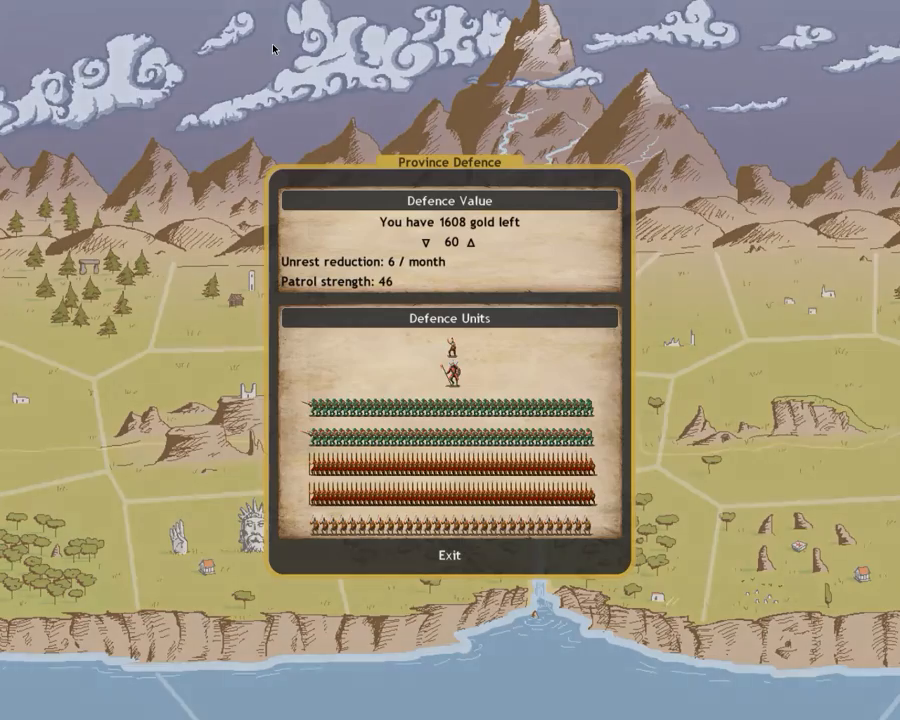
- Raise the province defence from 60 to 70, leaving 953 gold
click(478, 222)
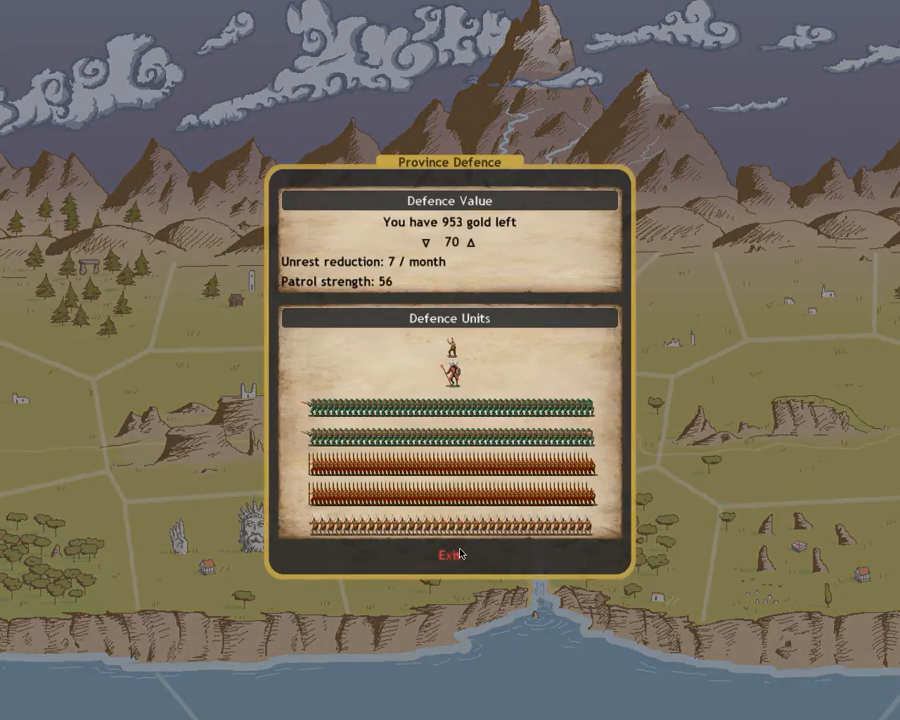
click(446, 554)
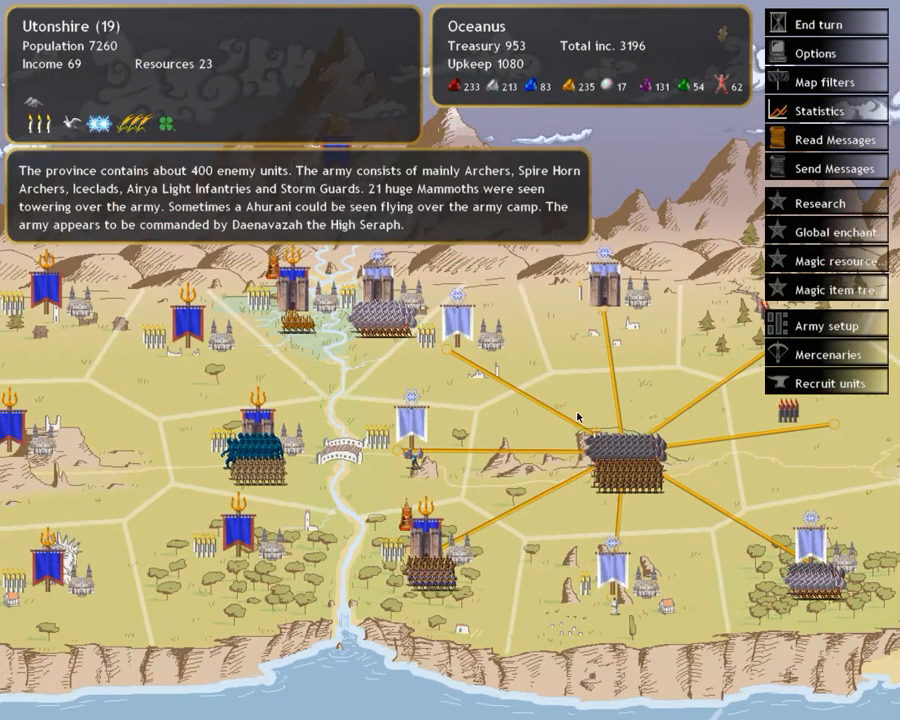
mouse_move(510, 390)
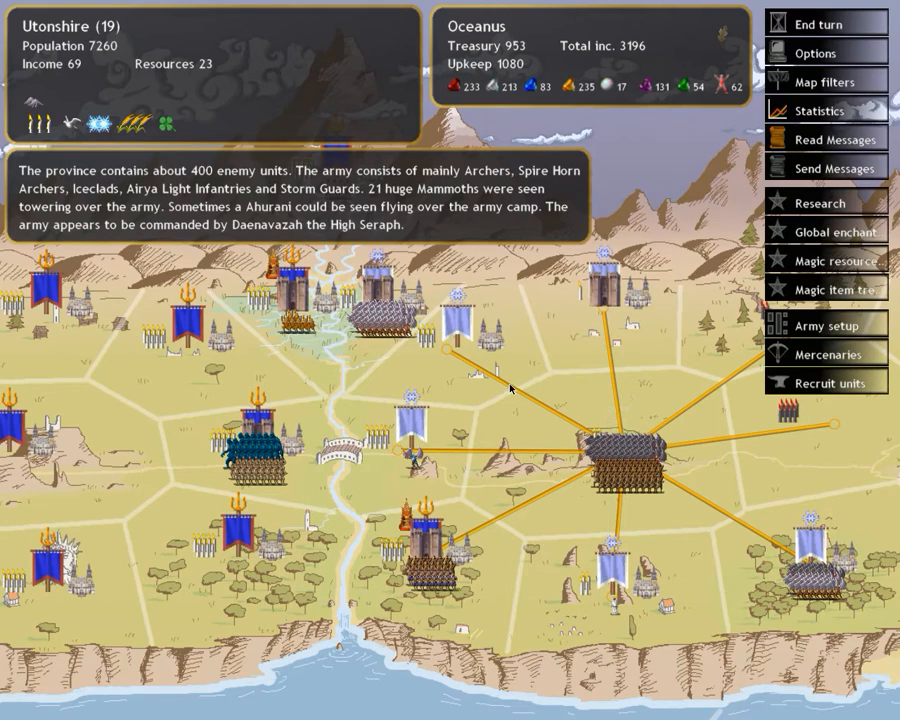
mouse_move(502, 384)
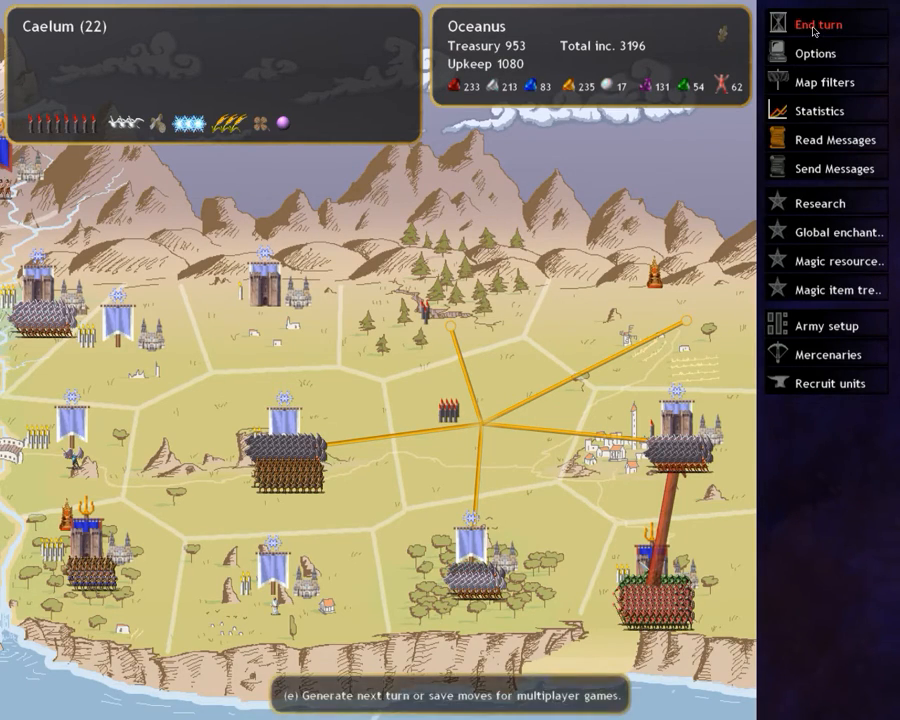
- End the turn and jump to Dubros from the new turn's messages
click(832, 24)
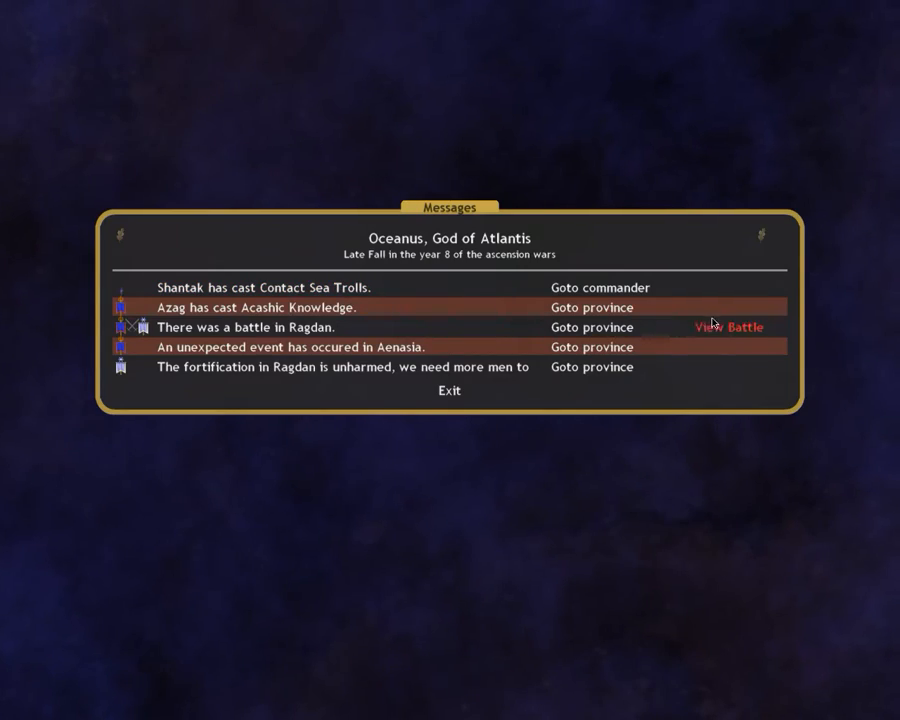
click(448, 390)
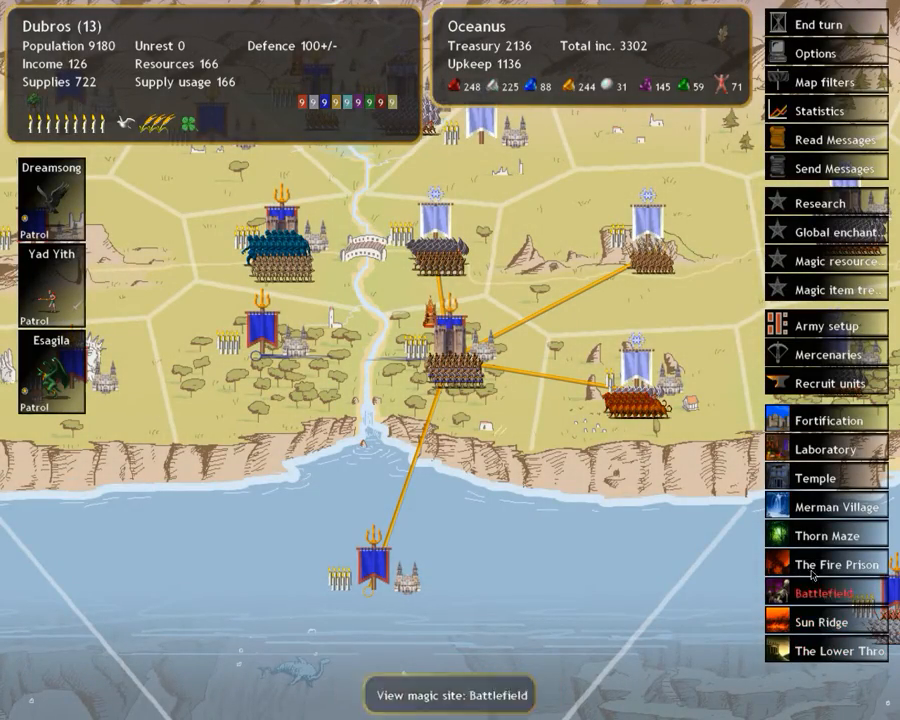
mouse_move(588, 310)
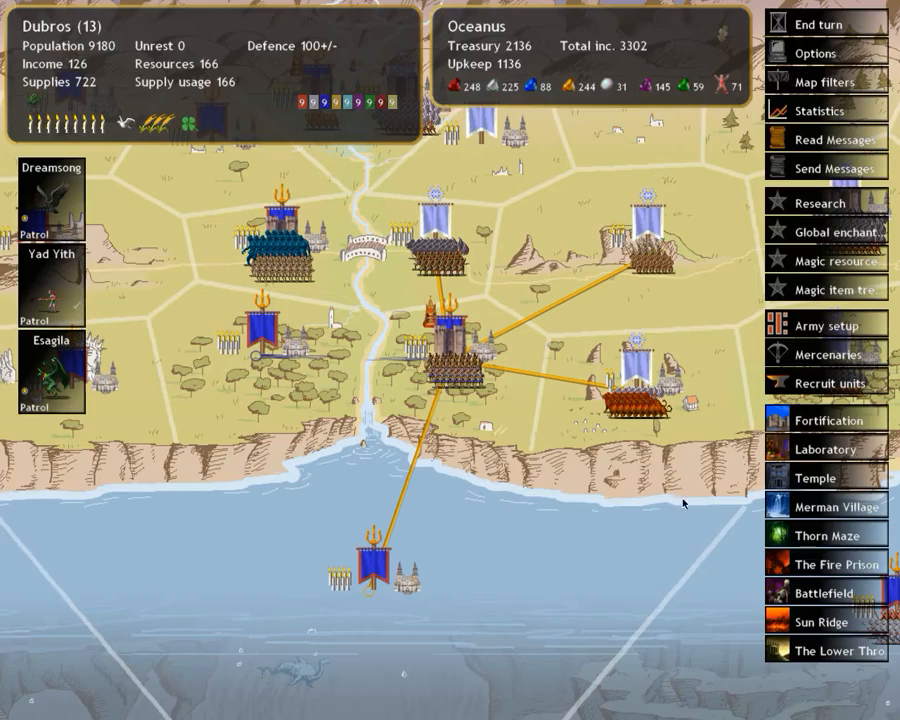
- Check Dubros's Fire Prison and Battlefield magic sites
click(844, 564)
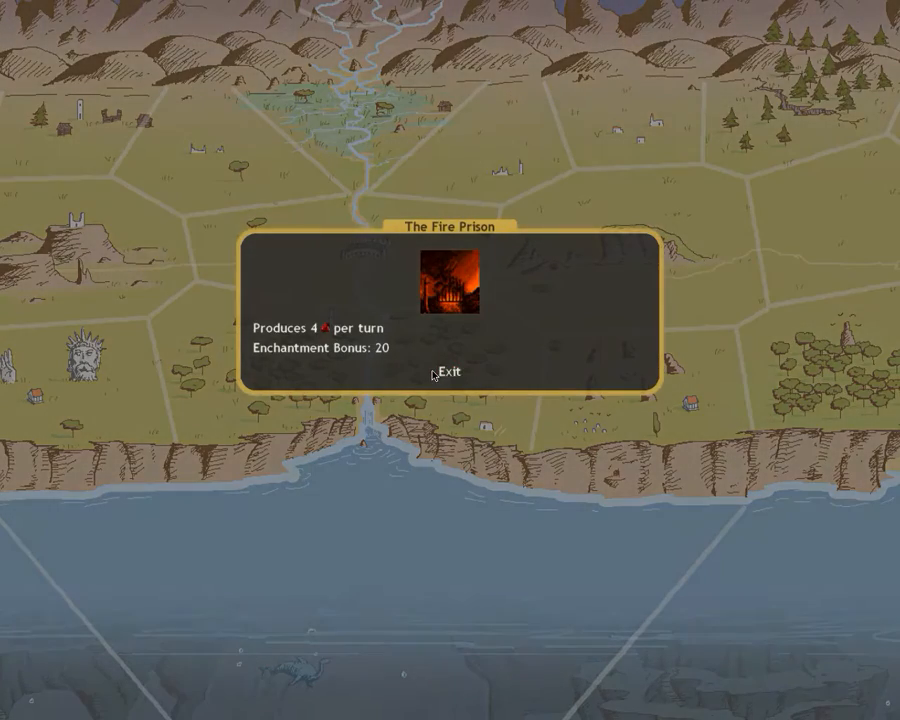
click(446, 370)
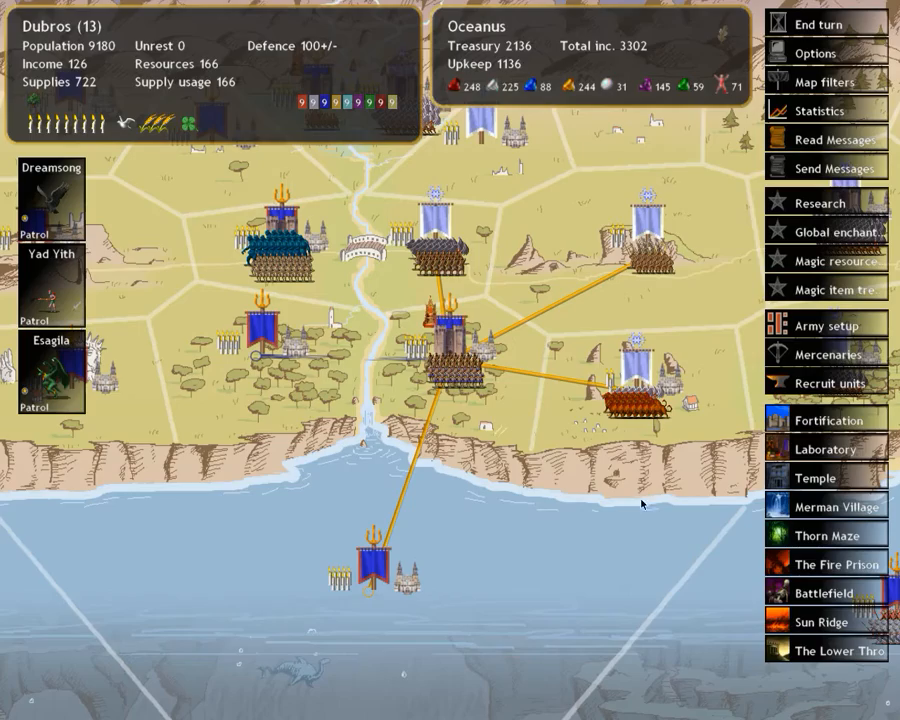
click(832, 592)
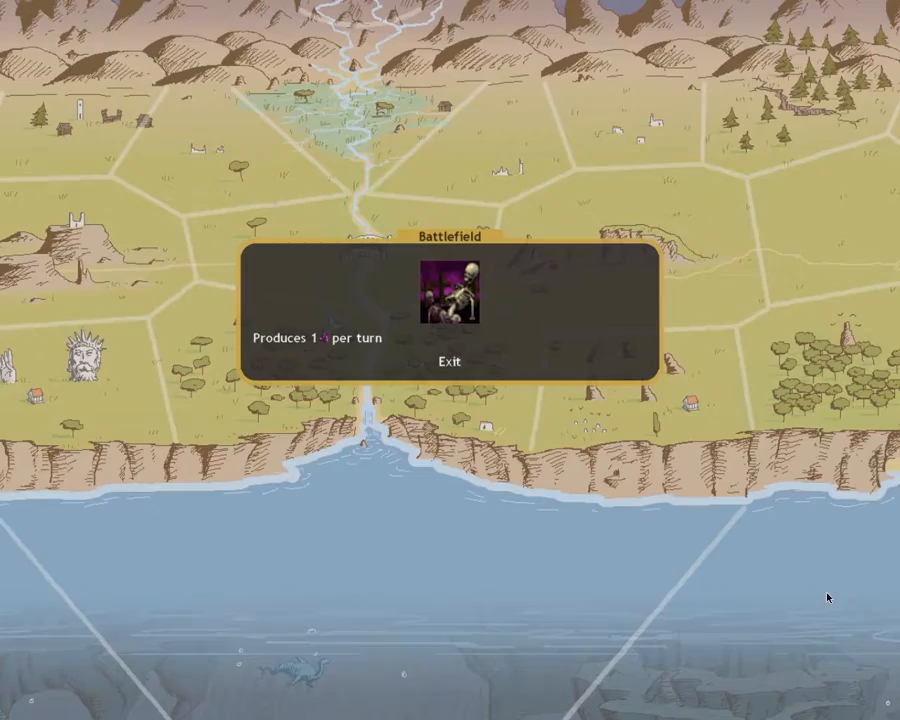
click(448, 360)
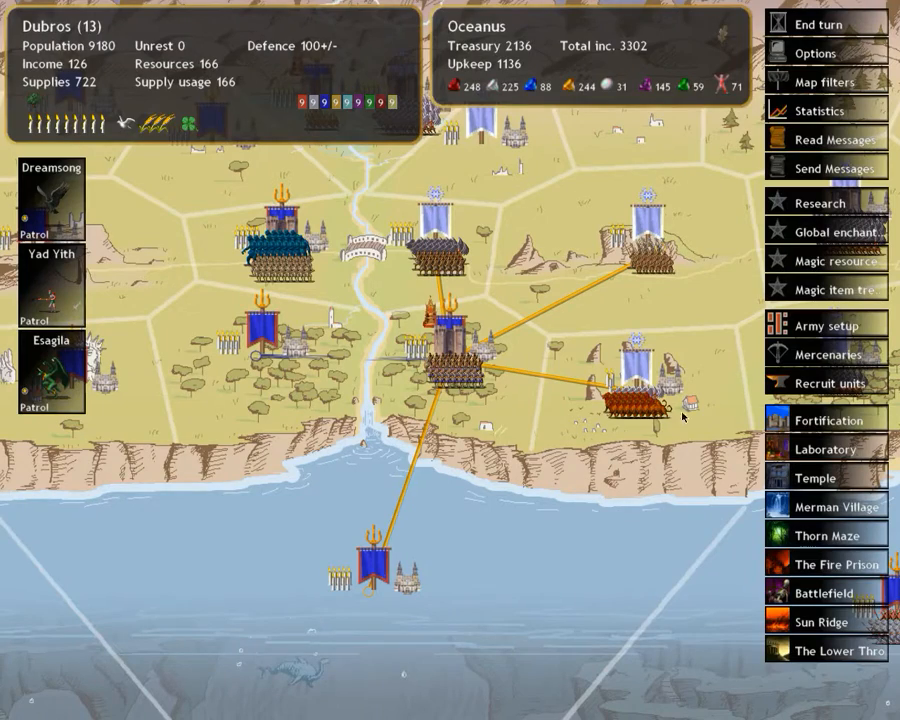
mouse_move(836, 564)
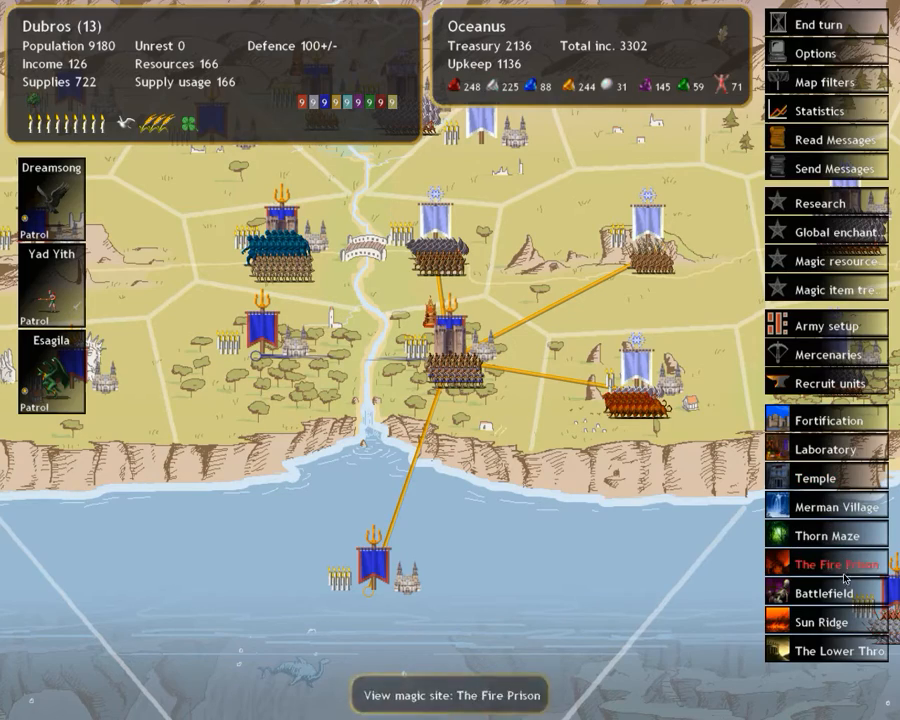
mouse_move(452, 376)
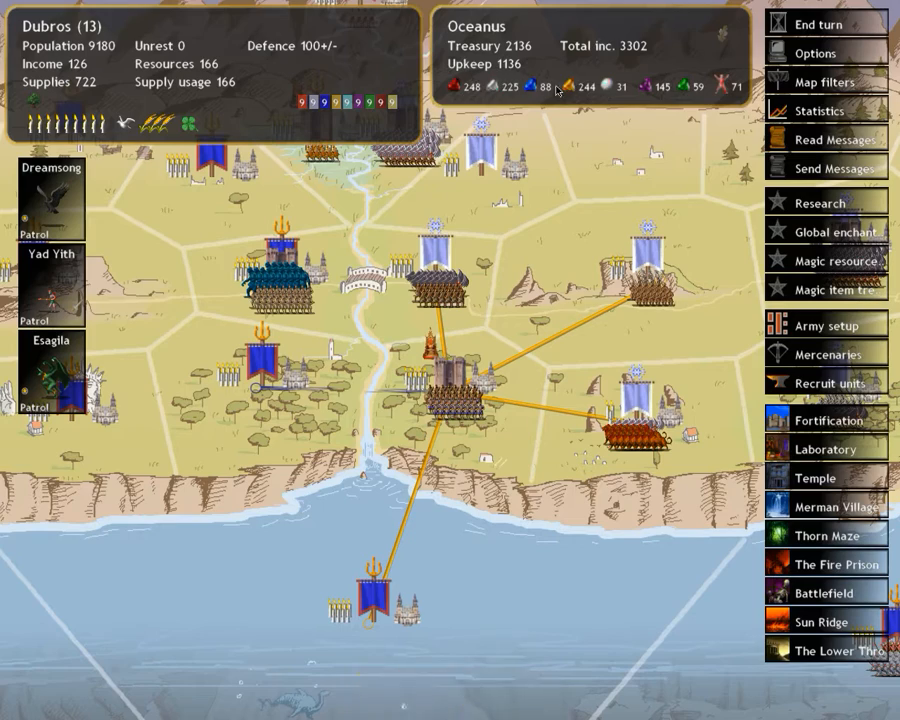
mouse_move(580, 88)
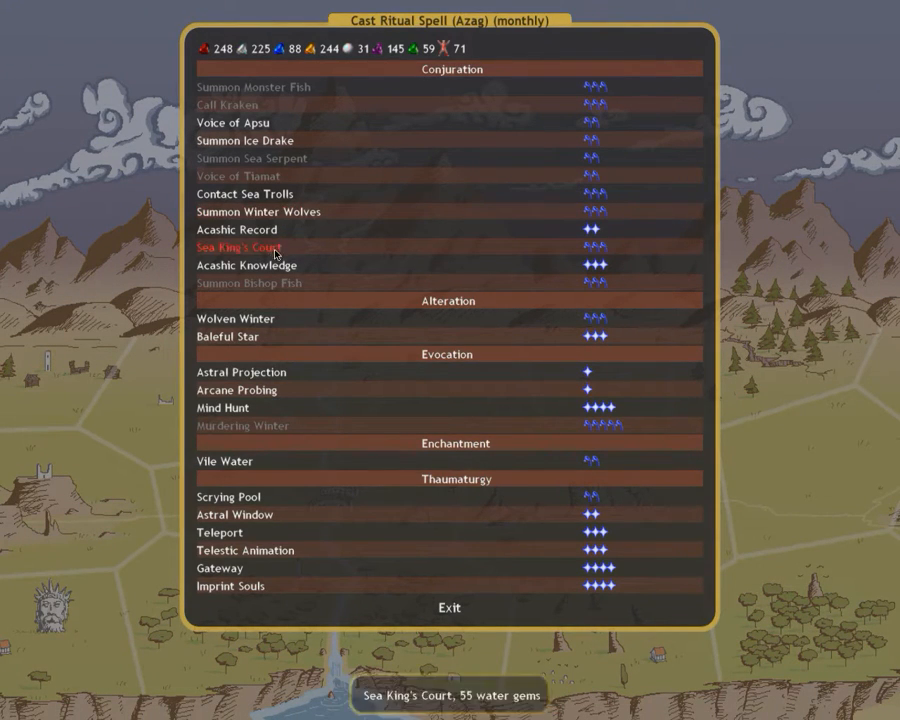
- Set Azag to cast Acashic Knowledge on The Misty Bog and read the spell's details
click(246, 264)
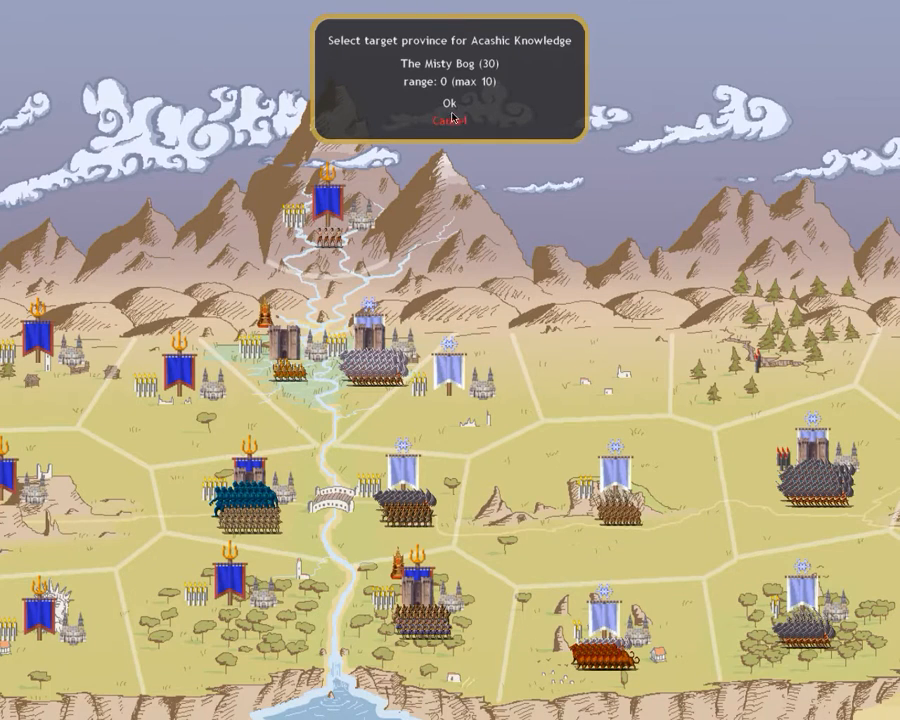
click(460, 104)
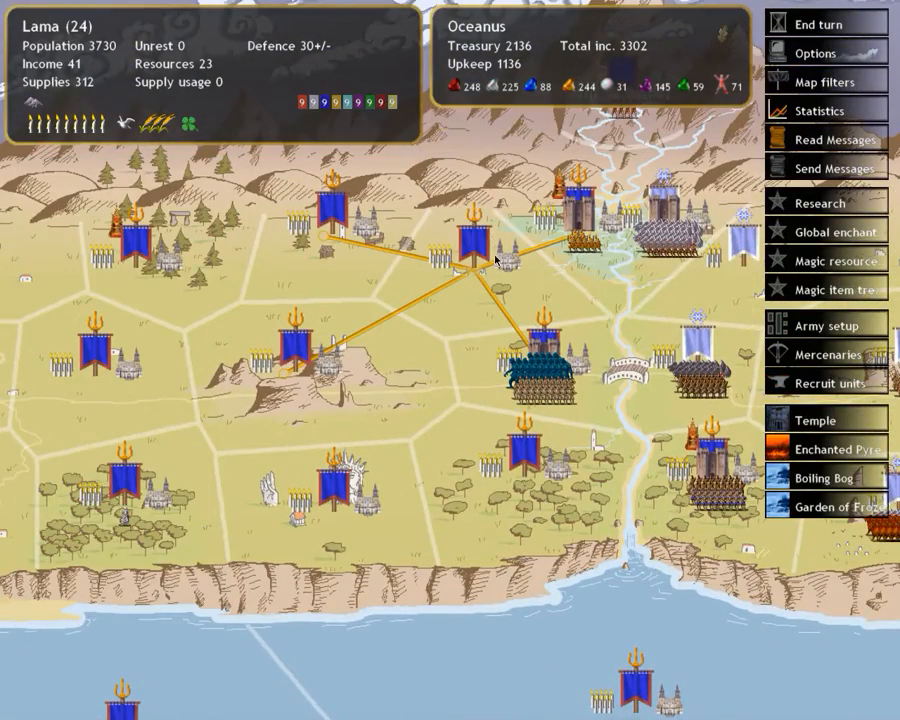
click(470, 250)
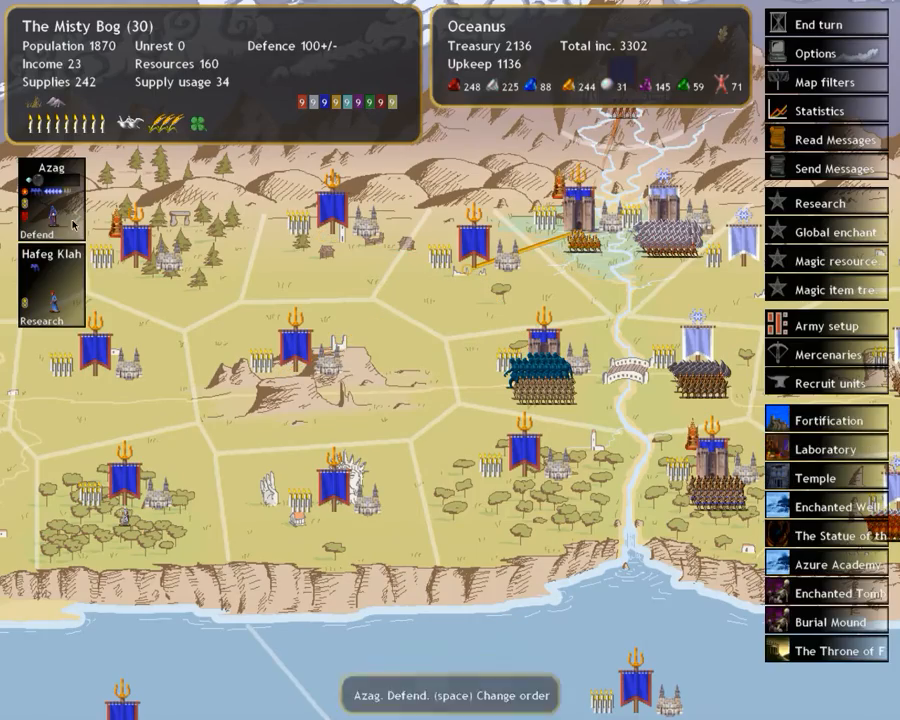
click(44, 194)
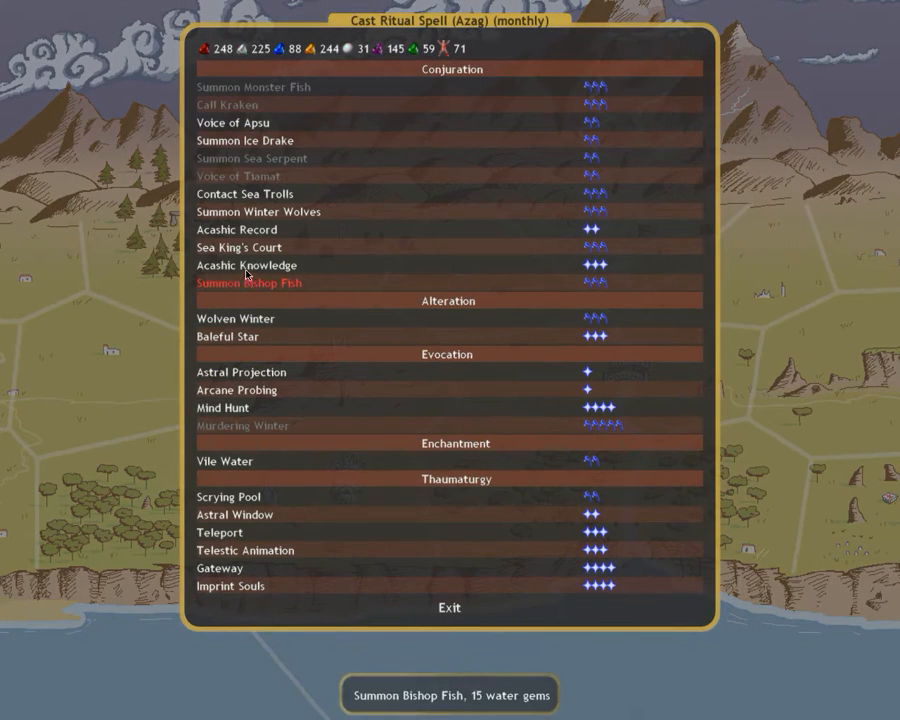
click(246, 264)
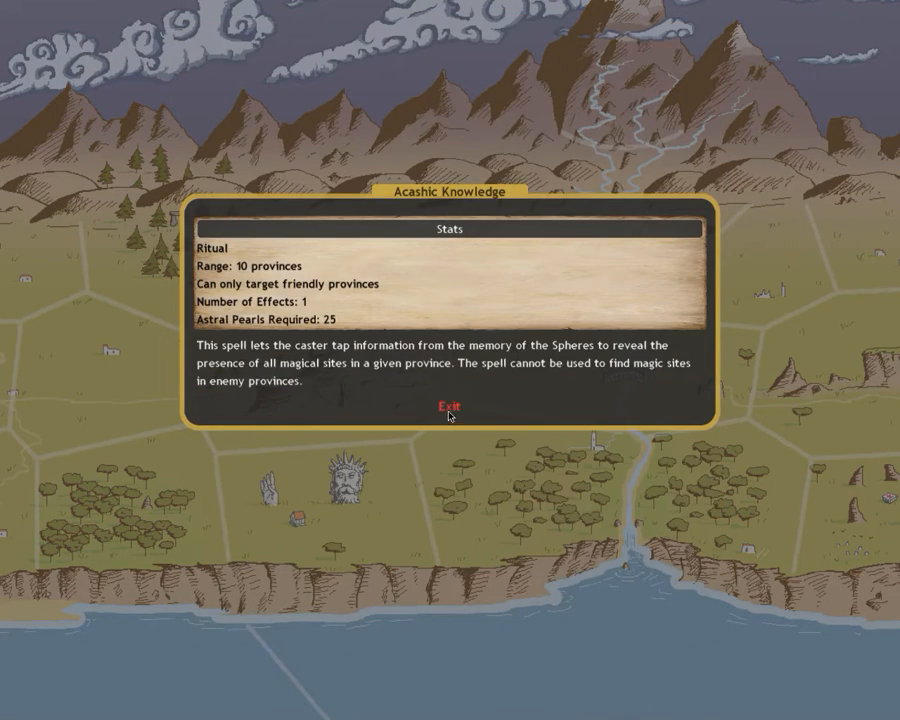
click(446, 406)
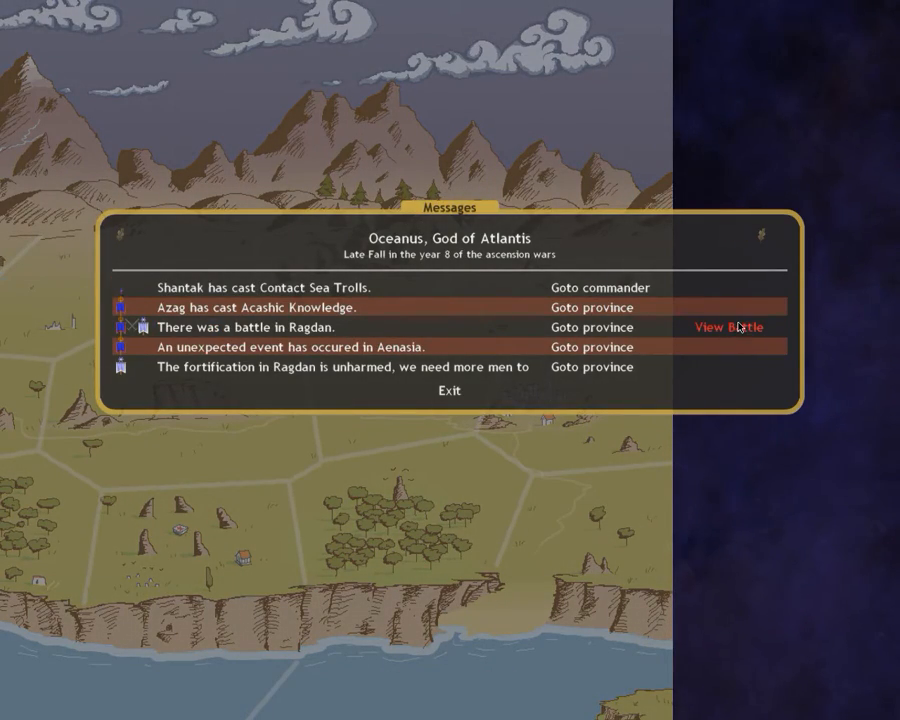
click(724, 328)
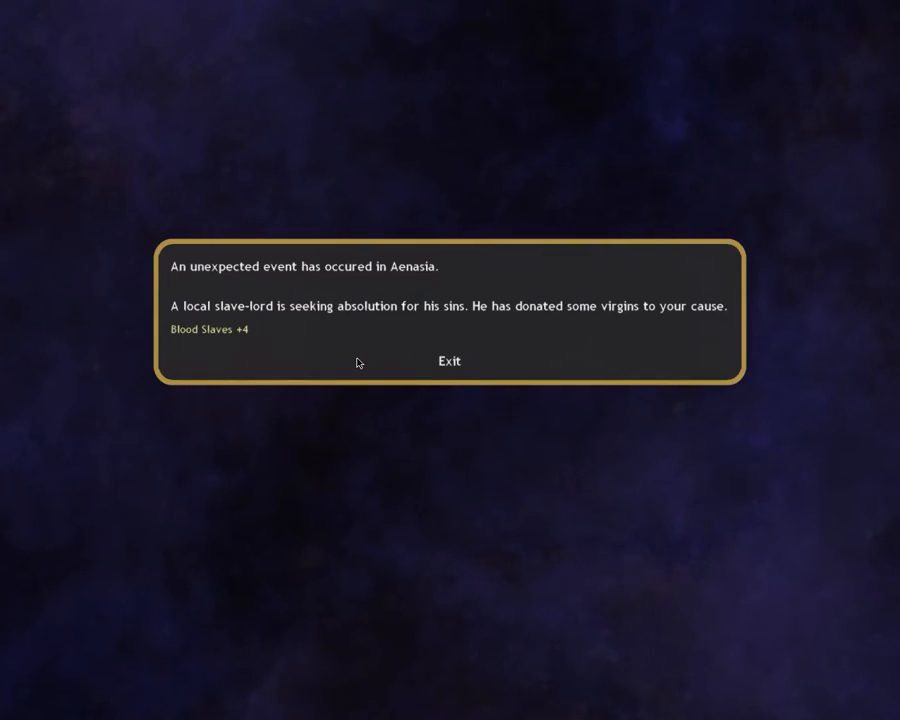
mouse_move(426, 364)
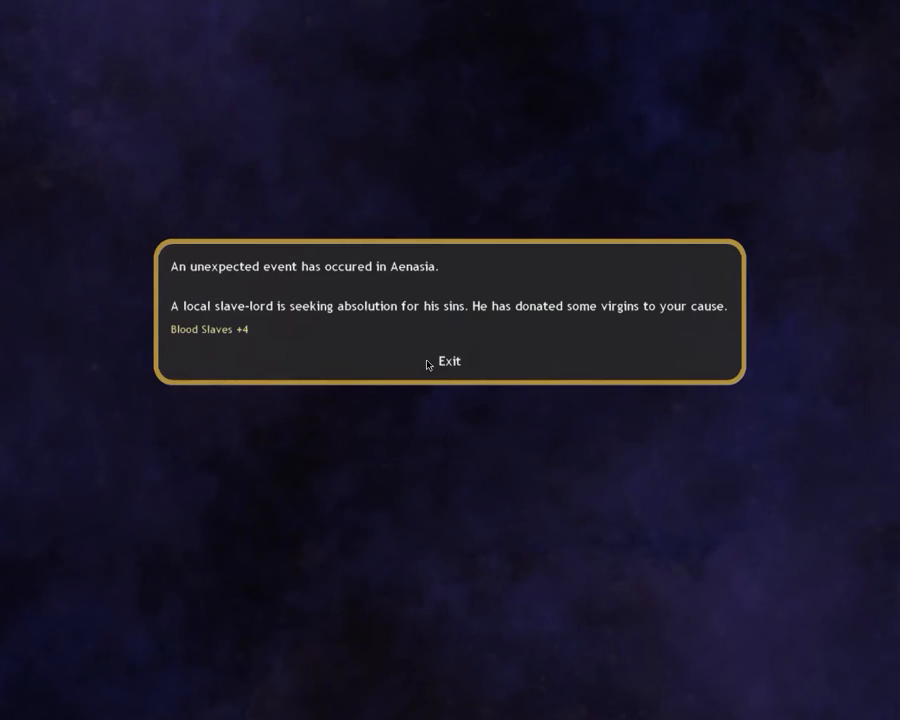
mouse_move(452, 360)
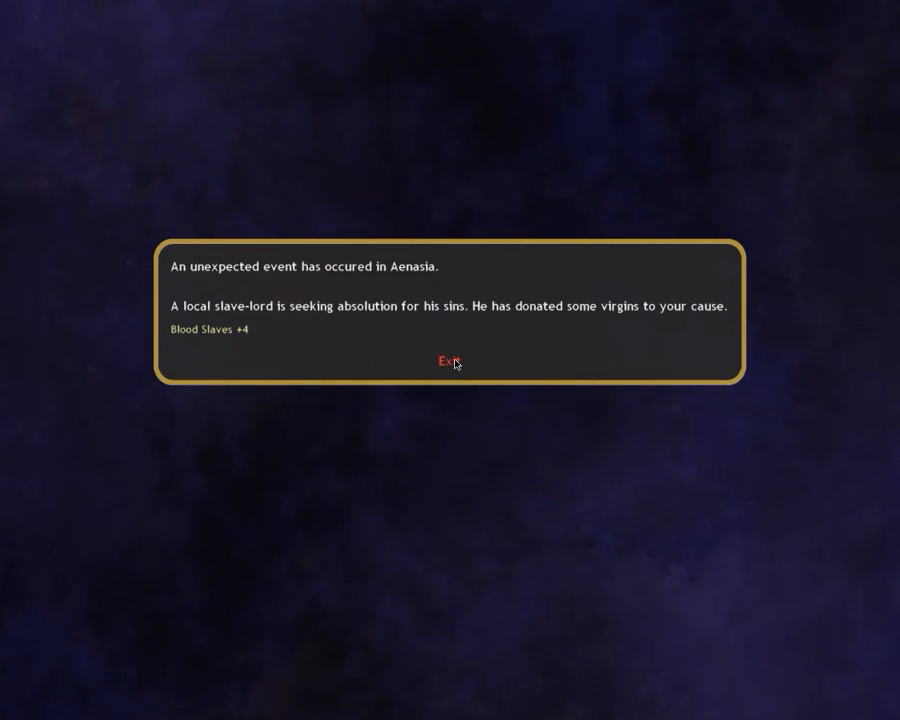
click(448, 362)
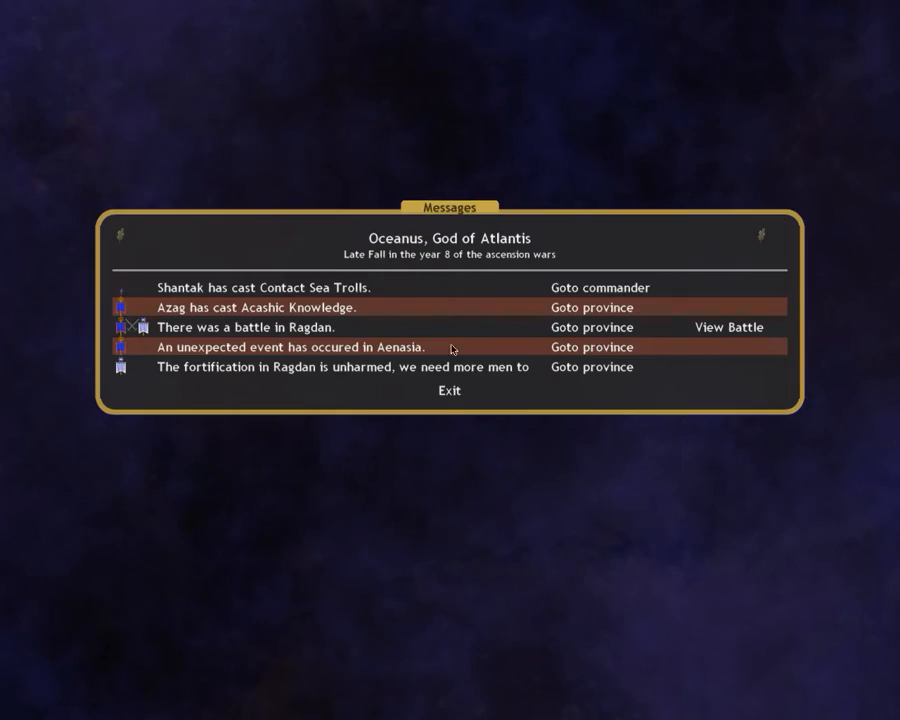
- Review the Dunster and Atlantis garrison battle orders and the recruitment queue, then continue to Wic
click(448, 390)
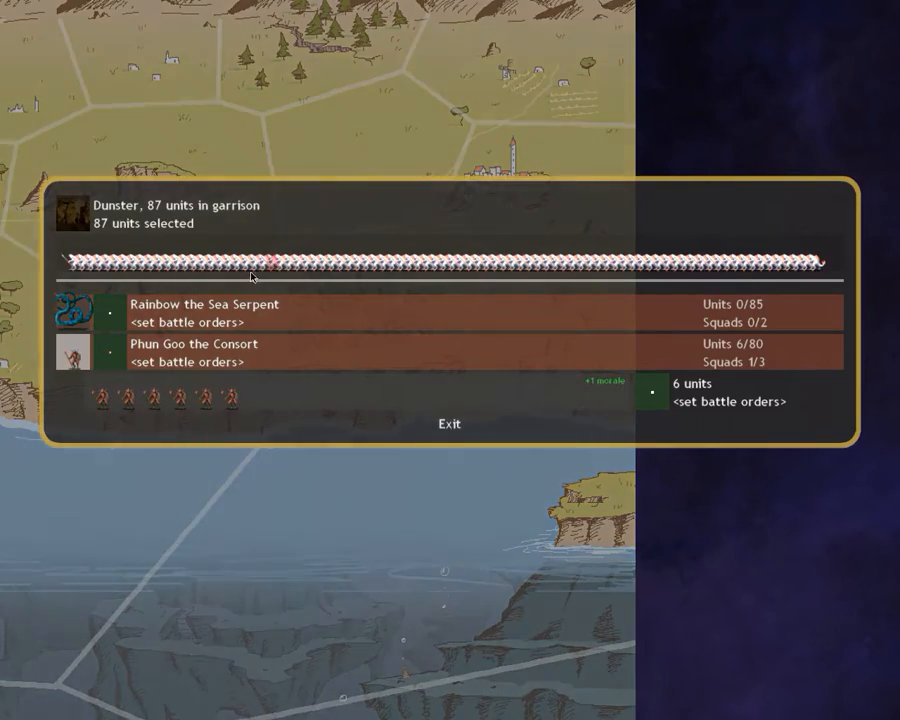
click(448, 424)
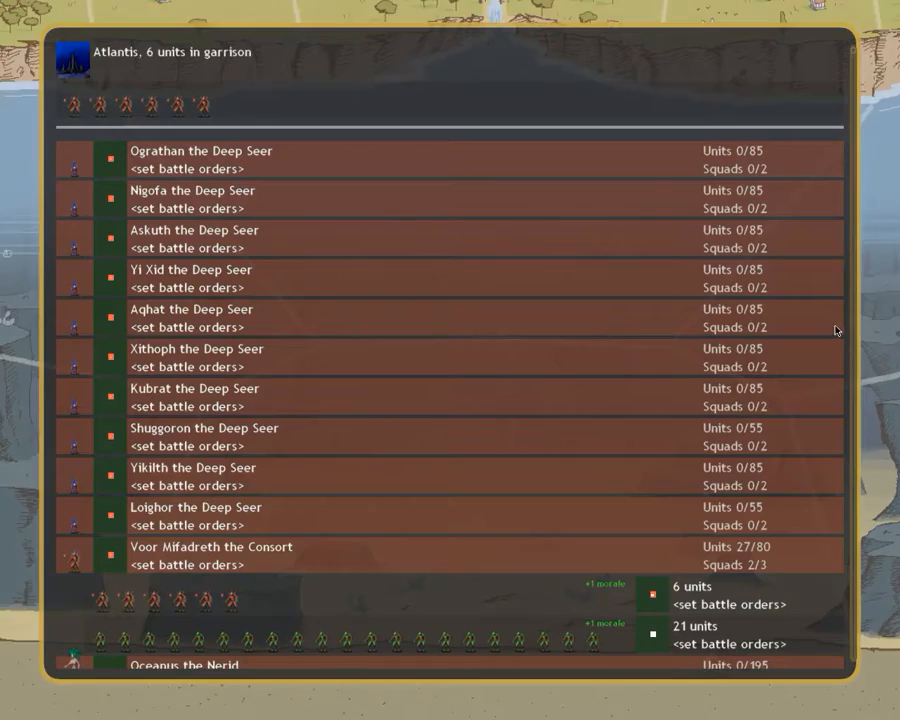
mouse_move(842, 500)
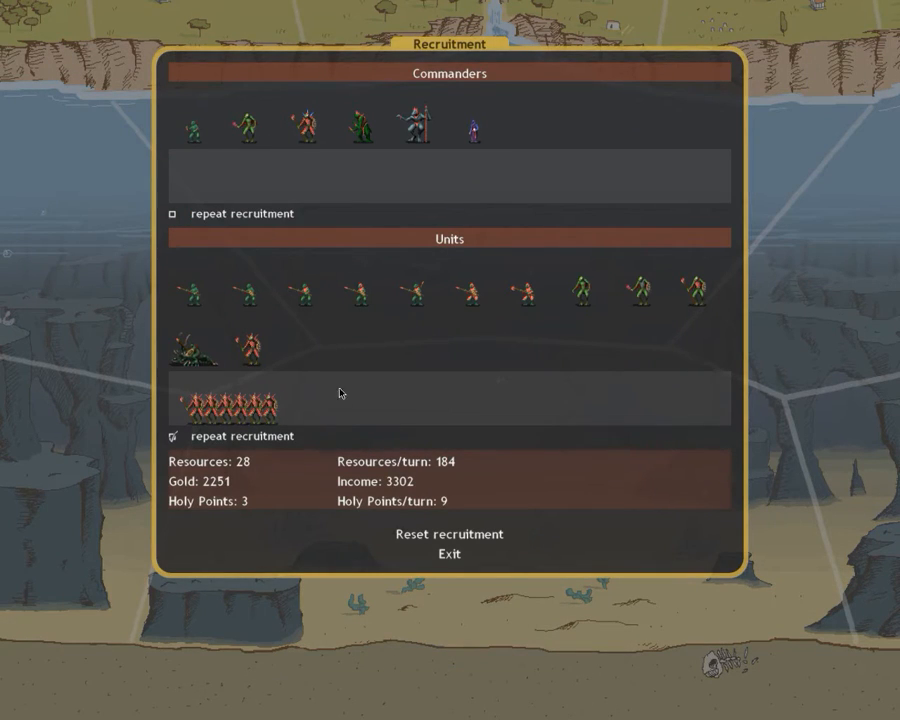
click(448, 556)
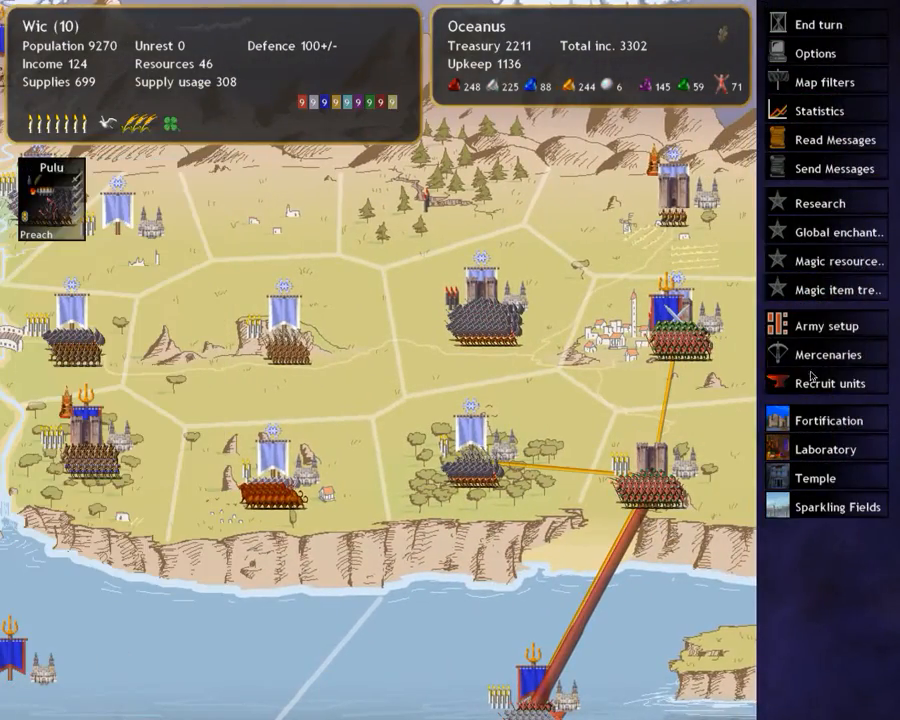
- Remove a Soldier of the Deep from Wic's recruitment queue and bring up Azag's Acashic Knowledge report
click(828, 382)
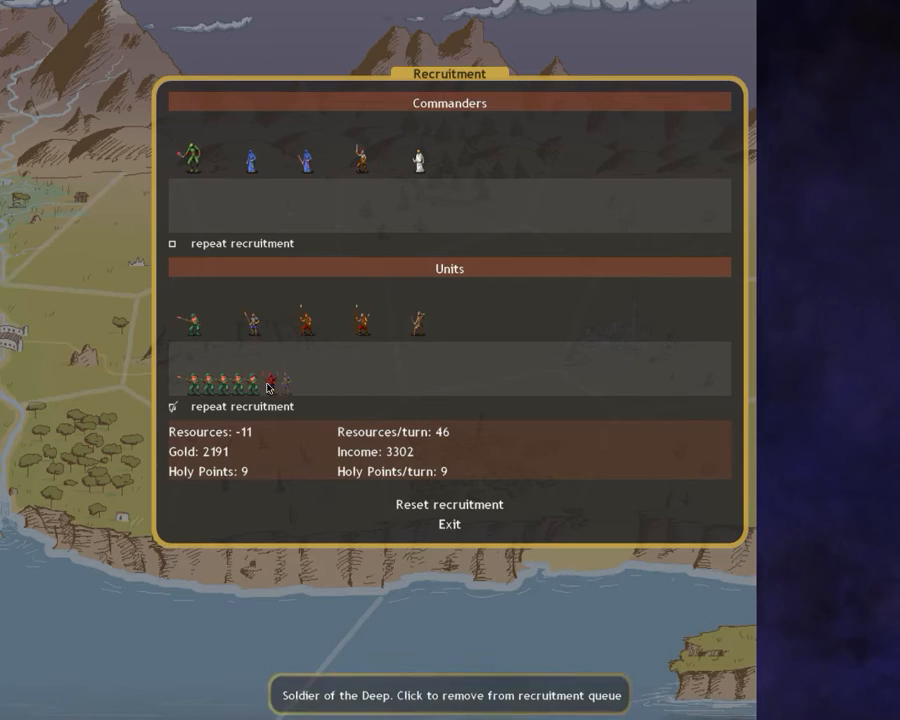
click(448, 524)
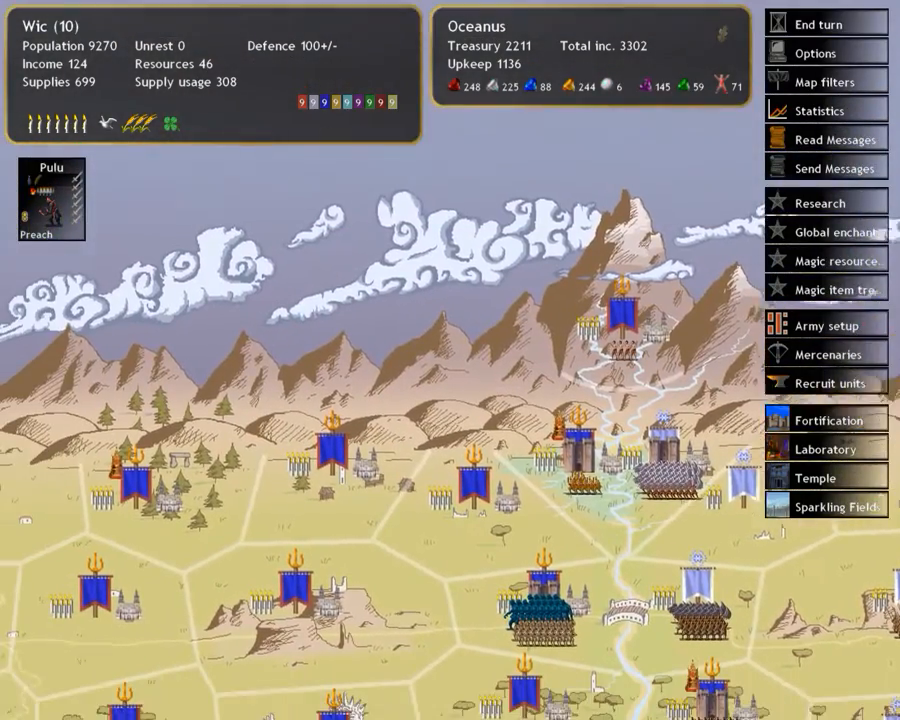
click(832, 24)
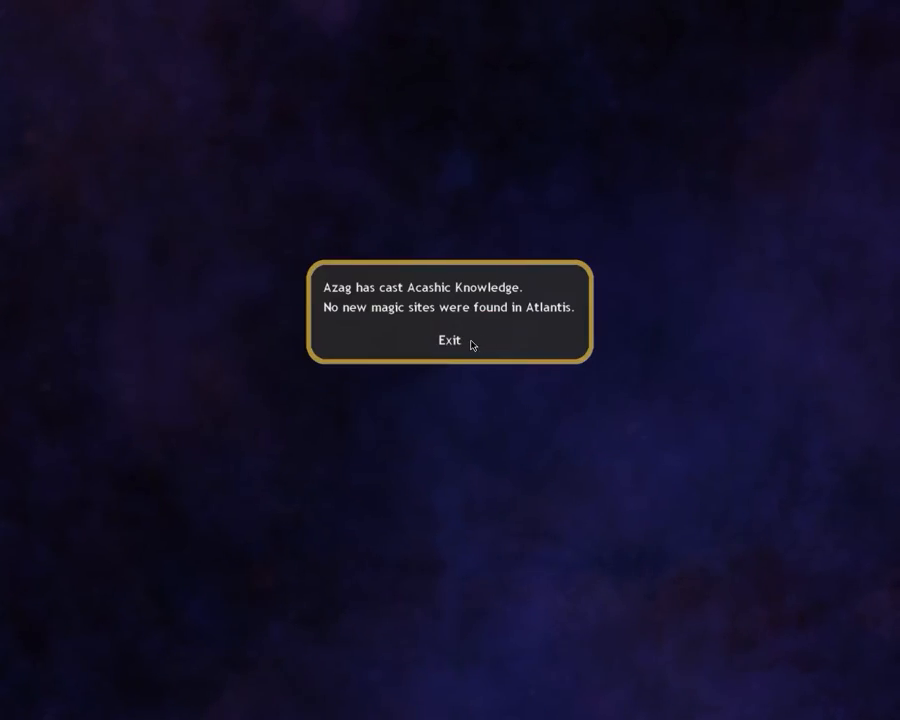
- Dismiss the Acashic Knowledge report and read Rainbow the Sea Serpent's mental-attack report
click(448, 340)
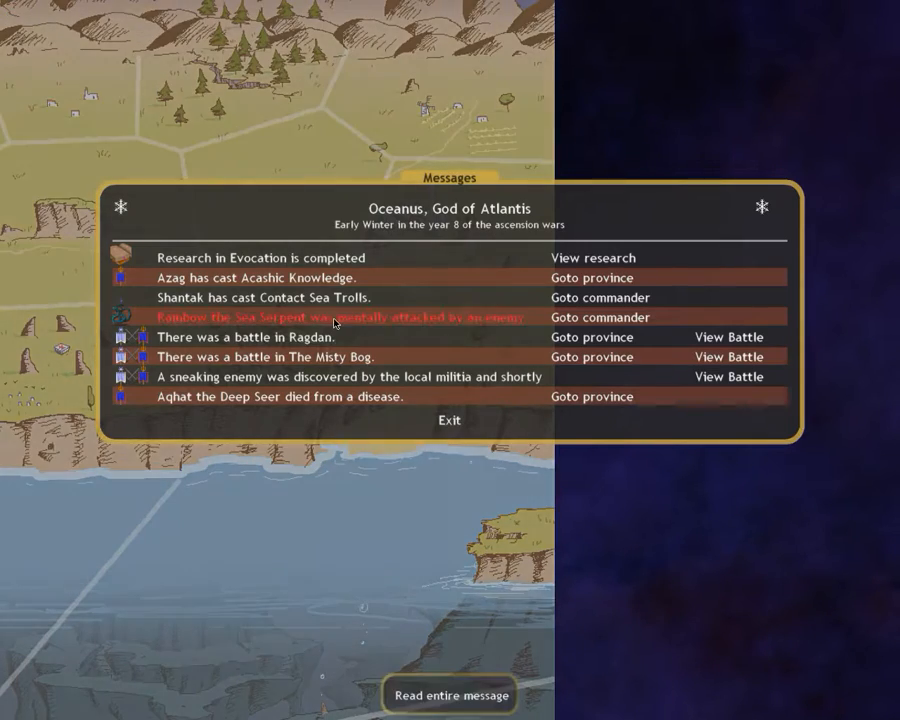
click(448, 694)
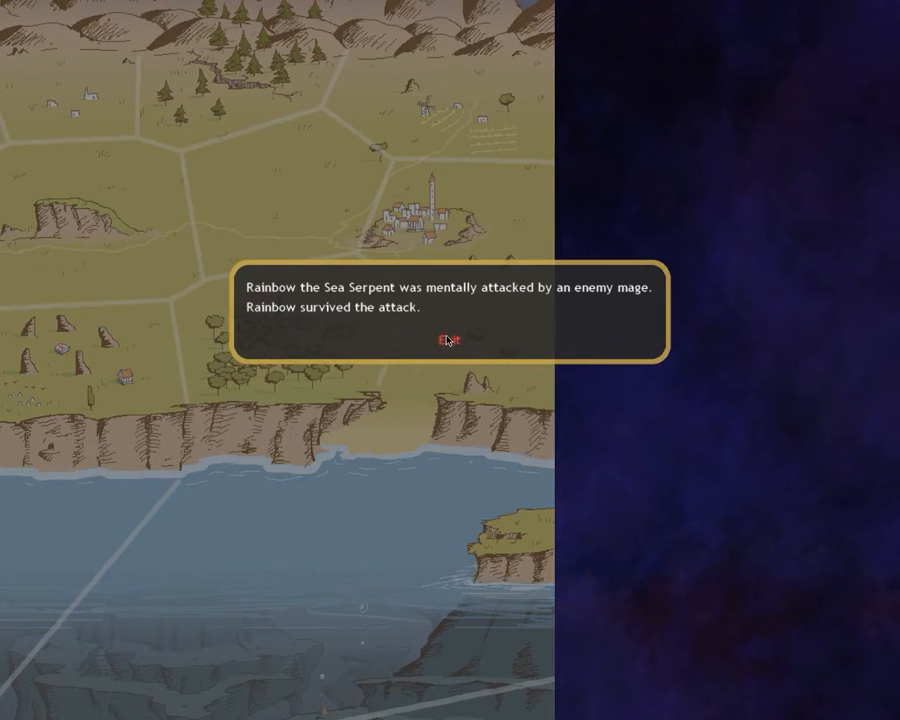
click(448, 340)
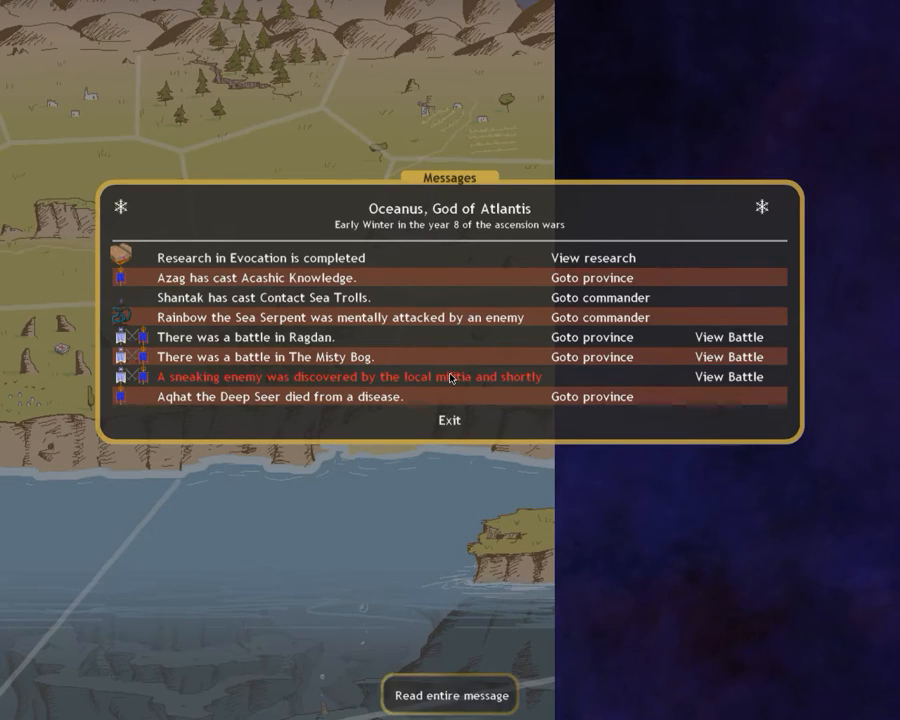
- Read the Wic sneaking-enemy battle summary, then start The Misty Bog battle replay
click(728, 376)
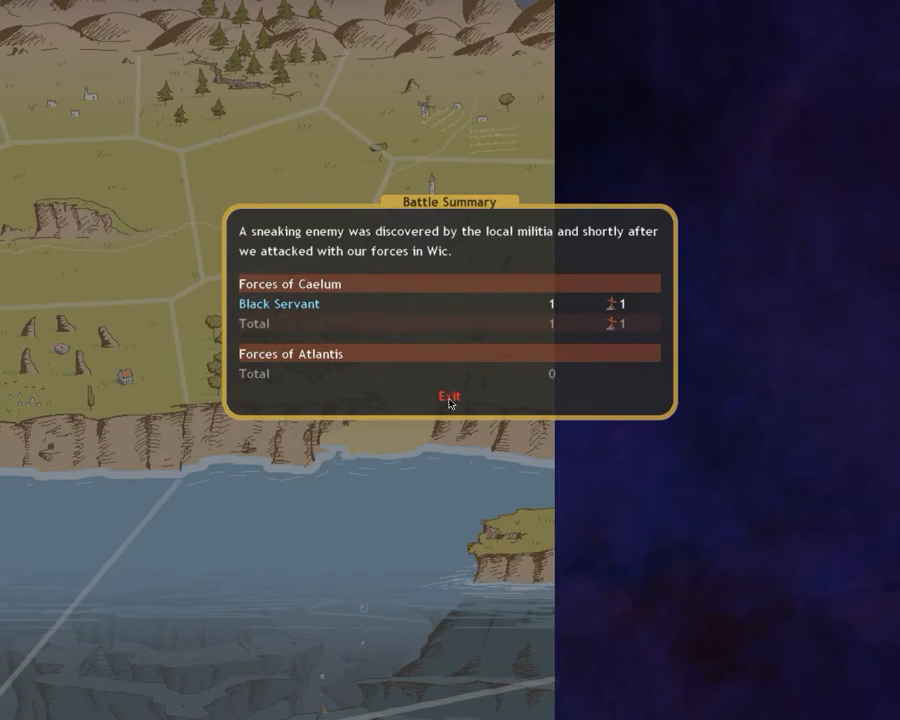
click(448, 396)
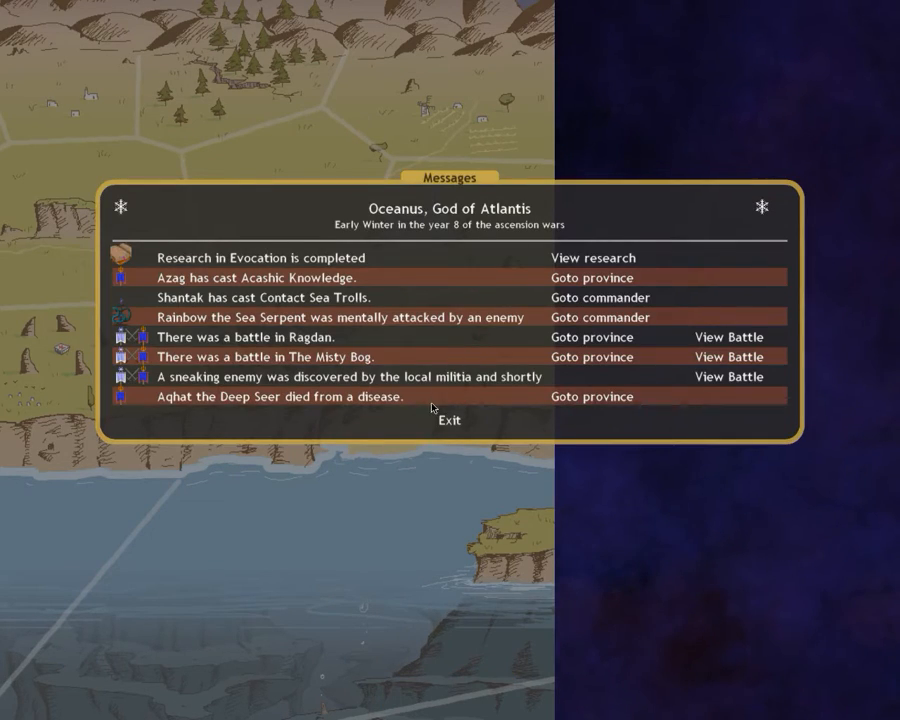
mouse_move(728, 356)
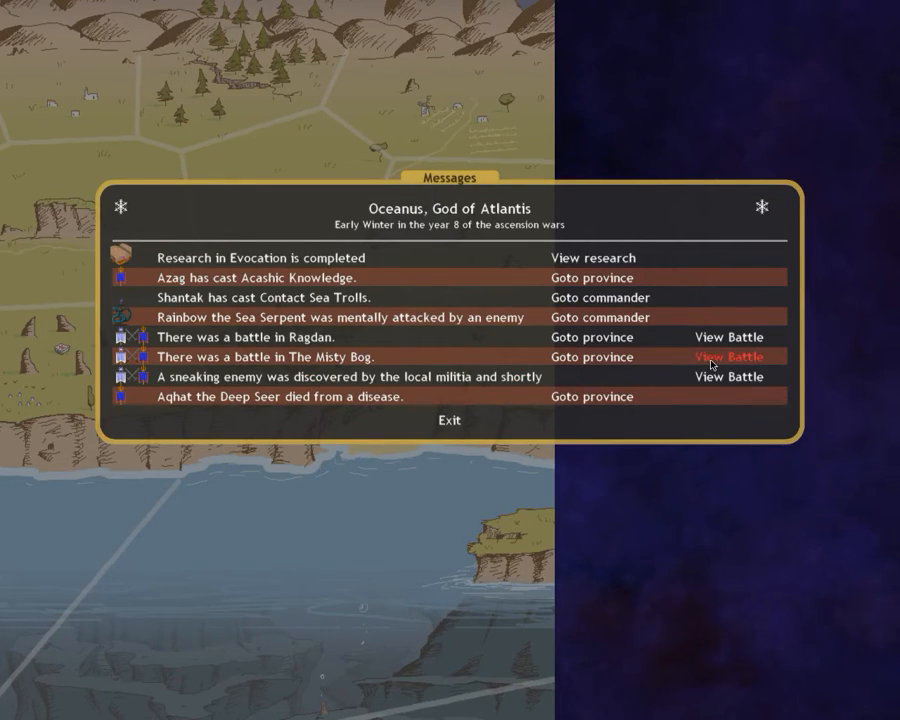
click(728, 356)
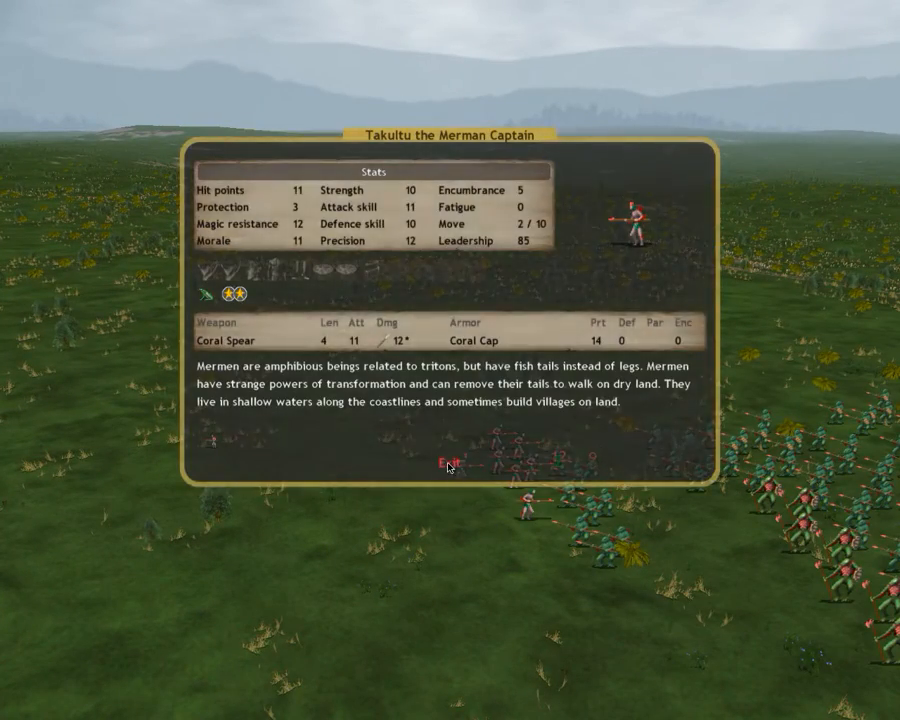
- Close Takultu the Merman Captain's stats after checking them during the replay
click(448, 464)
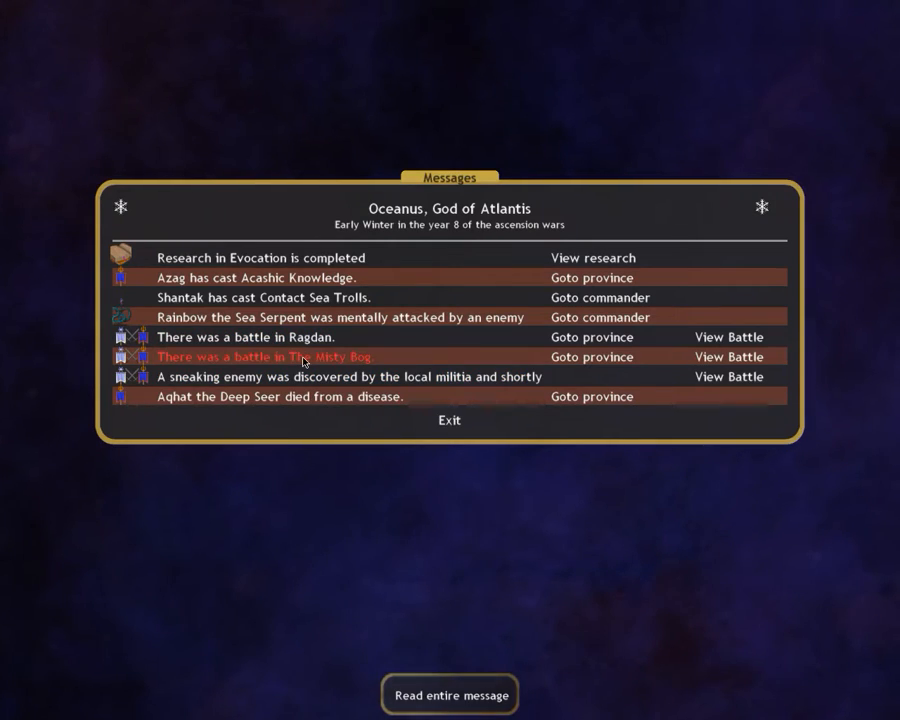
- Start the Ragdan battle replay and inspect the Lord of the Desert Sun's stats
click(728, 336)
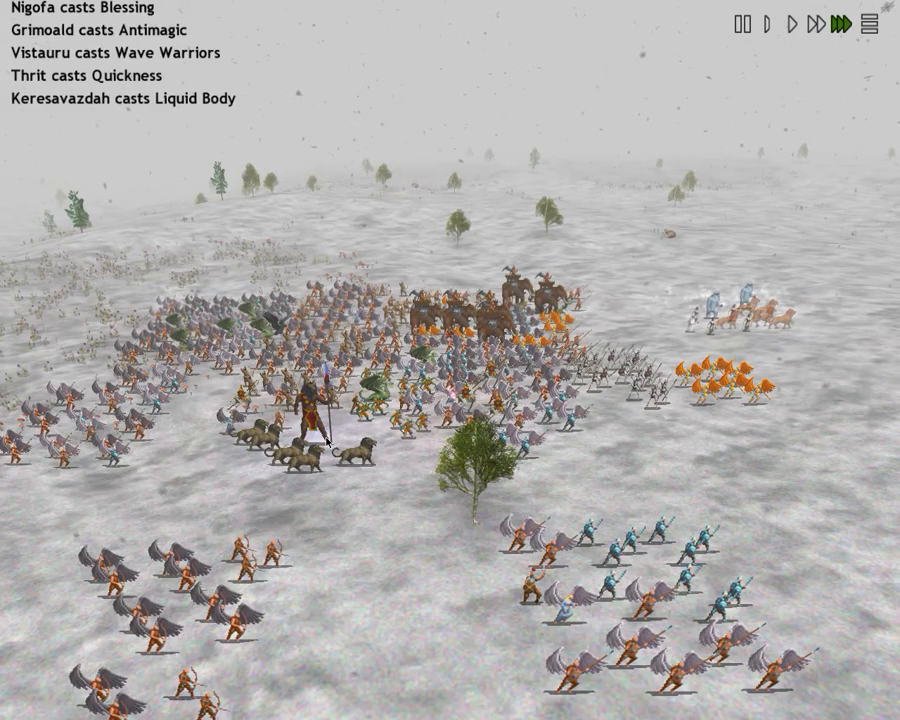
click(310, 410)
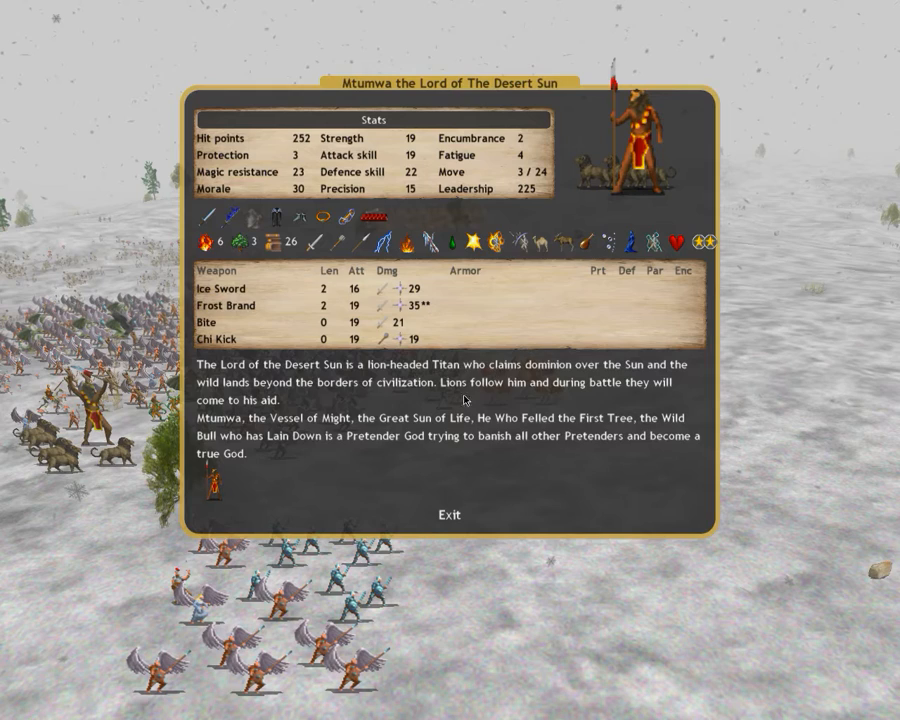
mouse_move(232, 230)
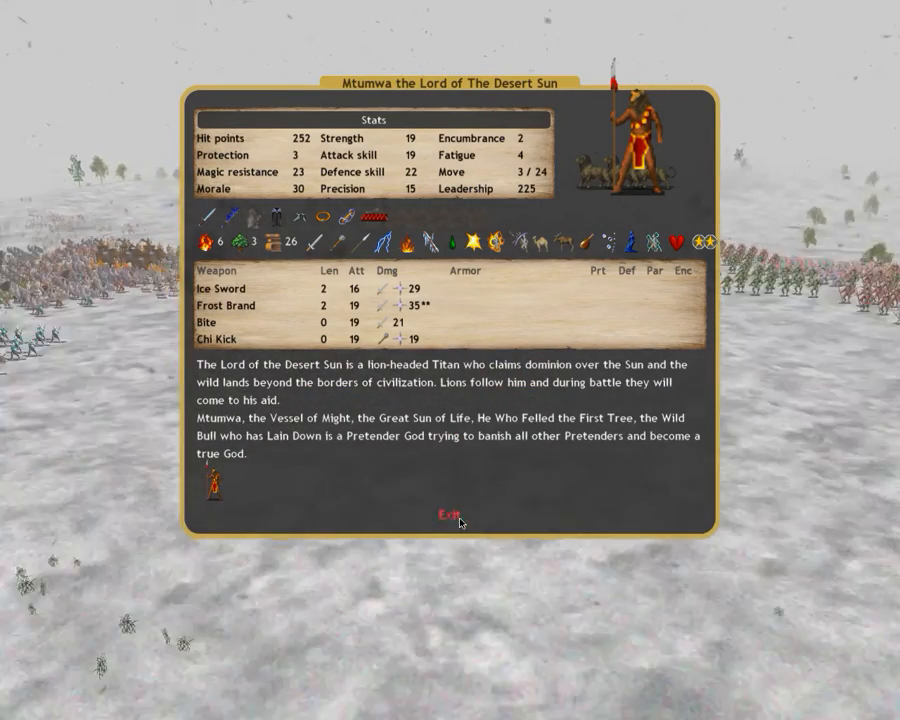
click(446, 512)
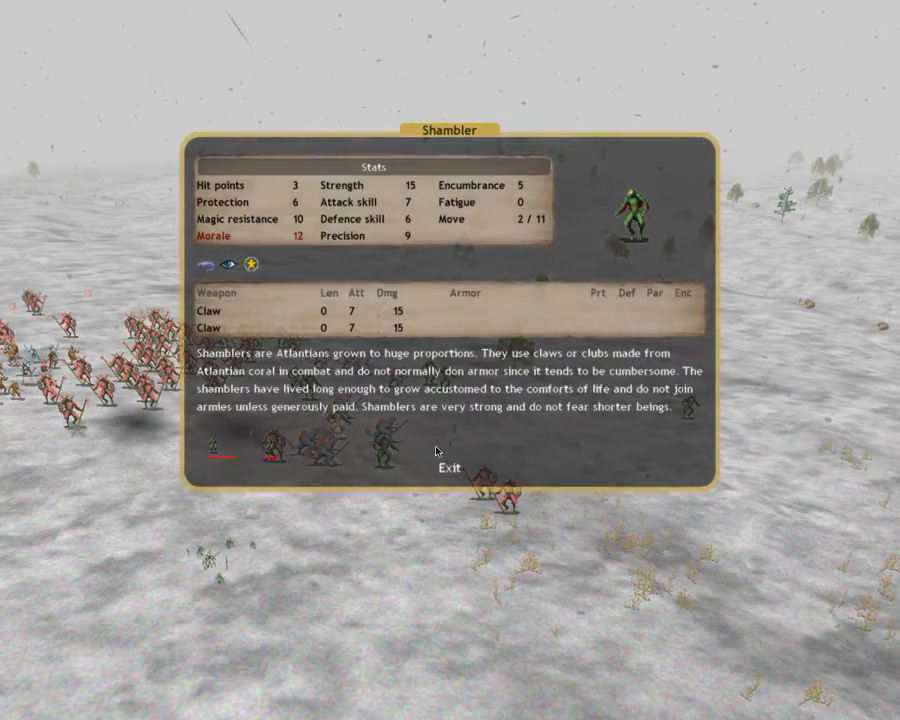
- Inspect a Shambler and a Caelum Temple Guard during the replay
click(448, 468)
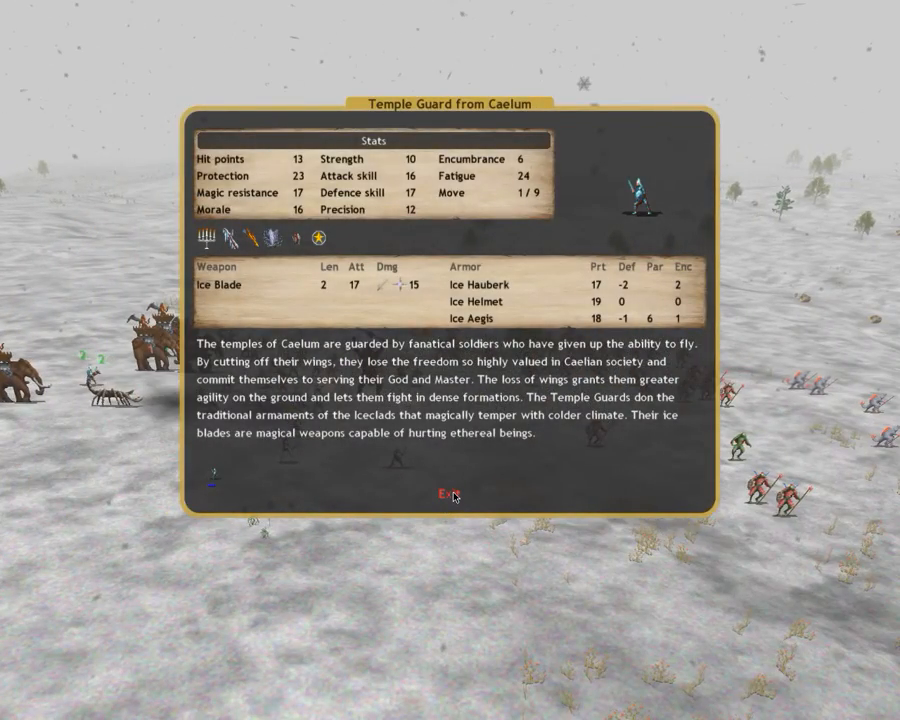
click(444, 494)
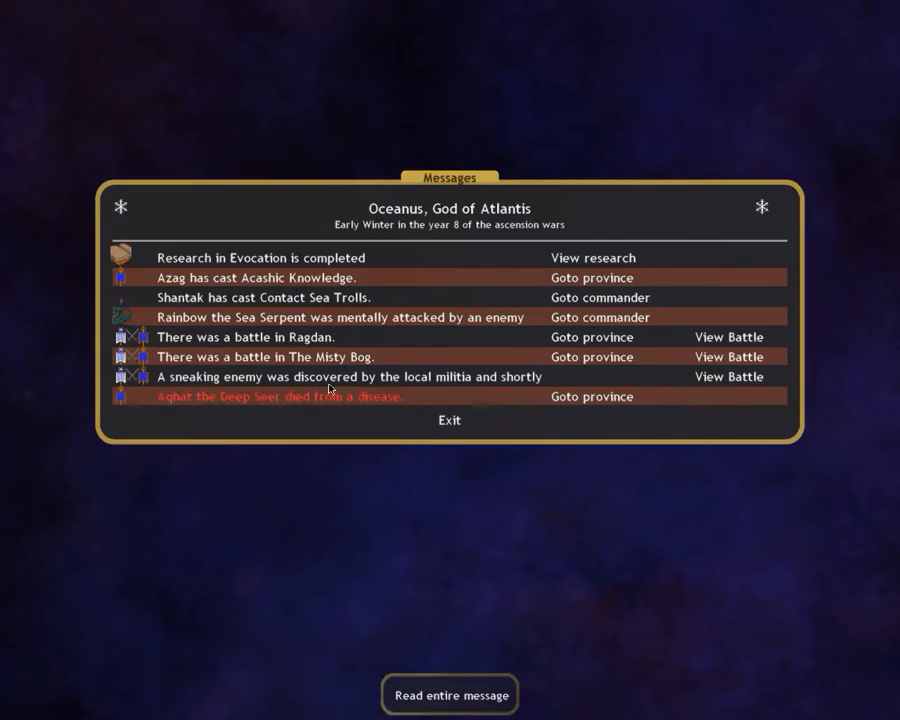
- Review the Ragdan battle casualty summary, go to its province and close the Position Squad view
click(728, 356)
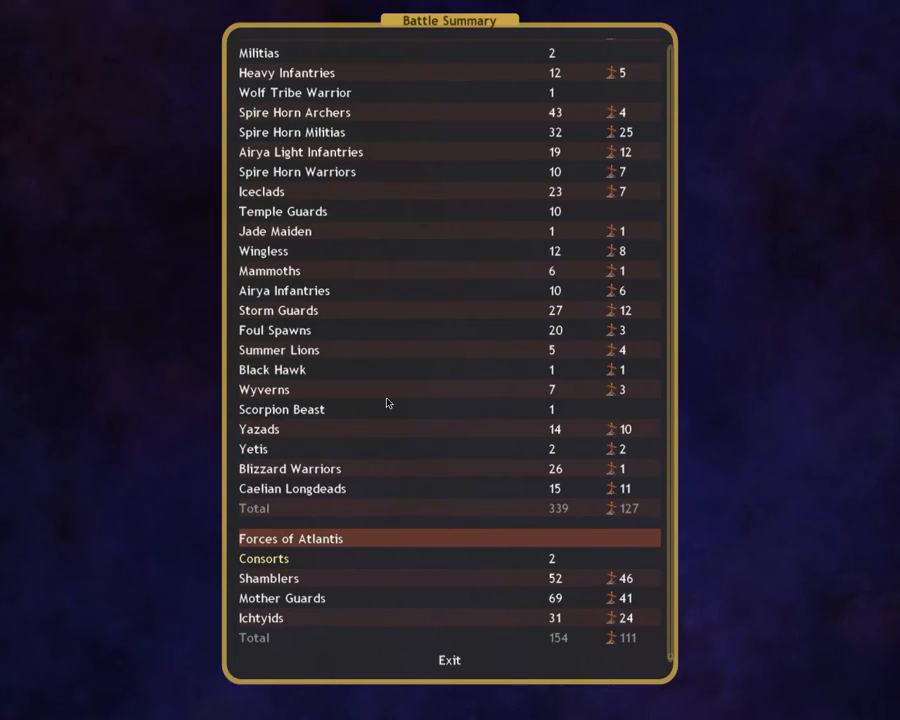
click(448, 660)
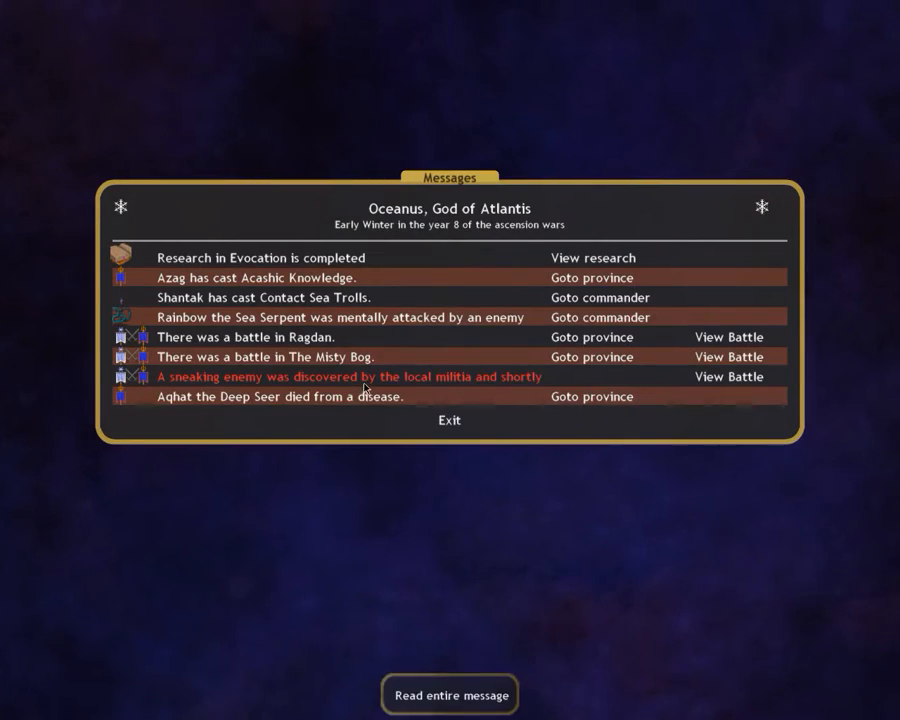
click(448, 420)
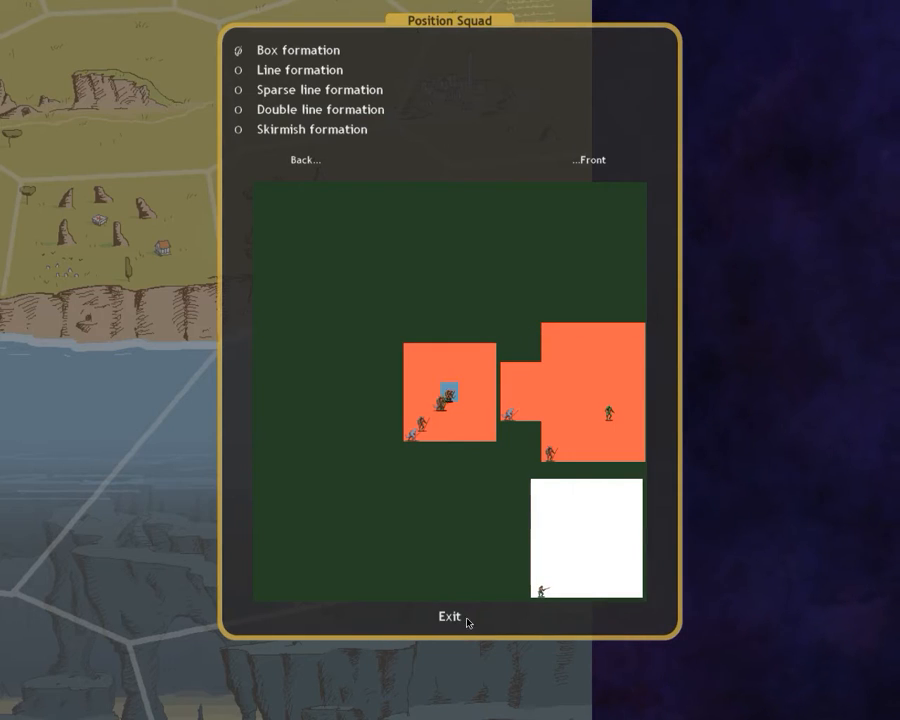
click(448, 616)
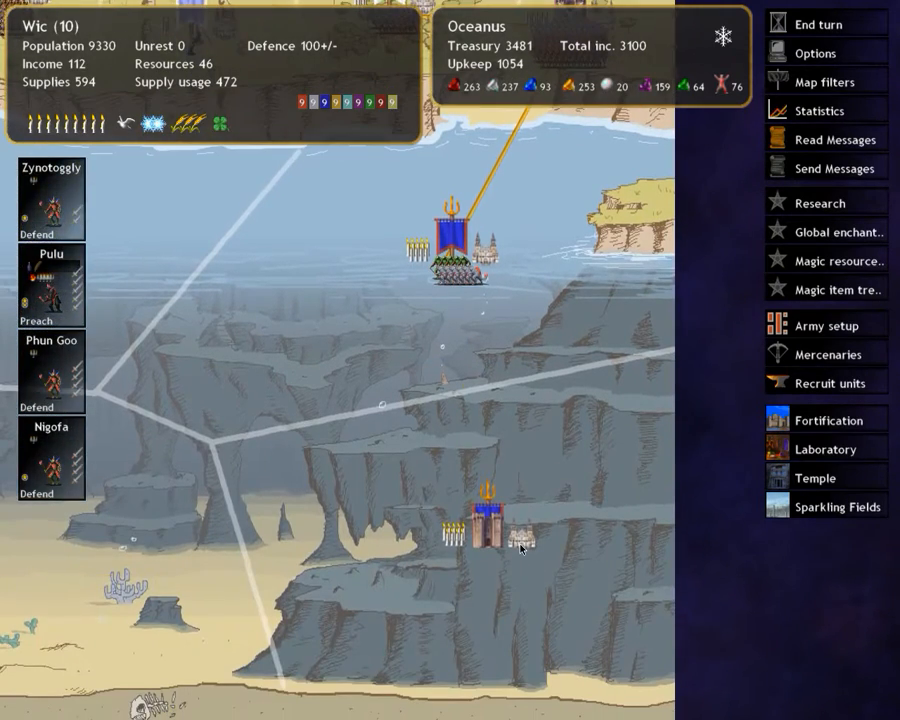
- In Wic recruitment, check the War Shambler's stats and queue War Shamblers with repeat recruitment
click(820, 384)
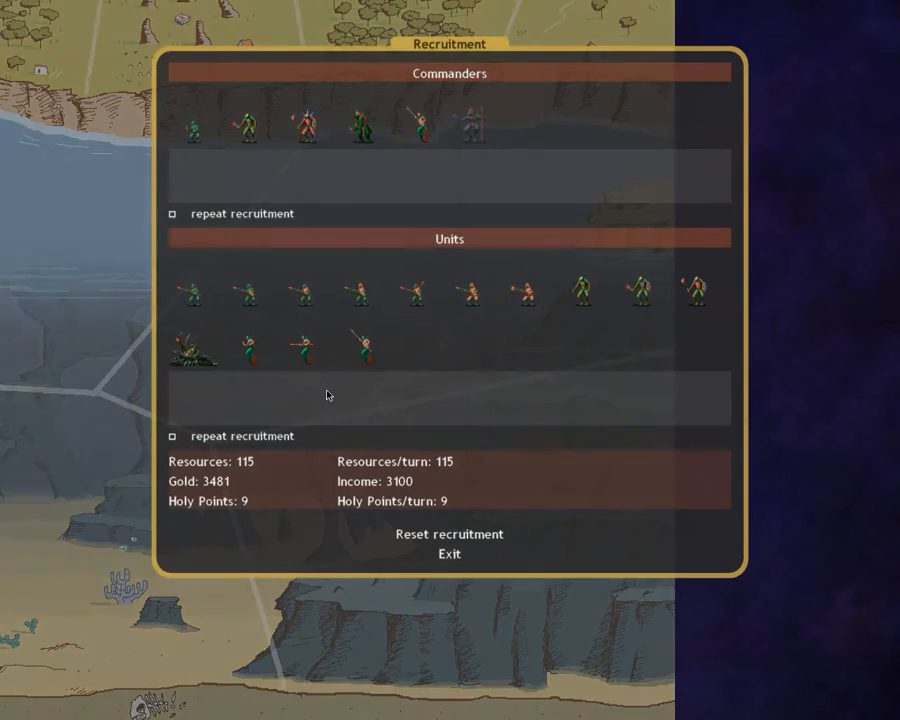
mouse_move(636, 298)
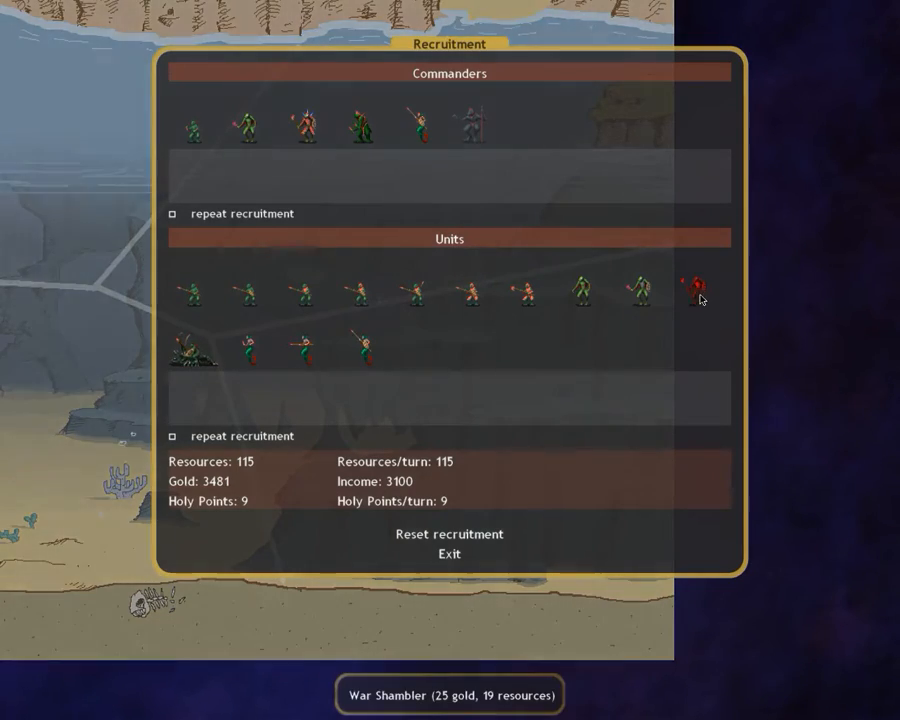
click(692, 292)
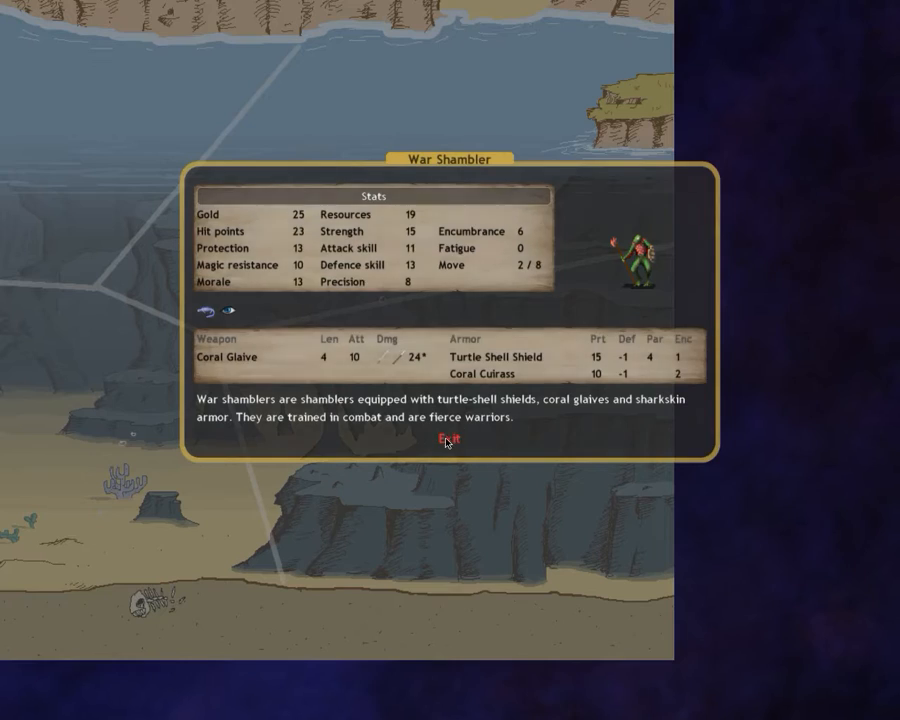
click(448, 440)
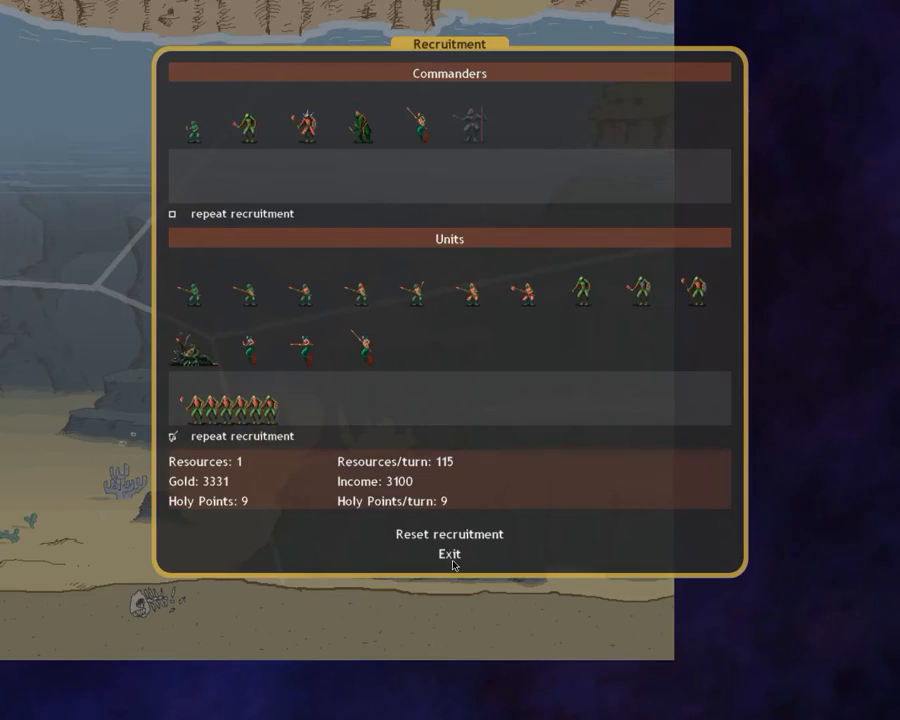
click(448, 552)
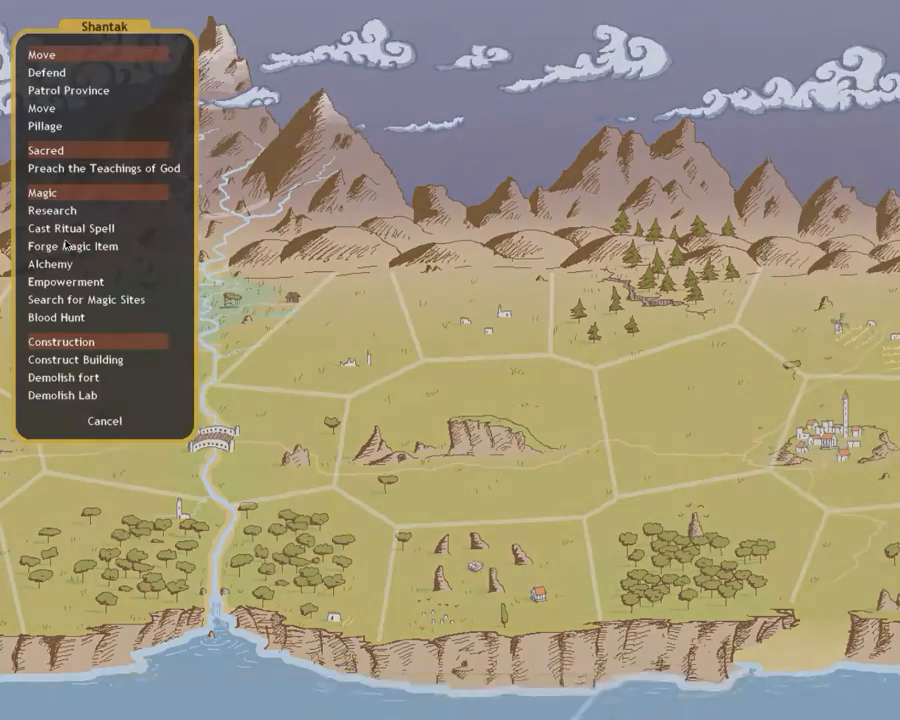
- Give Shantak a monthly Contact Sea Trolls ritual order and reopen his ritual spell list
click(72, 228)
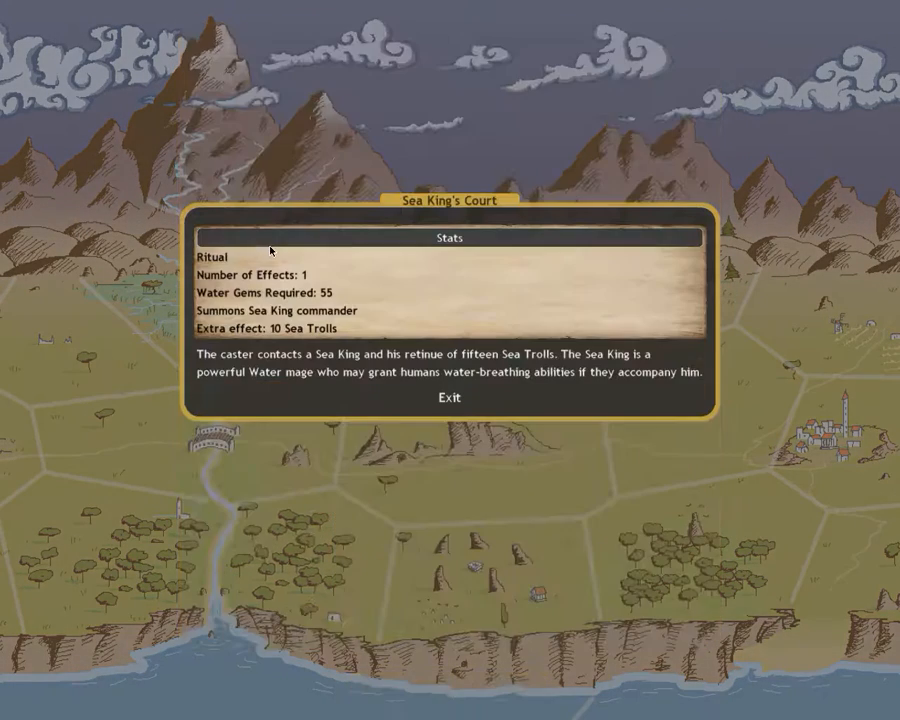
click(448, 396)
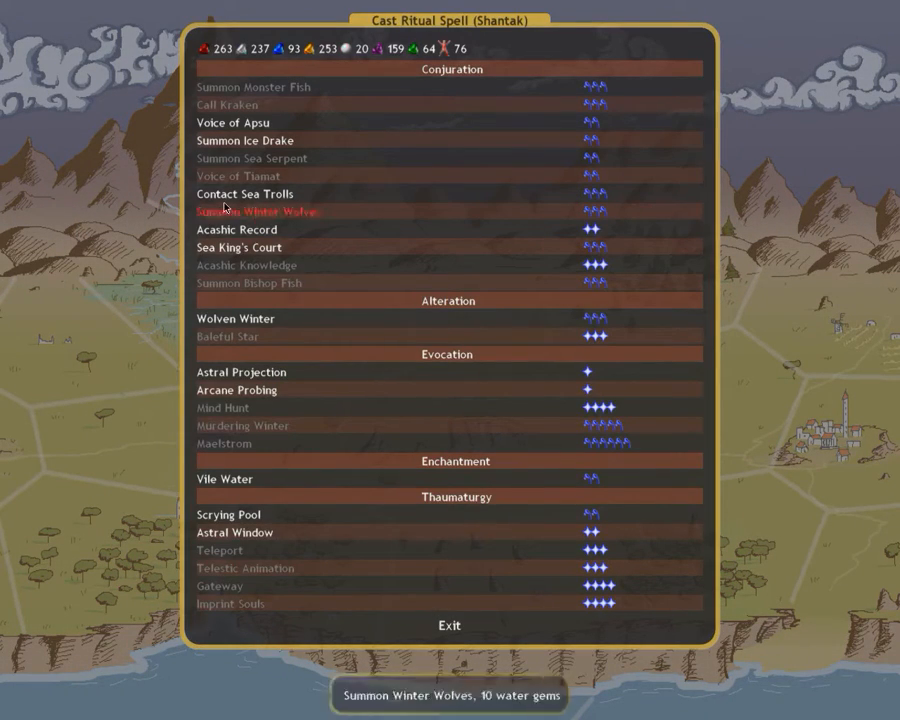
mouse_move(238, 248)
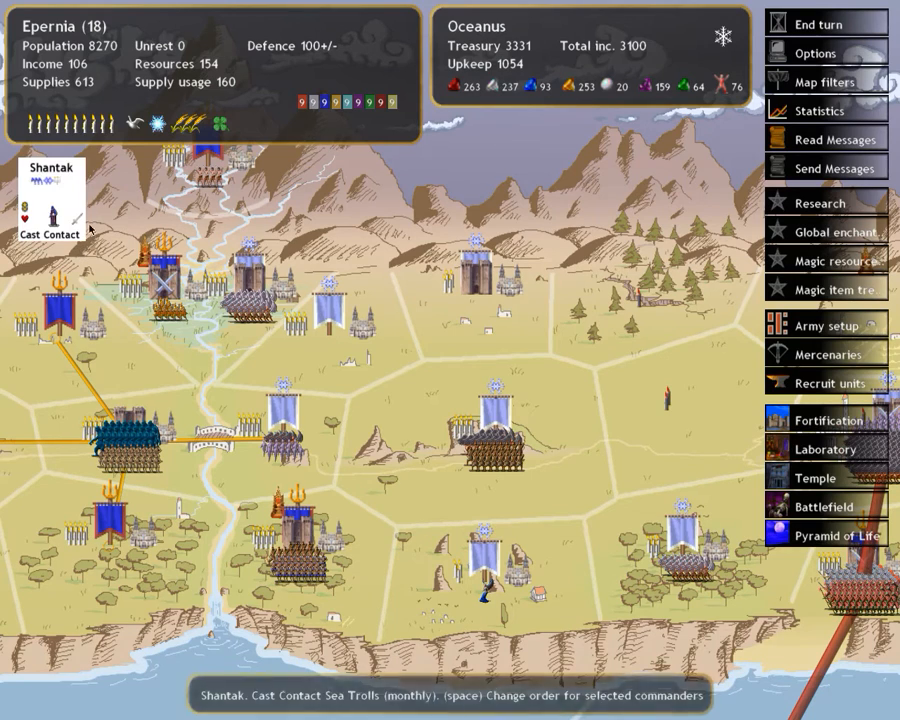
click(48, 216)
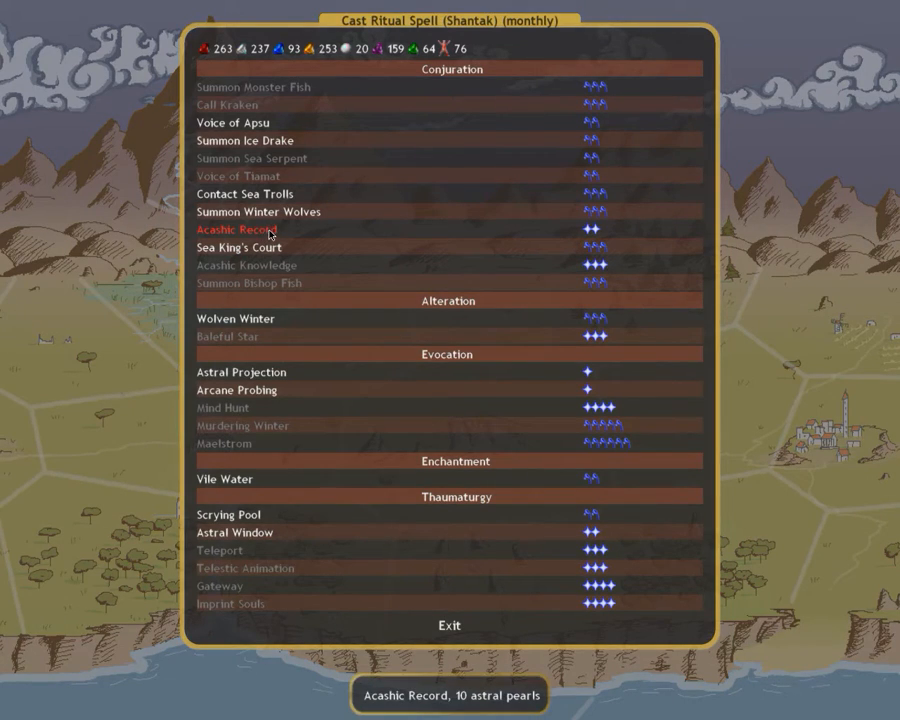
mouse_move(240, 248)
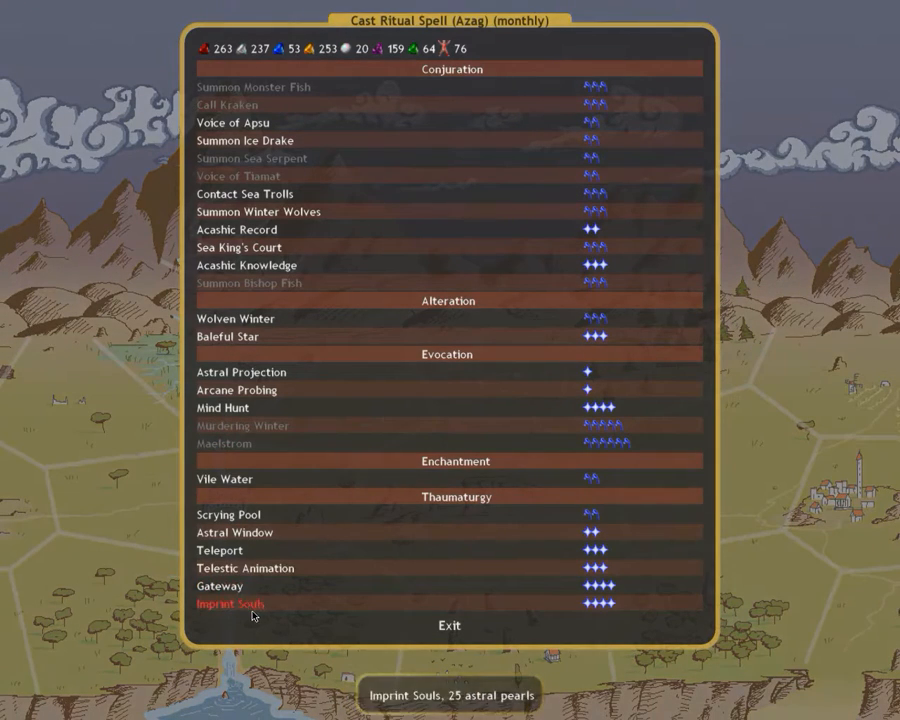
mouse_move(294, 316)
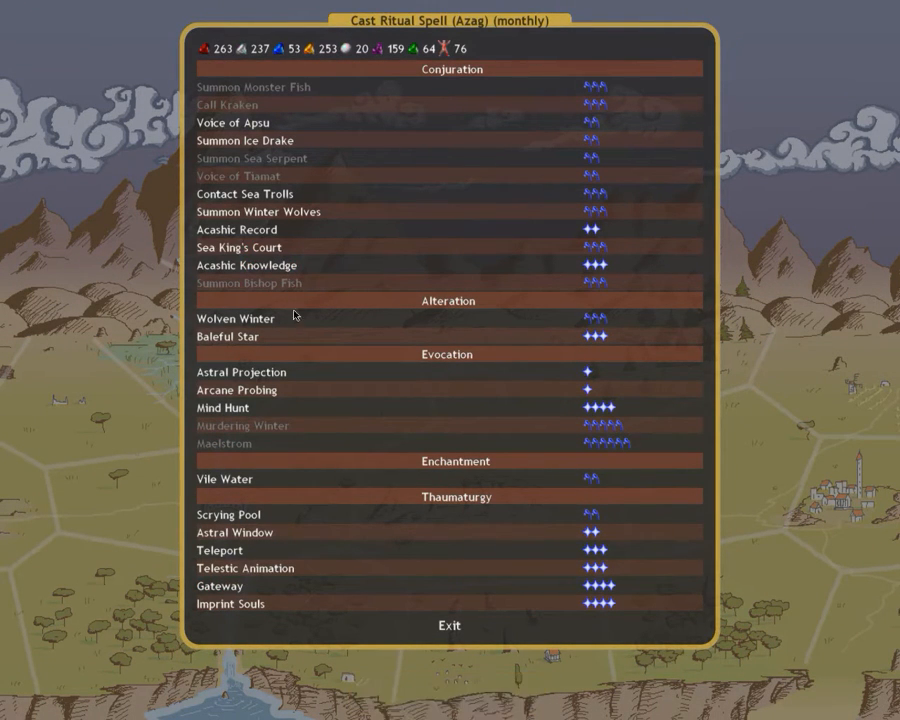
- Read Azag's Arcane Probing and Mind Hunt ritual details and his stats, returning to The Misty Bog map
click(240, 370)
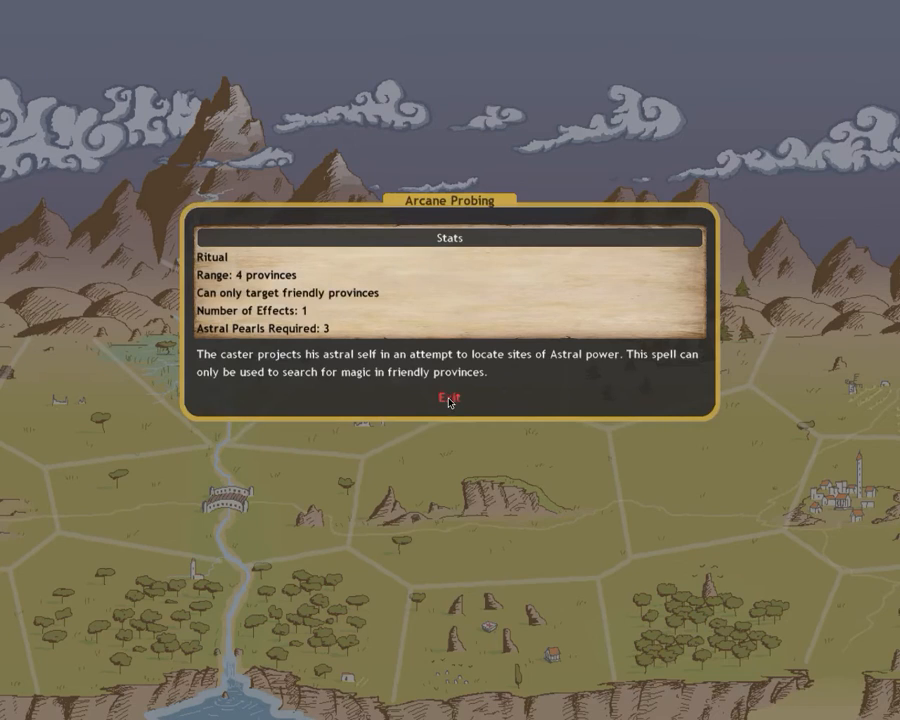
click(448, 400)
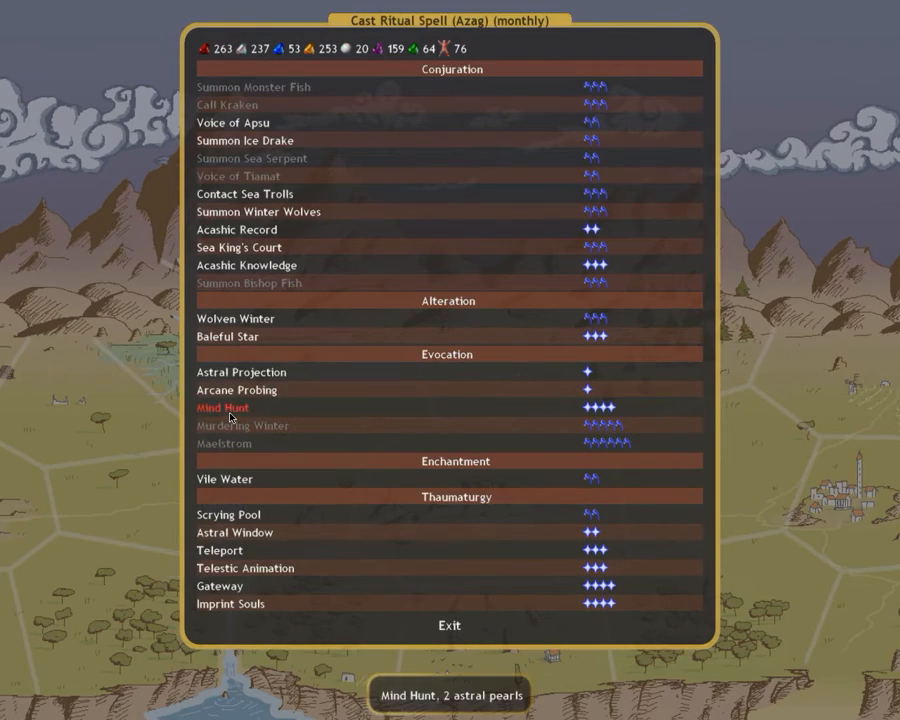
click(222, 408)
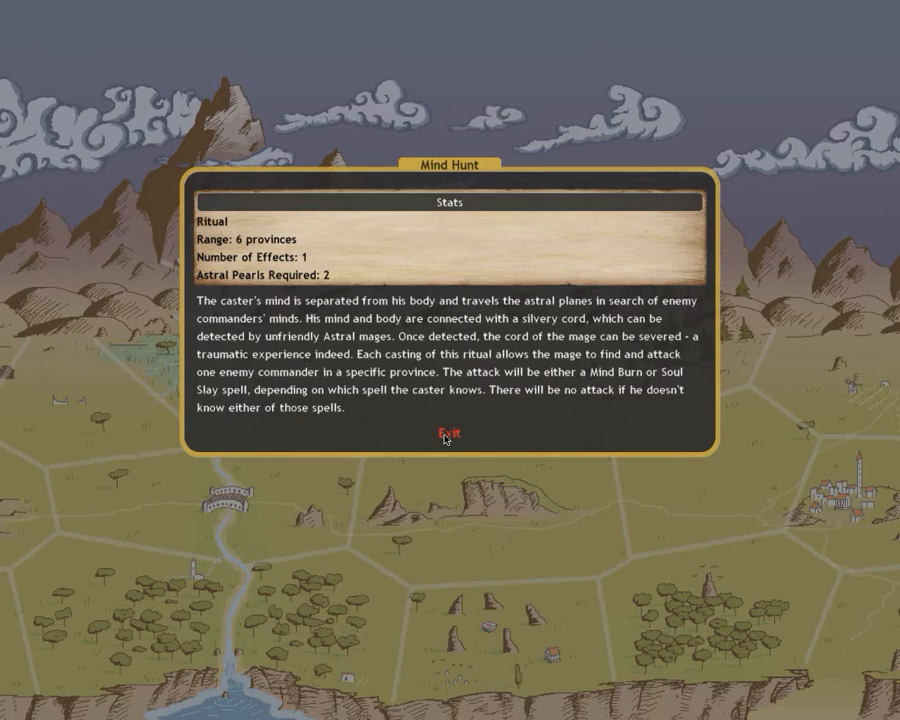
click(444, 434)
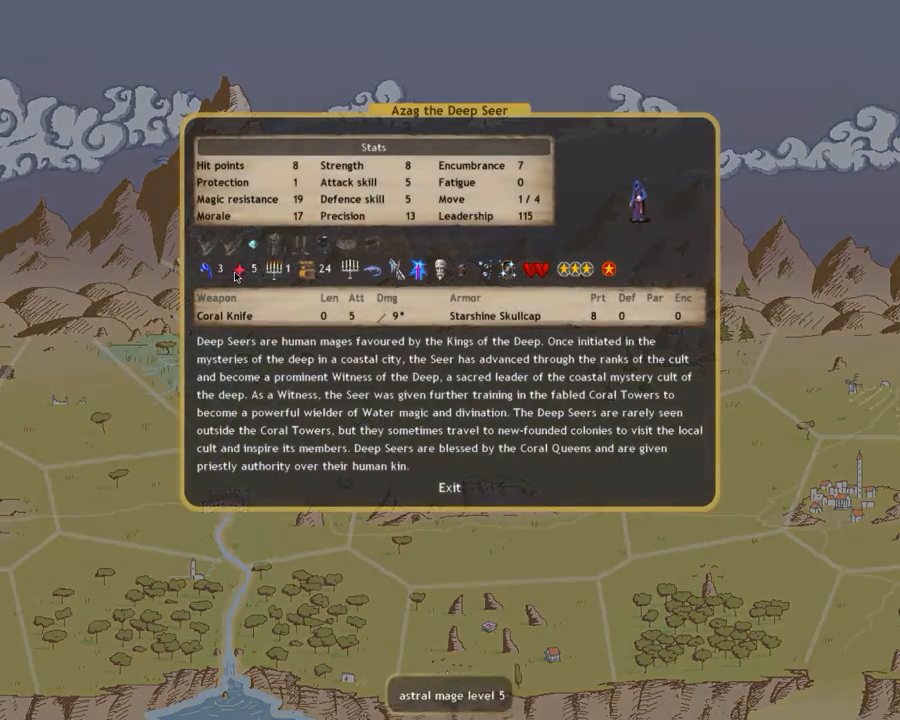
click(448, 488)
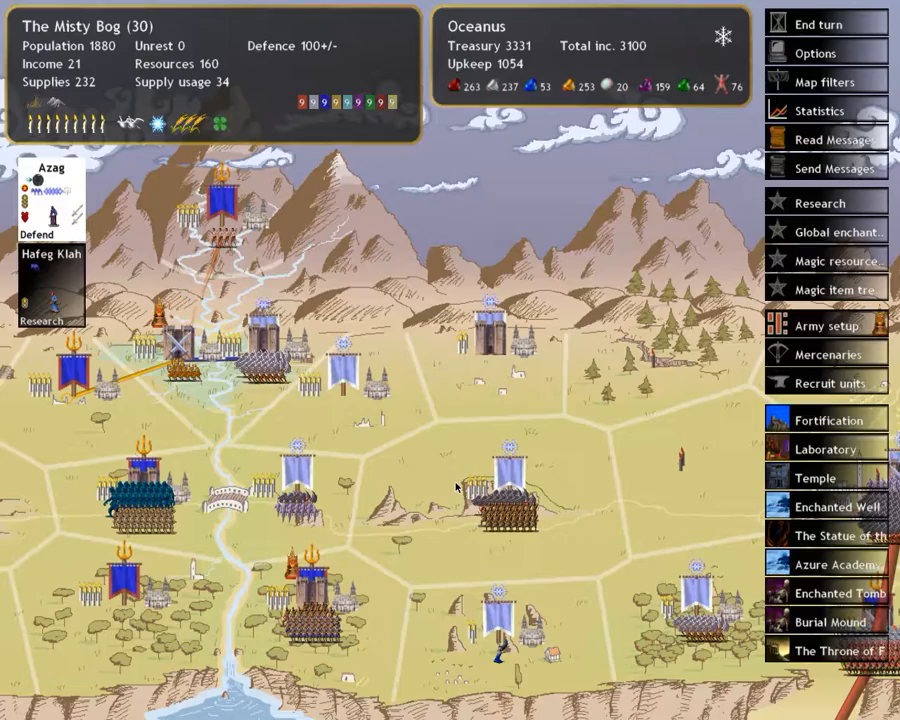
mouse_move(568, 356)
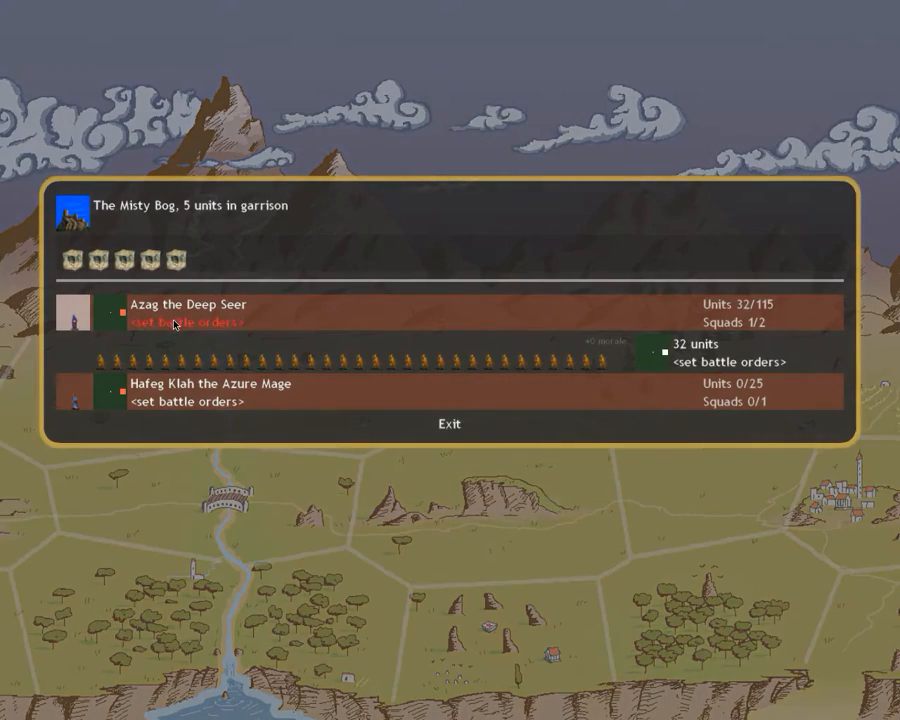
- Browse Azag's 'Cast a specific spell' battle-spell list and read the Soul Slay description
click(186, 322)
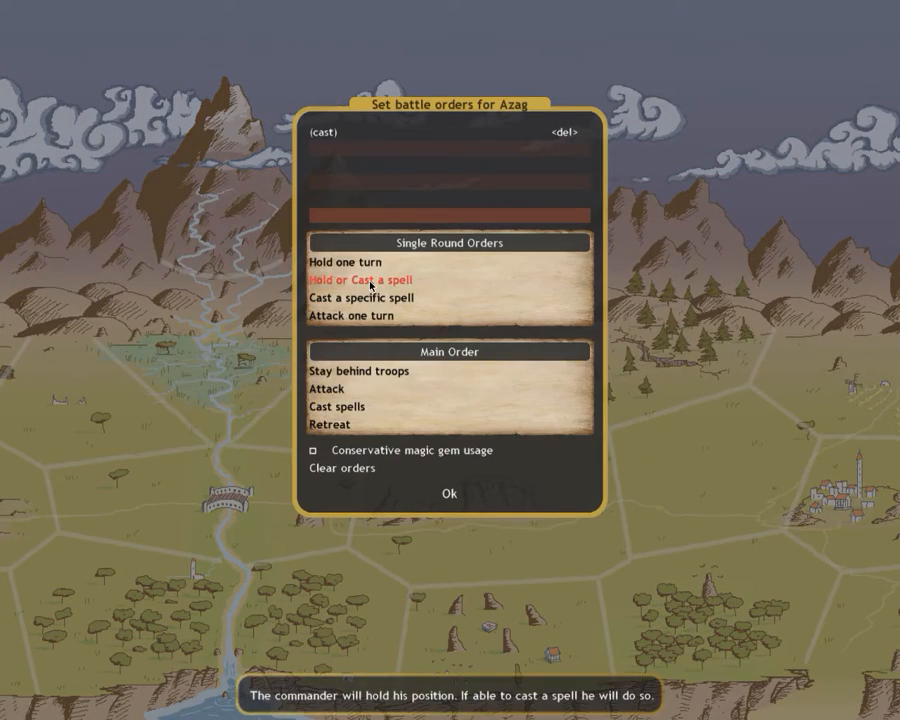
click(350, 316)
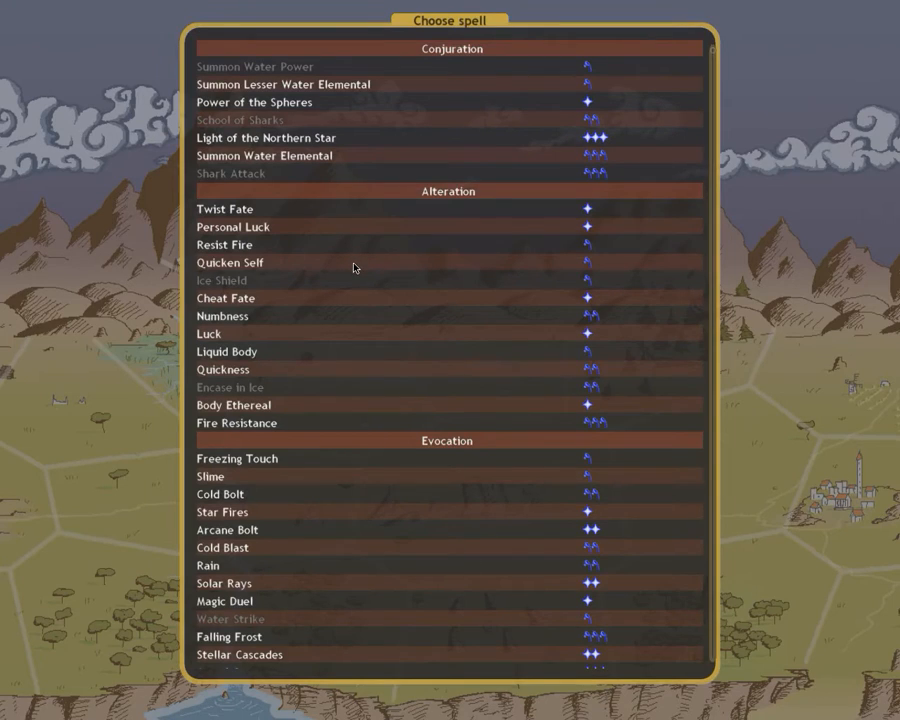
scroll(down, 3)
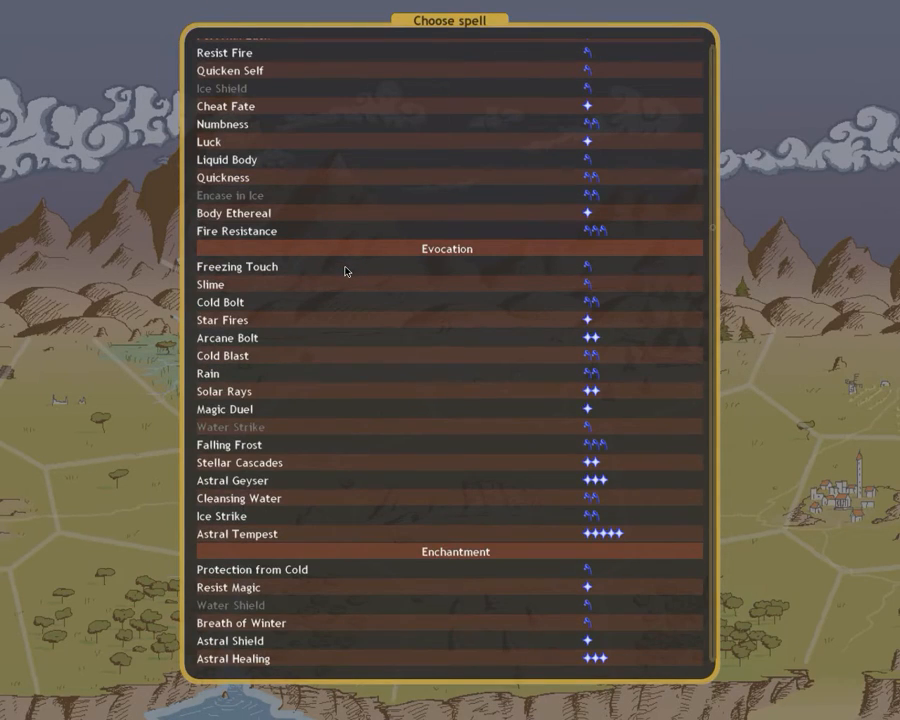
scroll(down, 3)
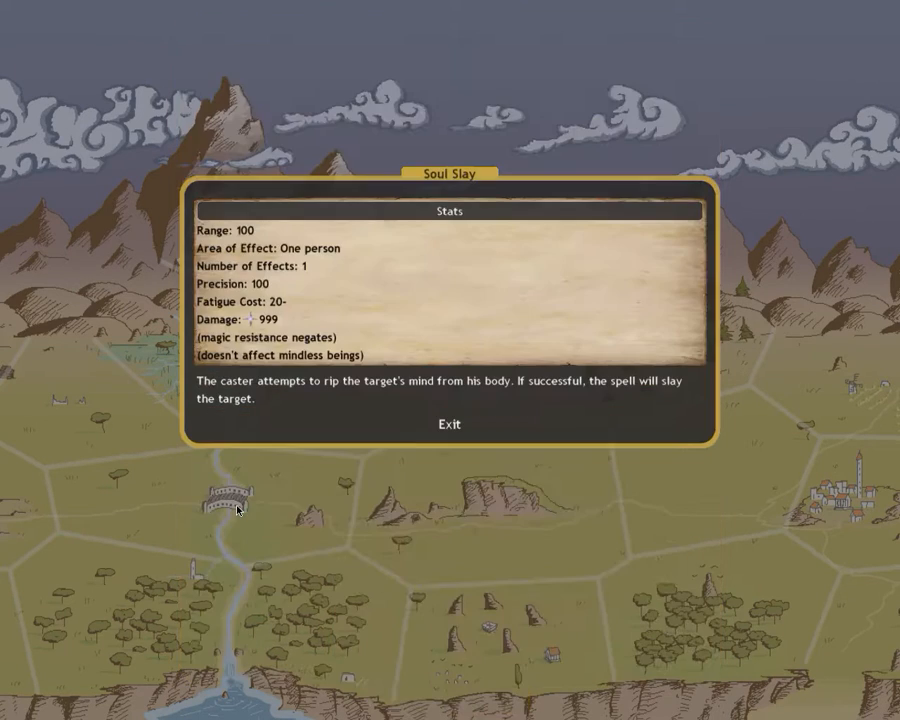
mouse_move(464, 436)
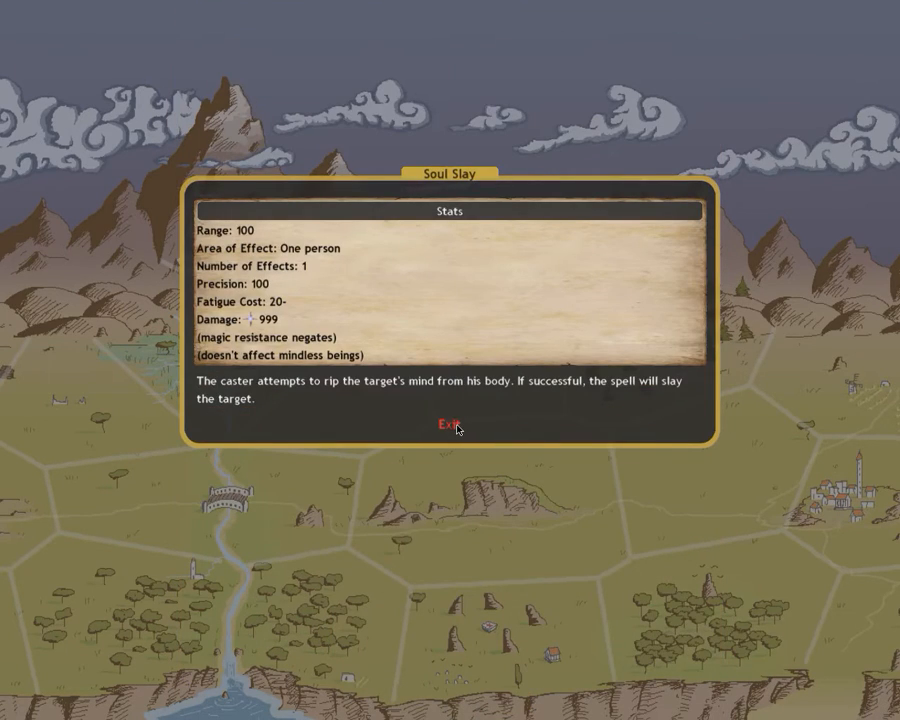
click(448, 424)
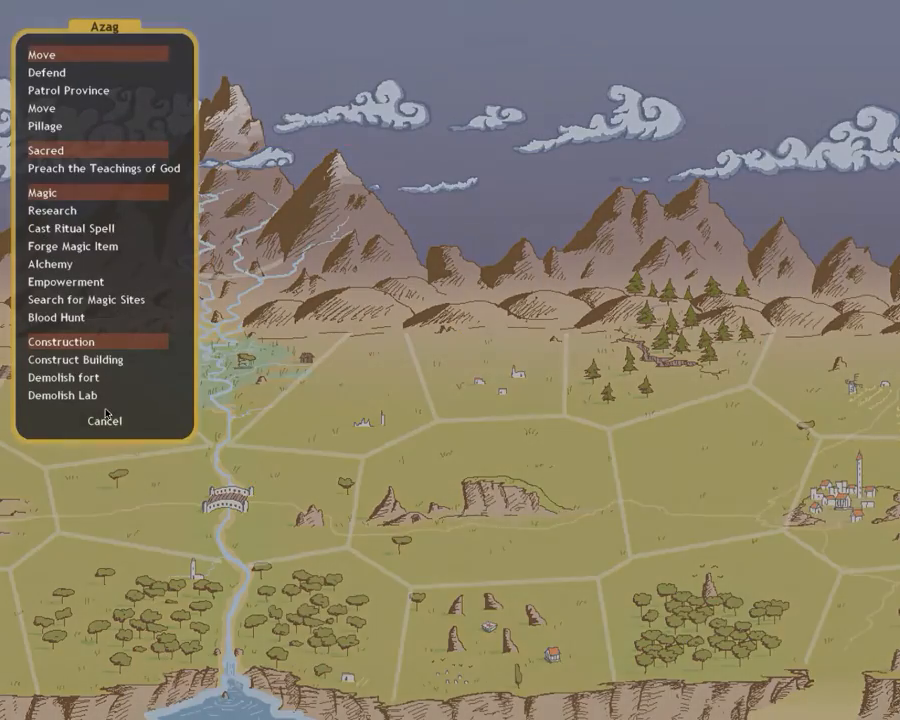
mouse_move(60, 396)
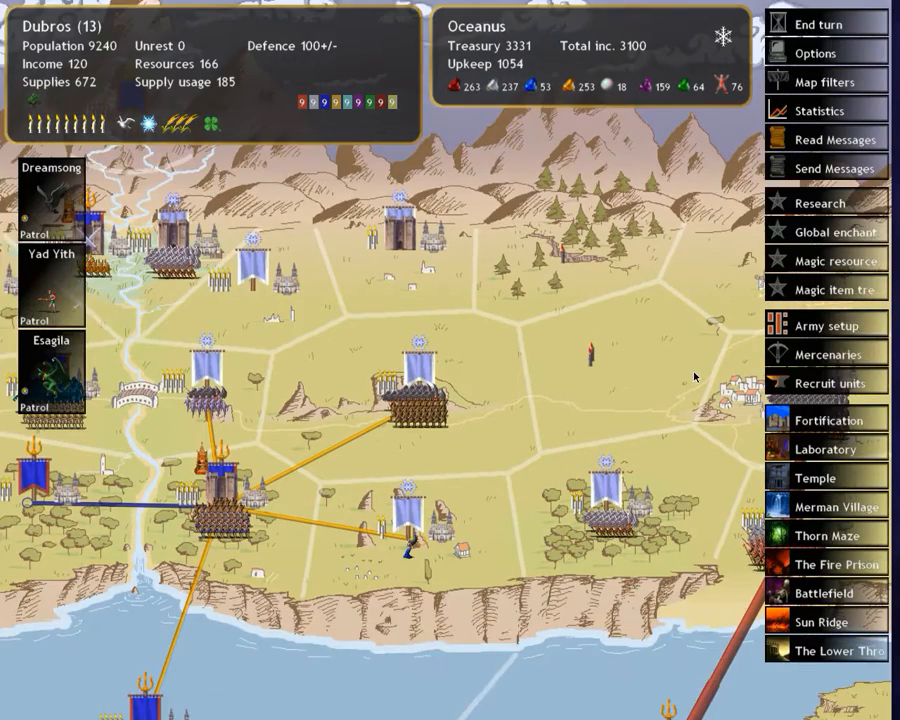
- Queue a new recruit in Dubros for 40 gold, leaving 3291 in the treasury
click(828, 382)
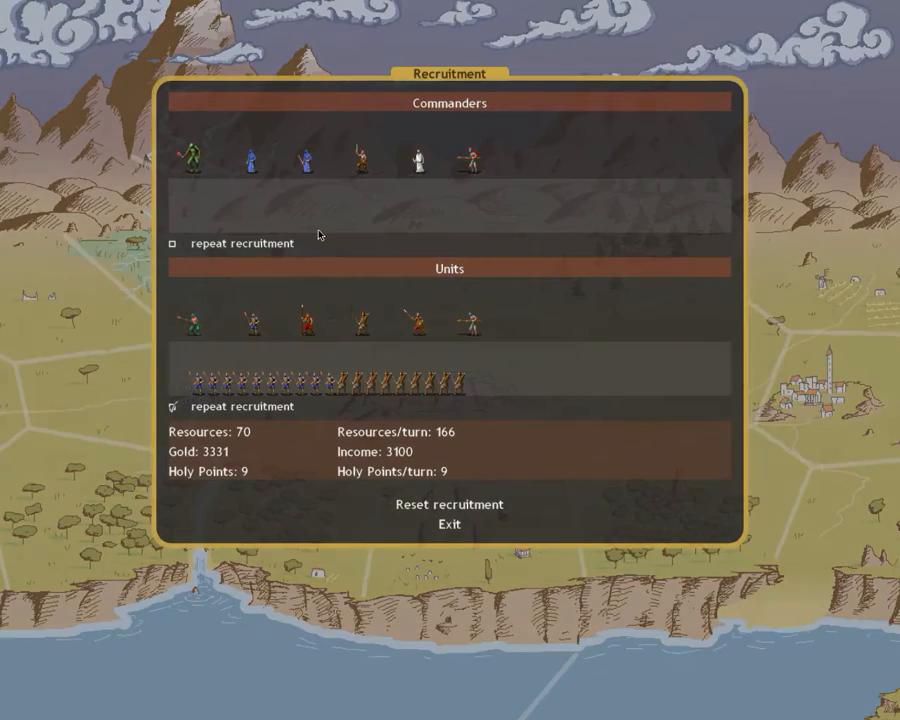
click(480, 156)
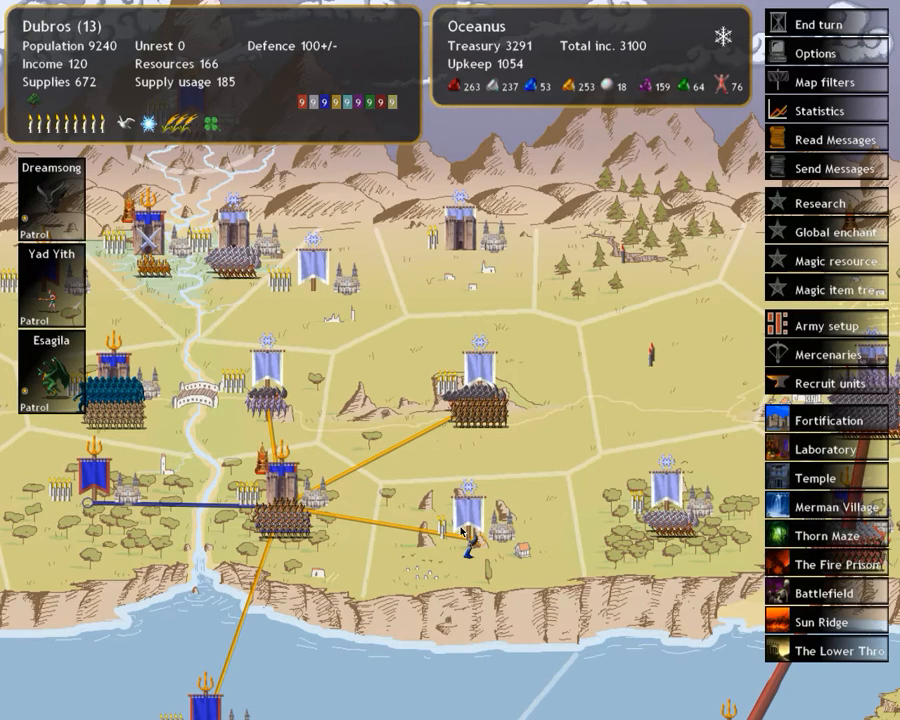
mouse_move(490, 498)
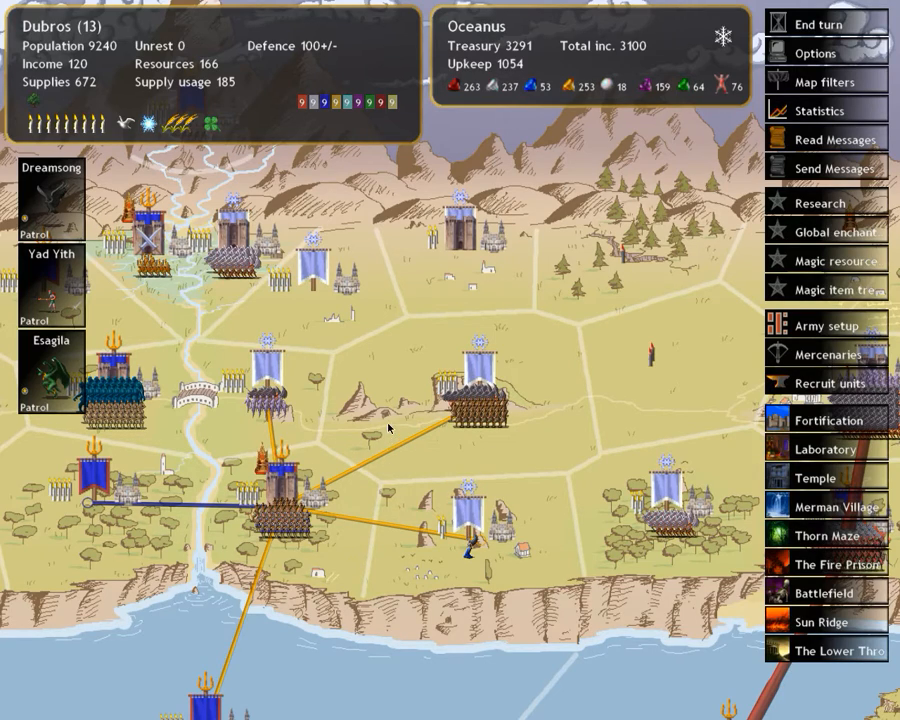
mouse_move(384, 428)
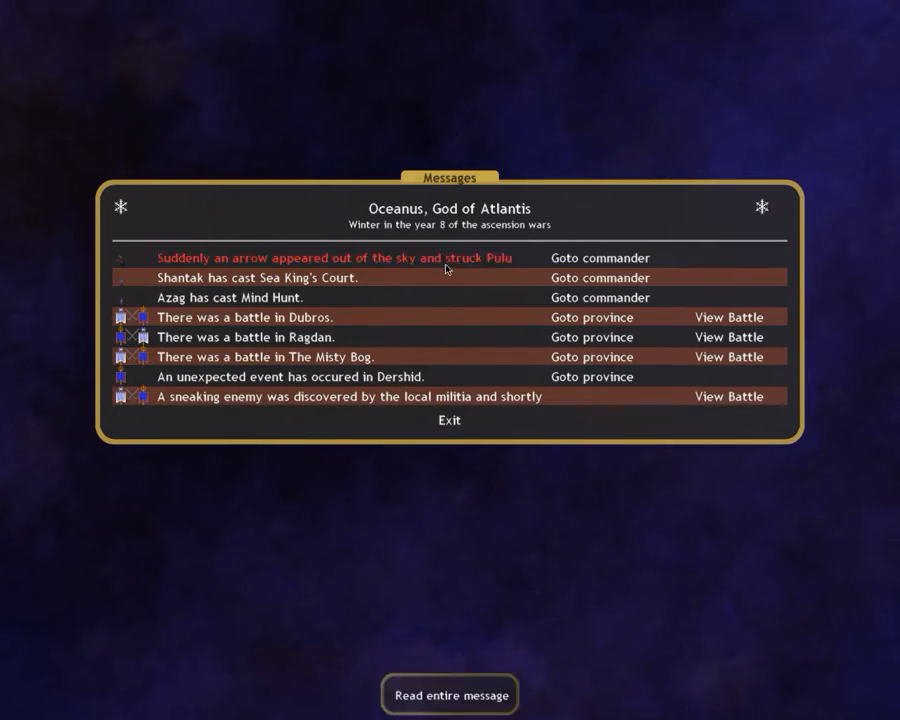
- Read the Pulu arrow-wound and Berezishnav Mind Hunt messages, then view the Dubros battle
click(334, 258)
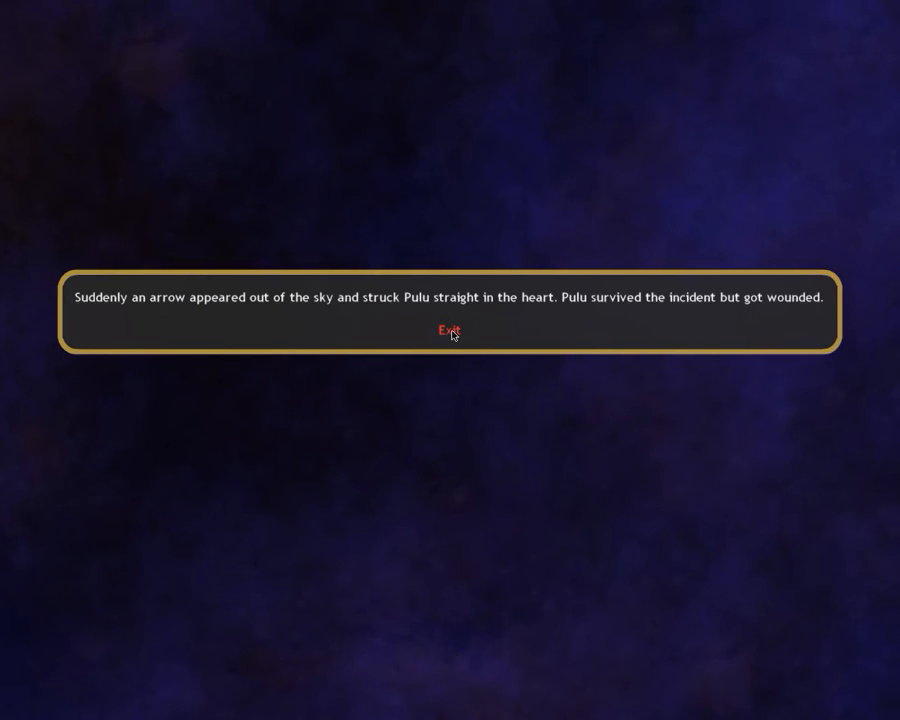
click(448, 330)
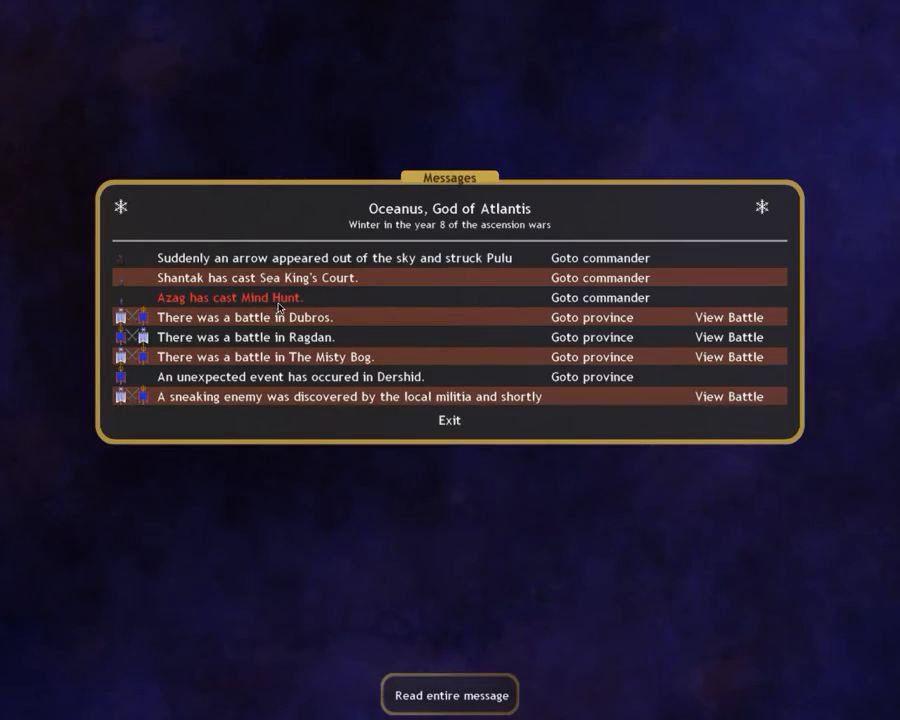
click(232, 296)
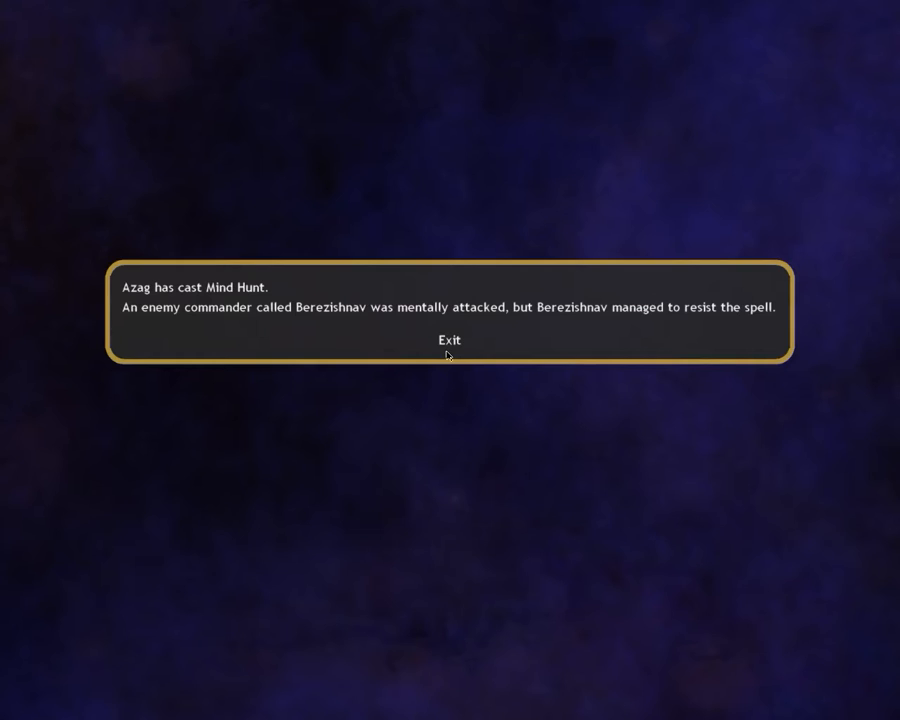
click(448, 340)
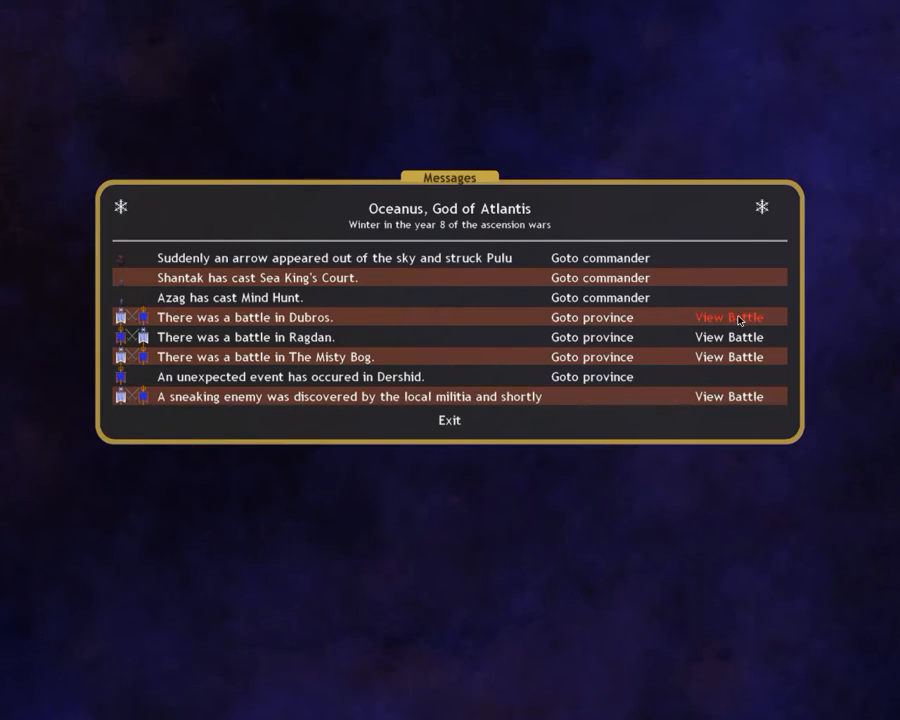
click(728, 316)
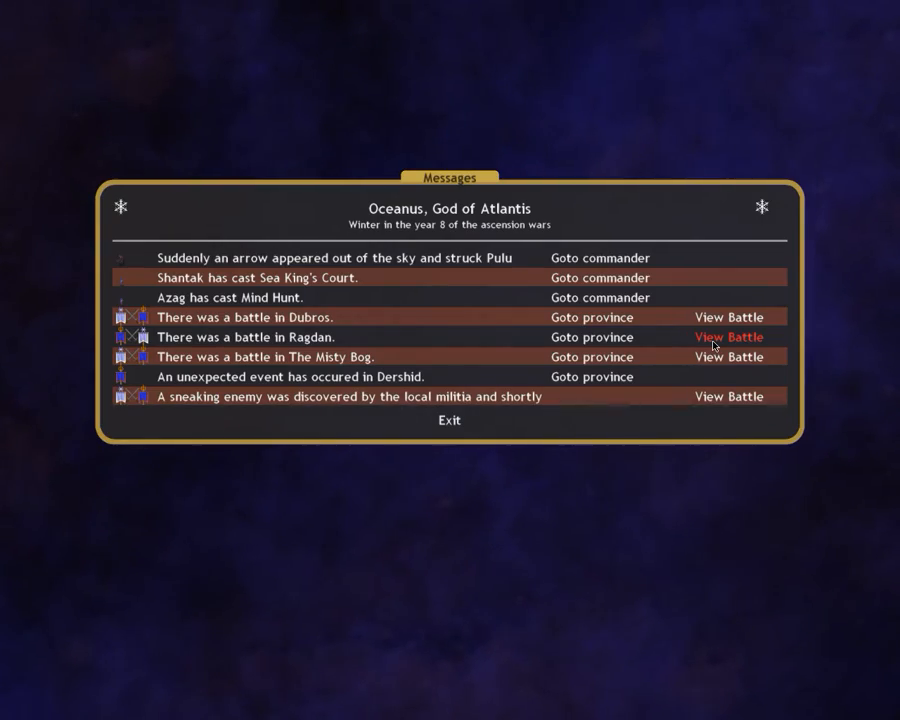
- Watch the Ragdan battle replay, inspecting a mammoth's stats along the way
click(728, 336)
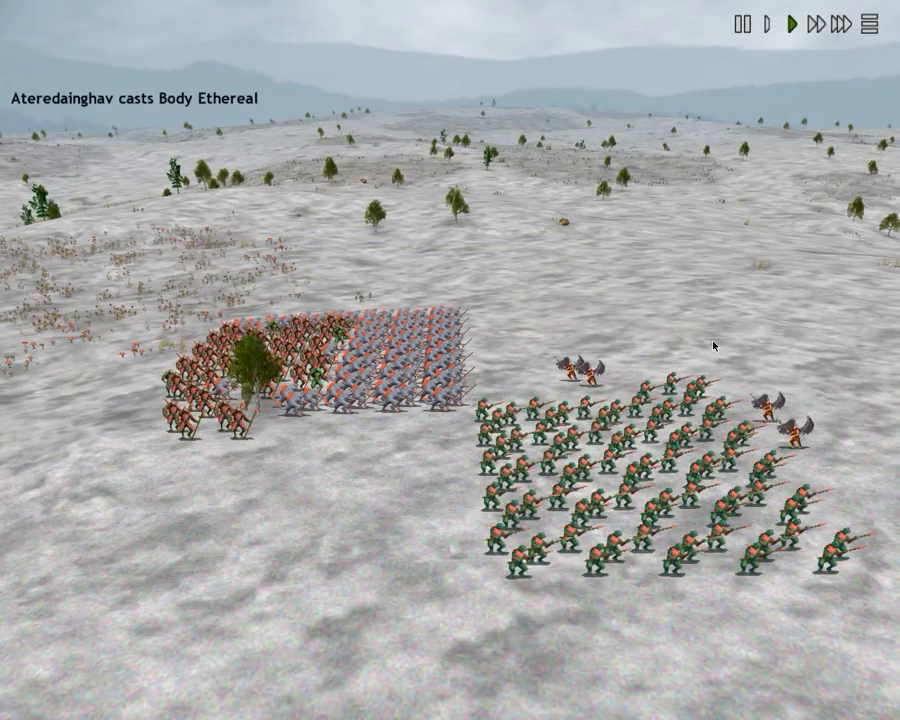
click(844, 24)
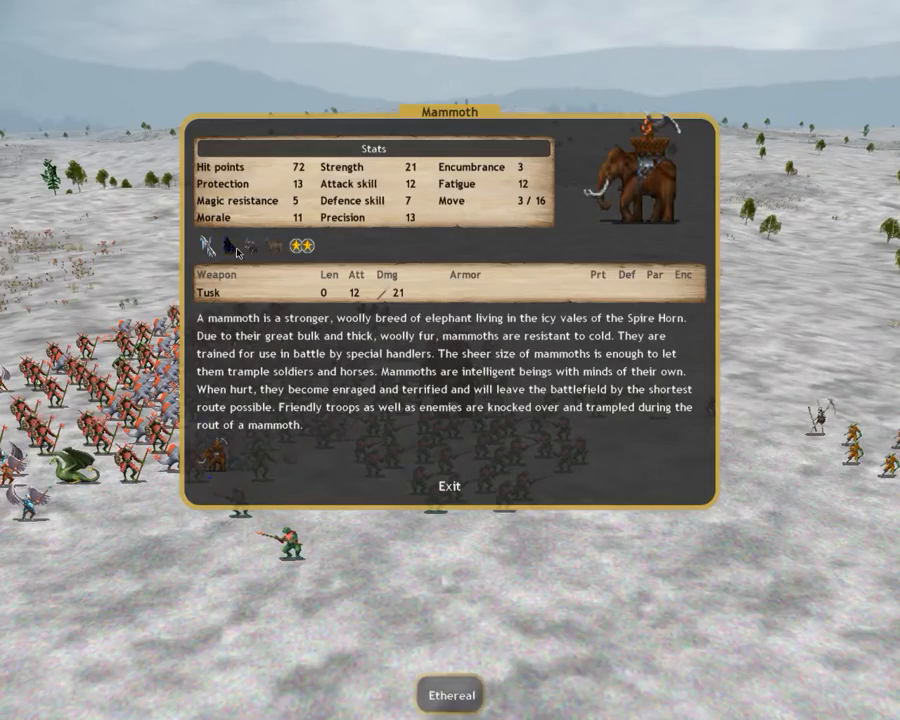
click(448, 486)
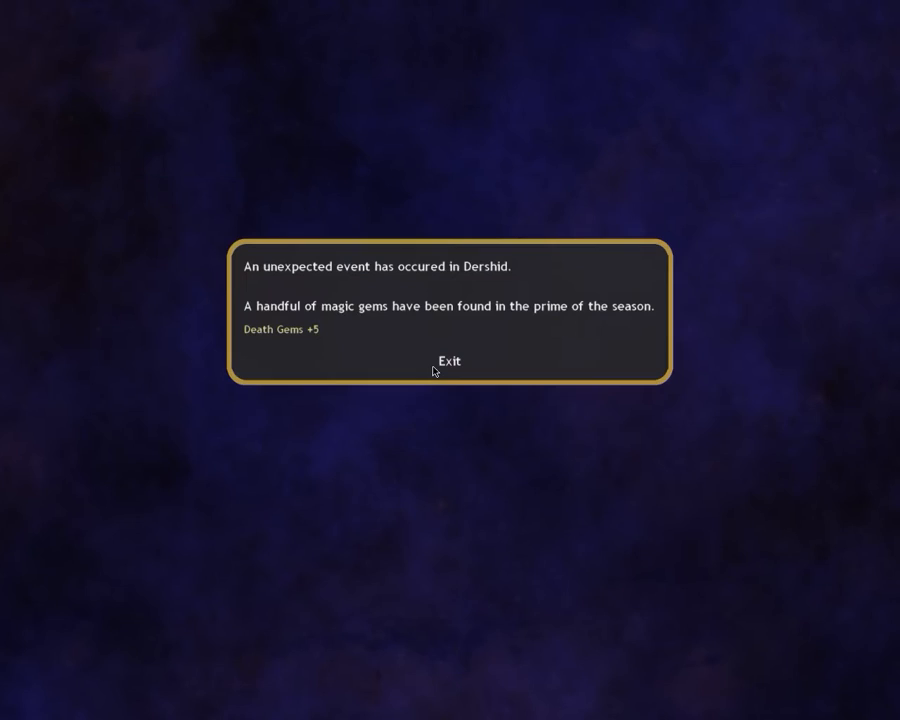
- Acknowledge the Dershid five-death-gem find and the Misty Bog battle summary
click(448, 362)
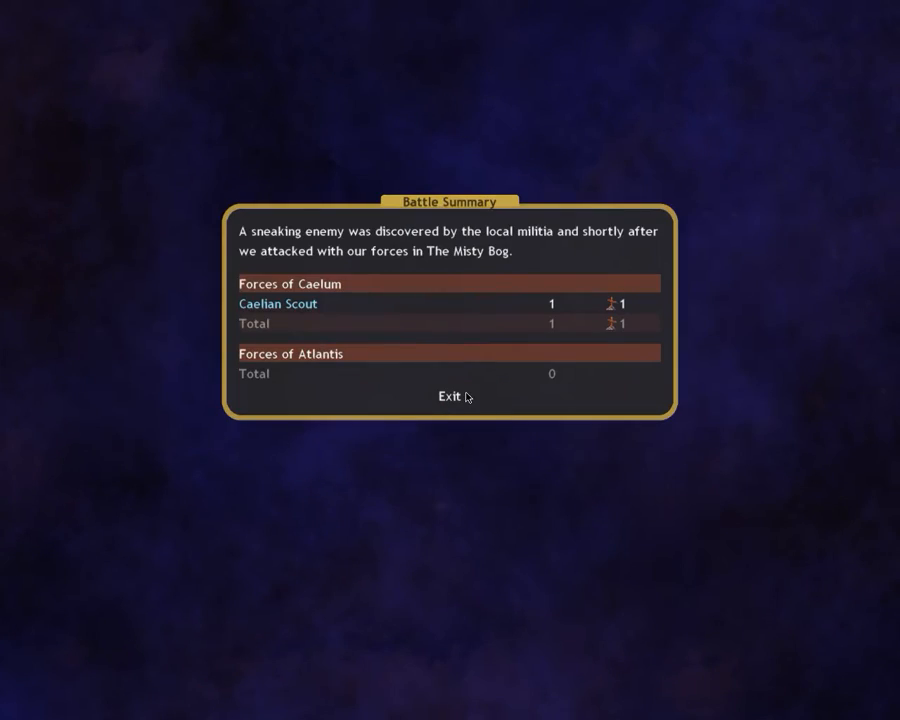
click(446, 396)
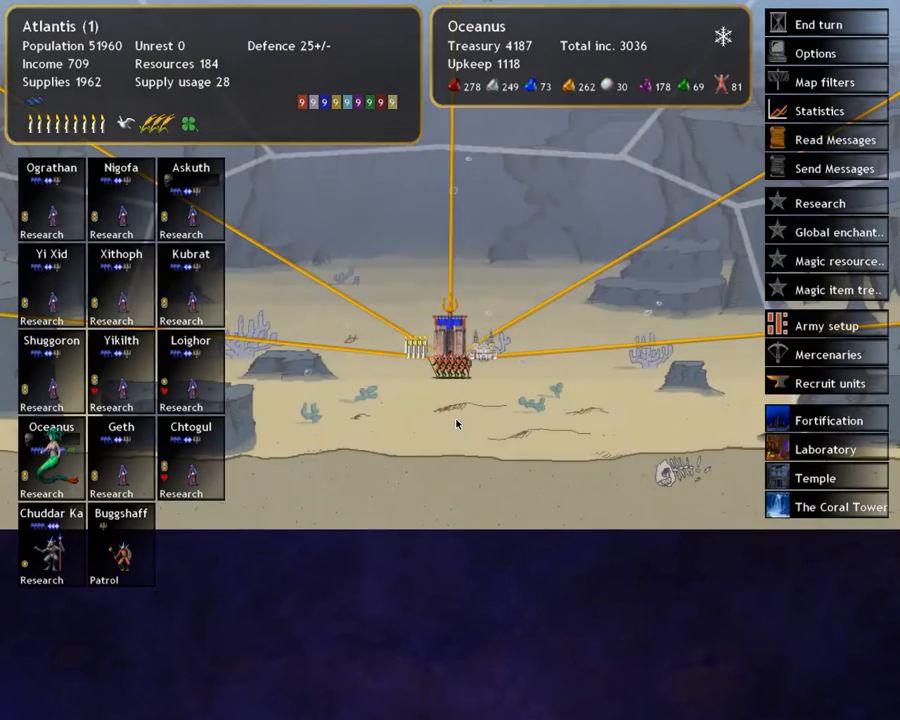